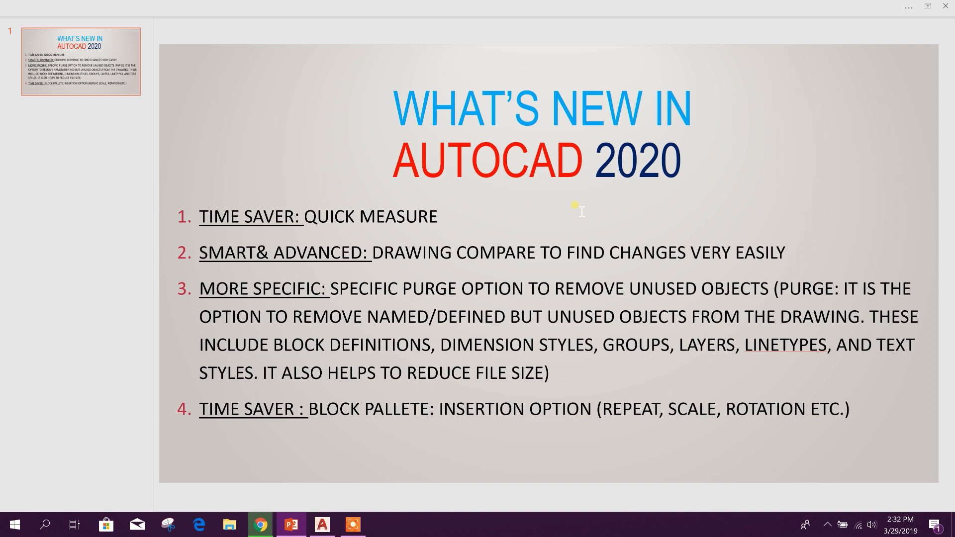
pyautogui.moveTo(417, 287)
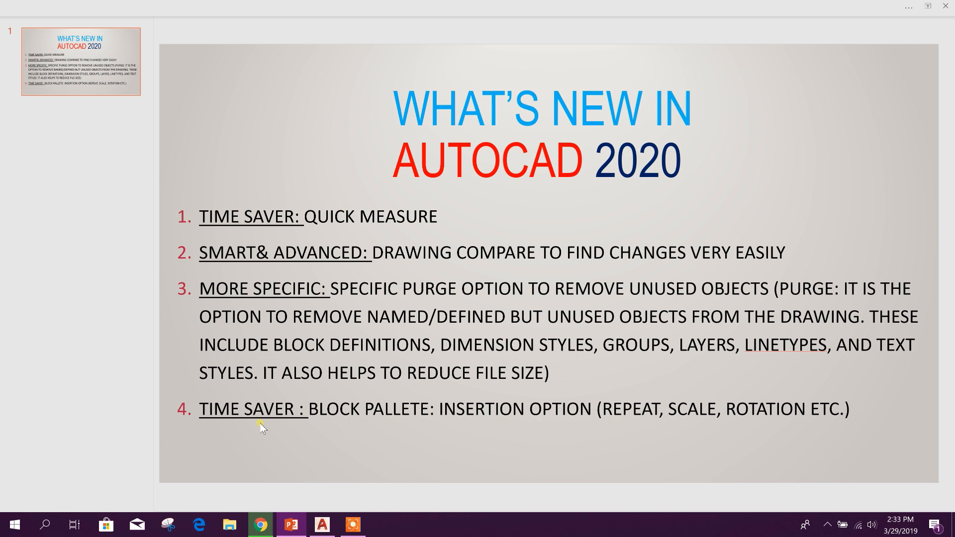
pyautogui.moveTo(498, 421)
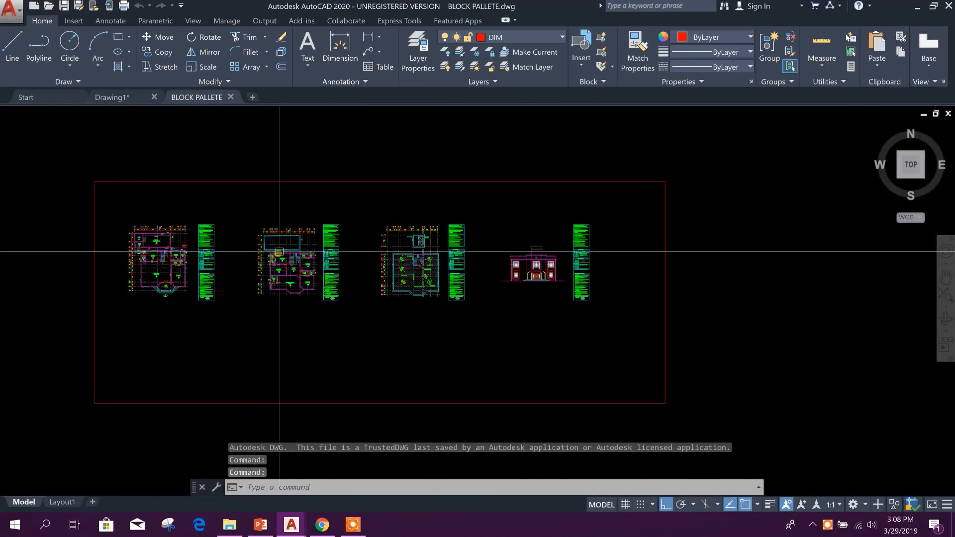
# Close the blank Drawing1 and zoom onto the water tank in BLOCK PALLETE.dwg.
pyautogui.click(260, 524)
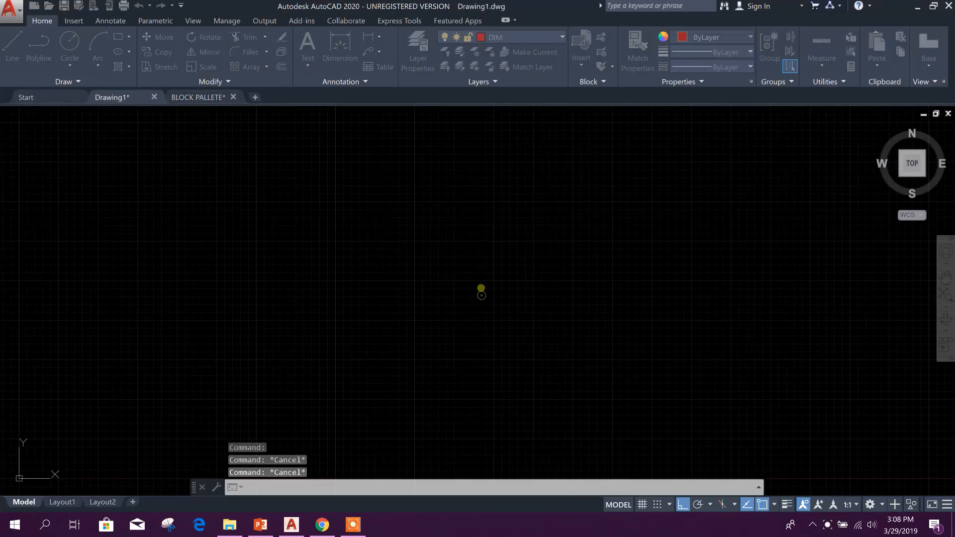
pyautogui.click(198, 97)
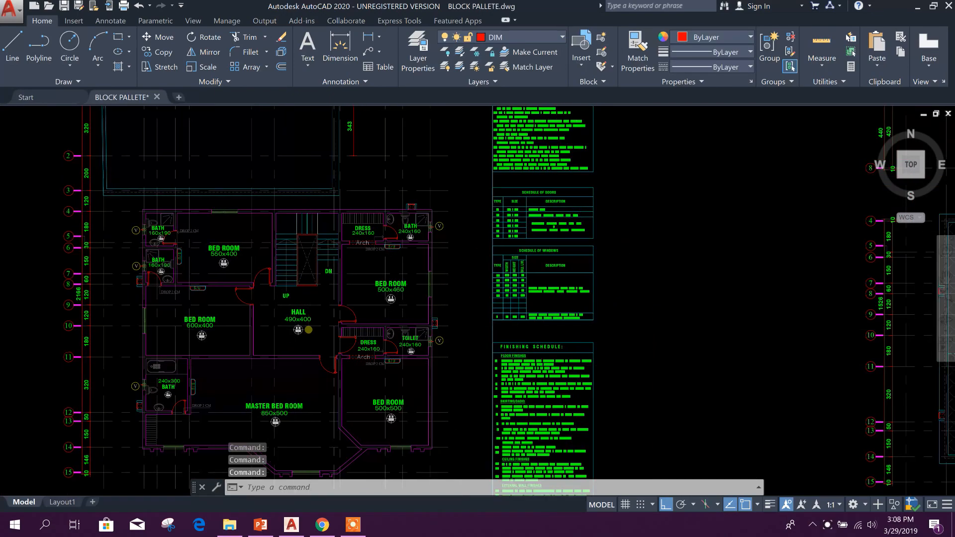
pyautogui.scroll(-3)
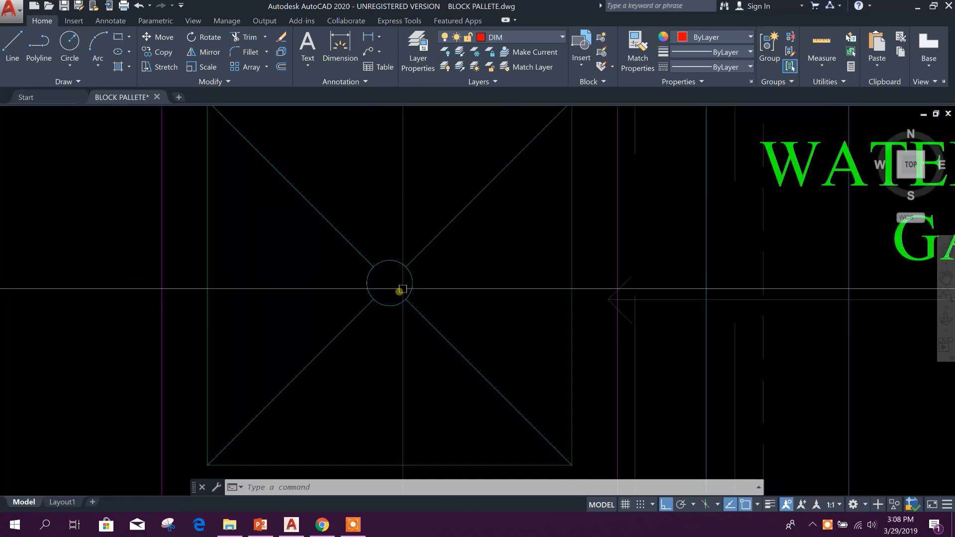
pyautogui.click(389, 283)
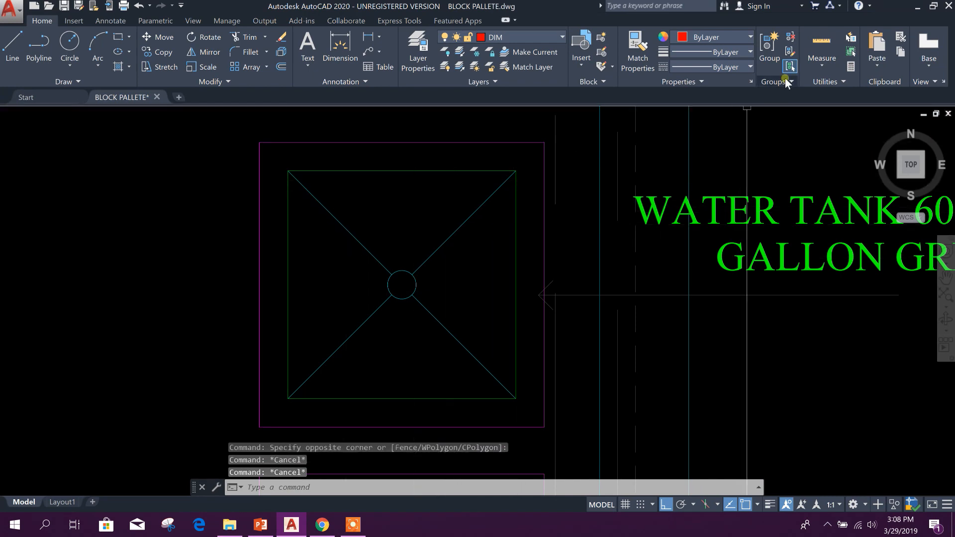
pyautogui.moveTo(821, 41)
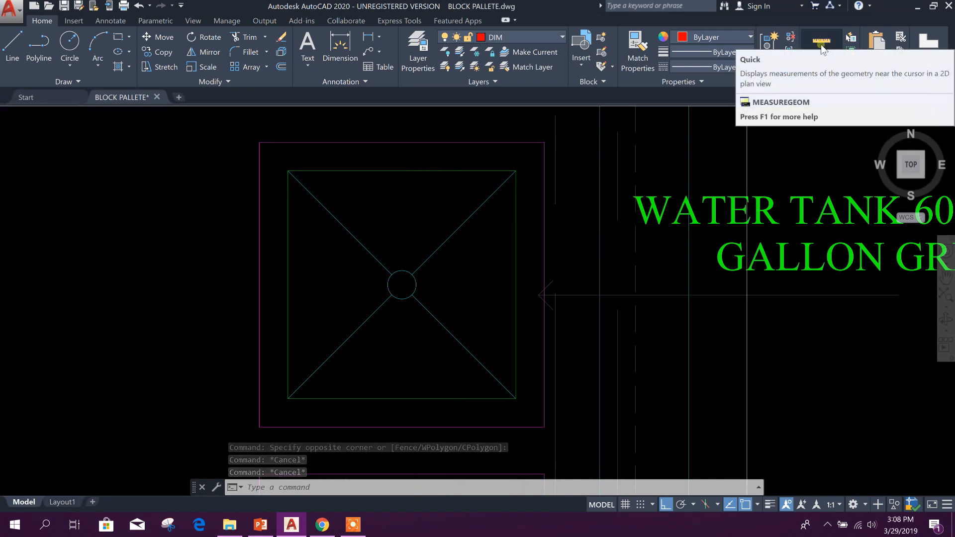
pyautogui.click(821, 41)
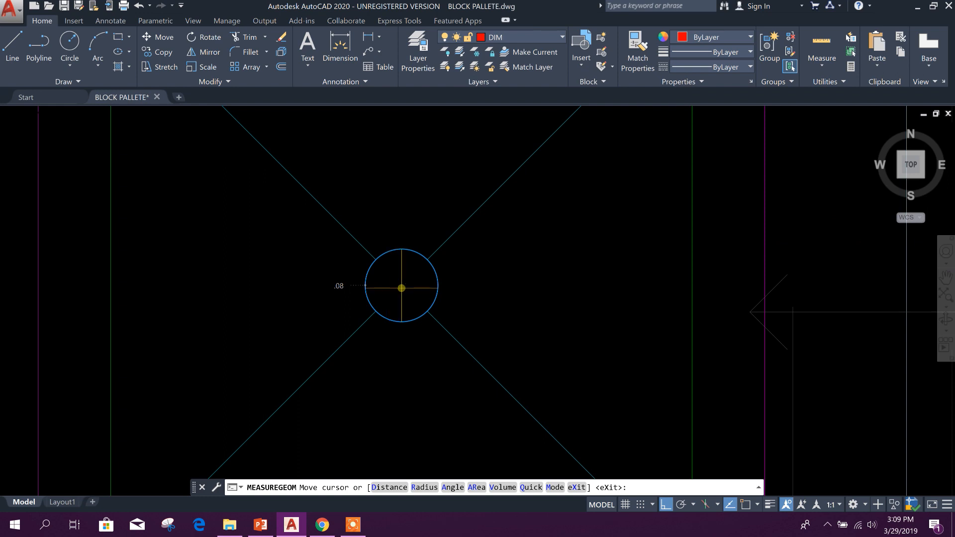
pyautogui.moveTo(391, 282)
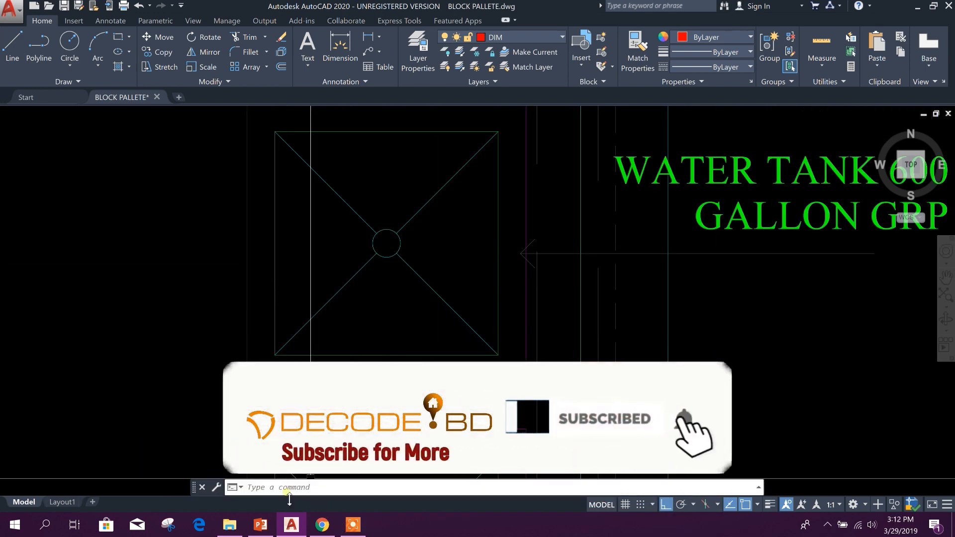
# Show the feature list slide briefly, then return to AutoCAD's Start page.
pyautogui.click(260, 524)
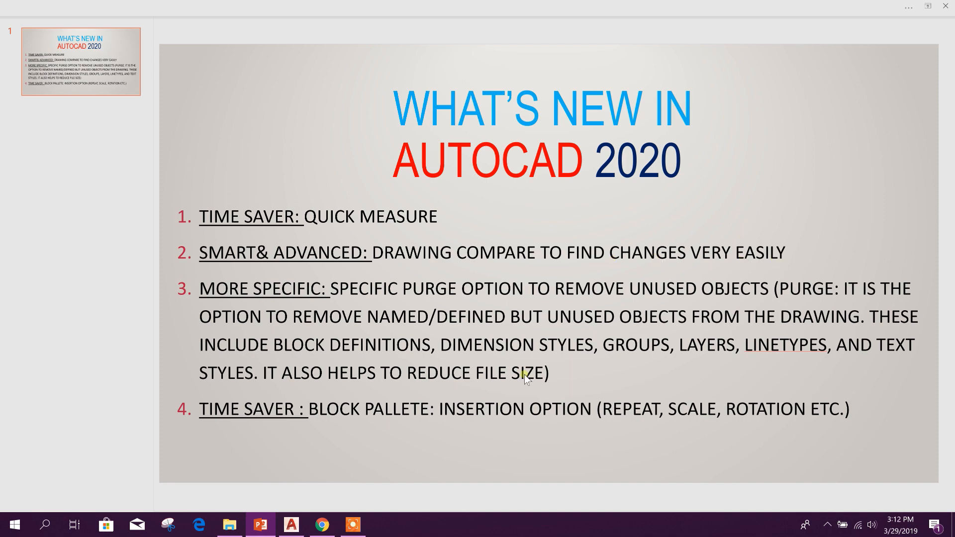
pyautogui.click(290, 524)
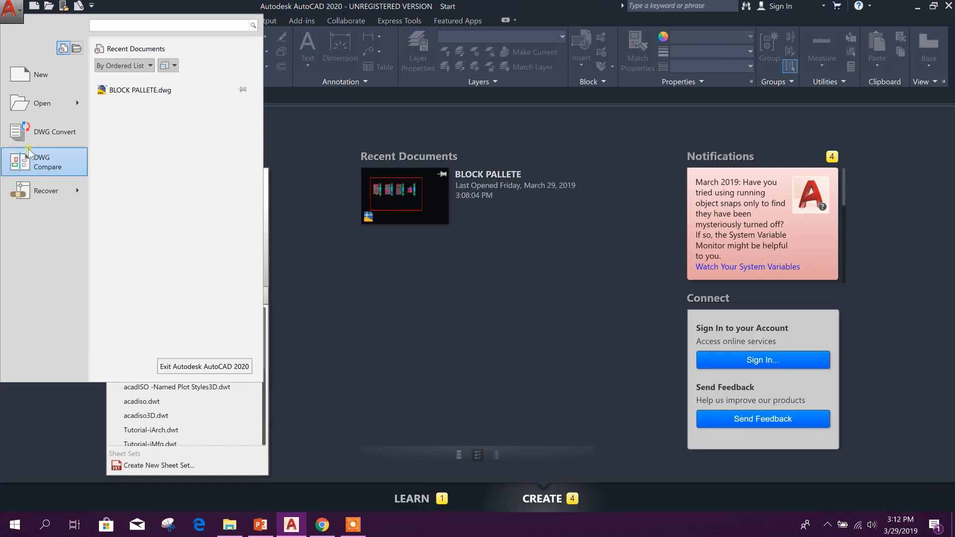
# Launch DWG Compare and browse to RIBBED SLAB1 in D:\DRIVE G as the base drawing.
pyautogui.click(43, 162)
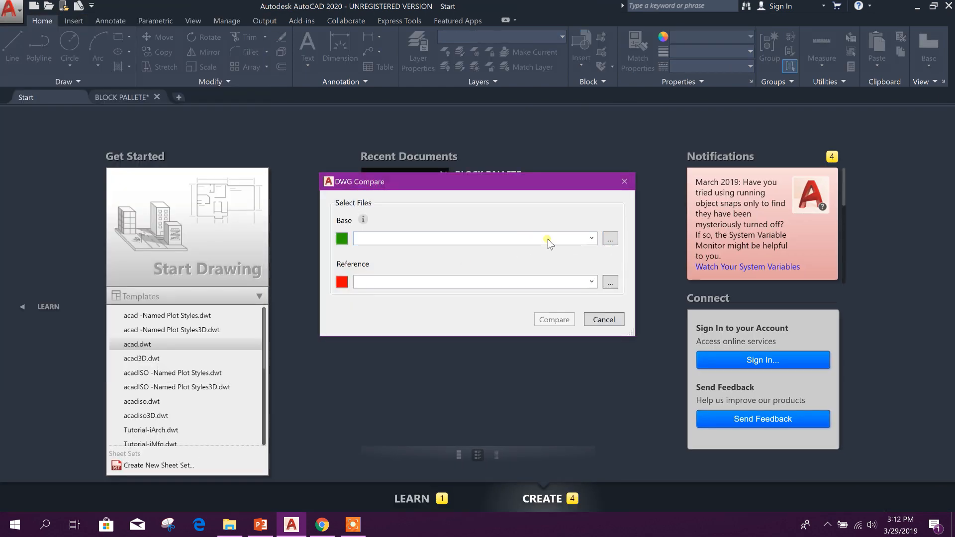
pyautogui.click(610, 238)
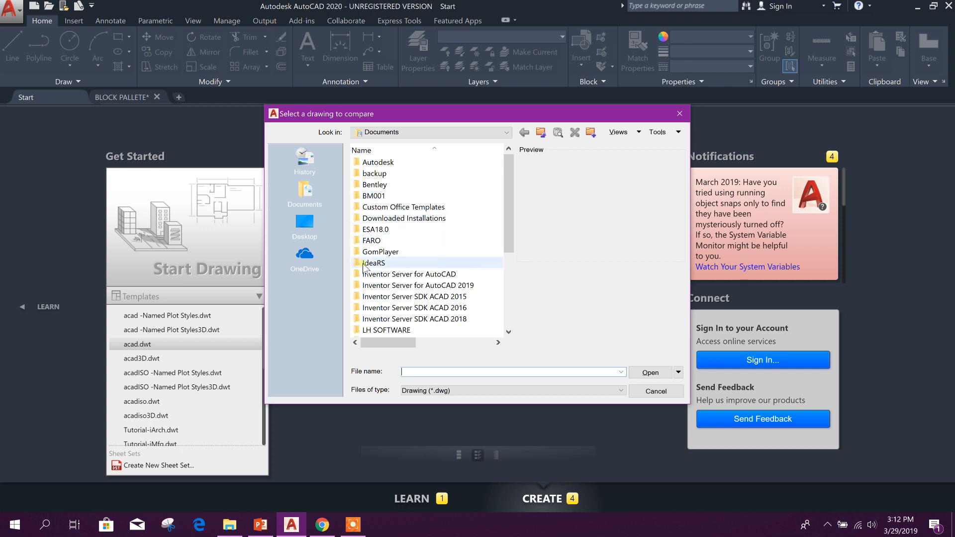
pyautogui.click(304, 227)
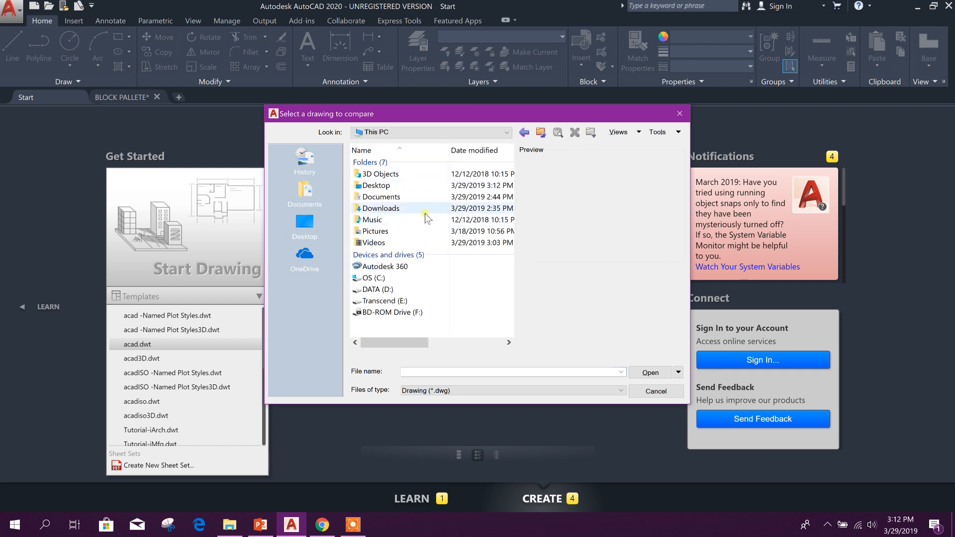
pyautogui.doubleClick(375, 289)
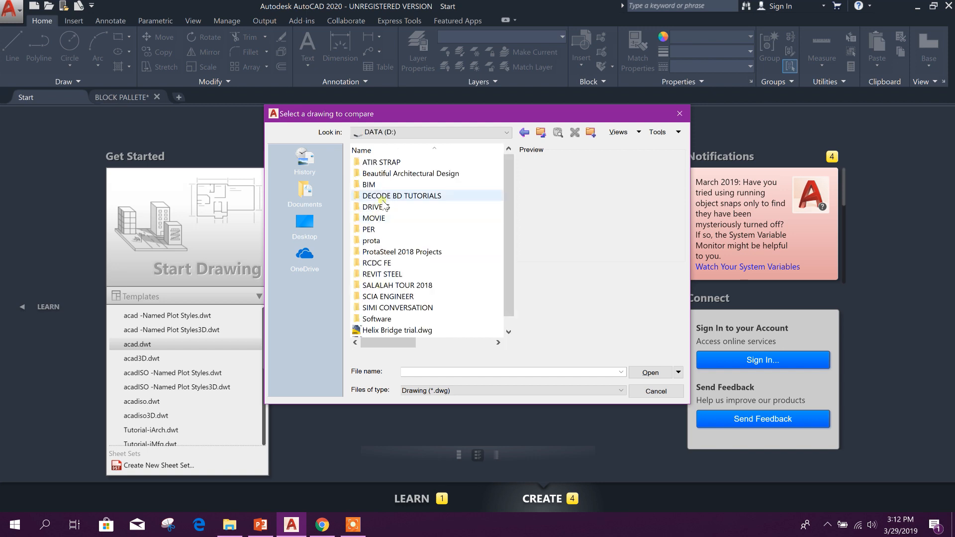
pyautogui.doubleClick(372, 206)
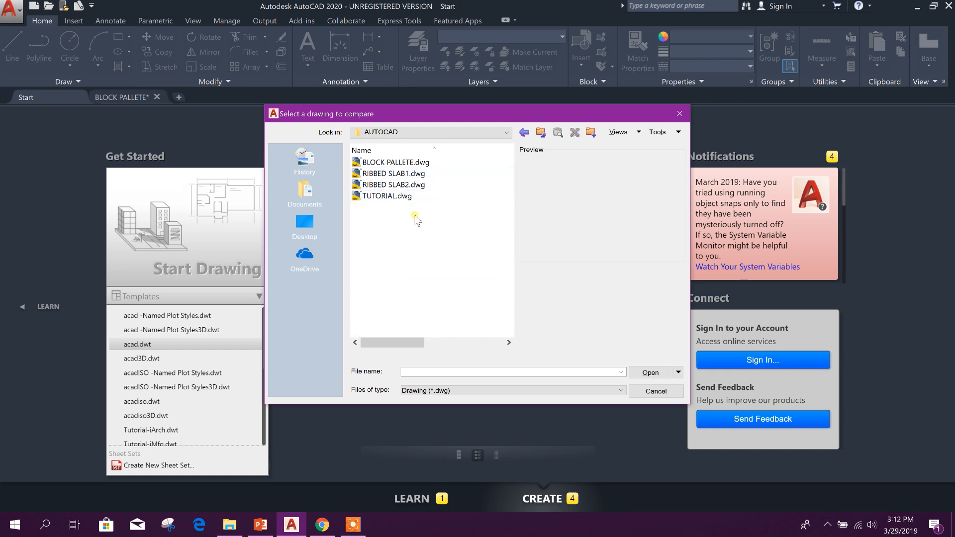
pyautogui.click(390, 173)
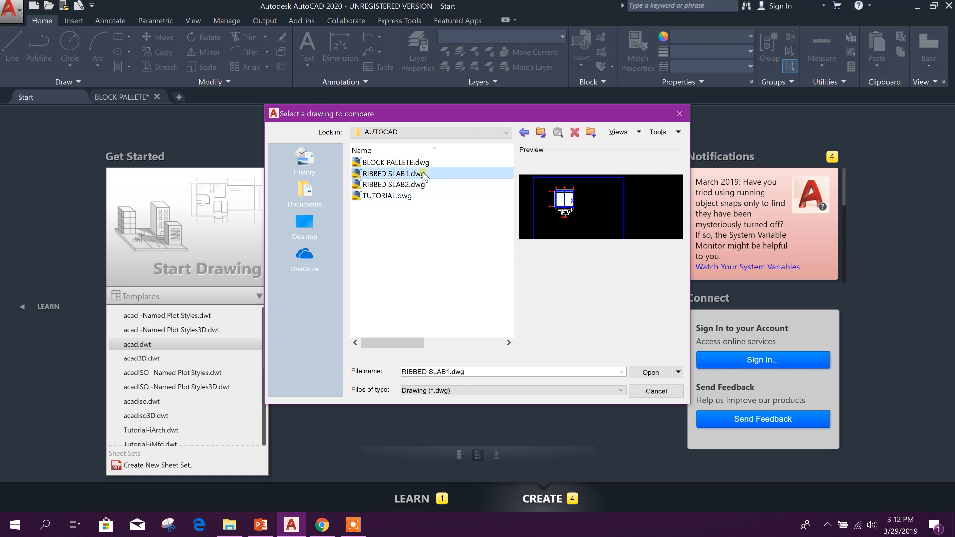
pyautogui.moveTo(393, 174)
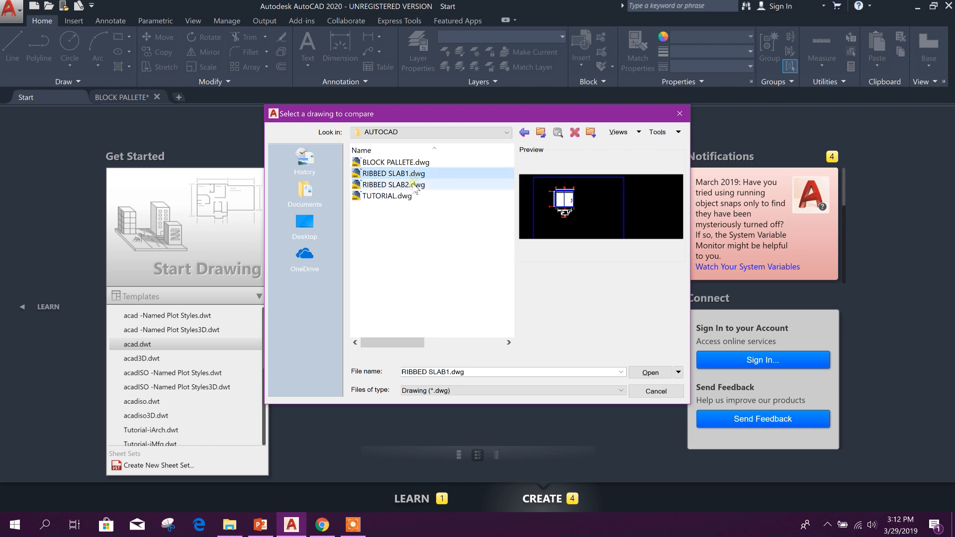
# Set RIBBED SLAB2 as the reference drawing and run the comparison.
pyautogui.click(392, 174)
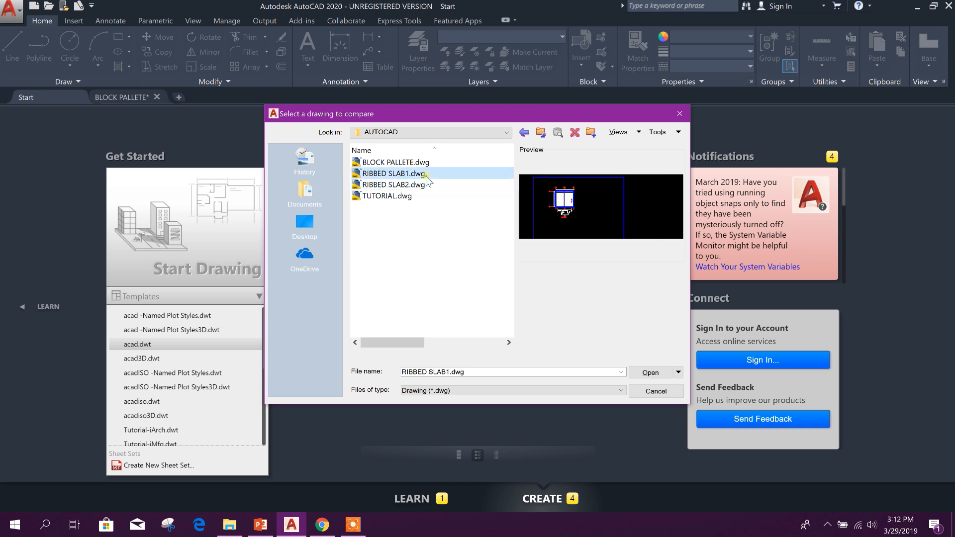
pyautogui.click(393, 184)
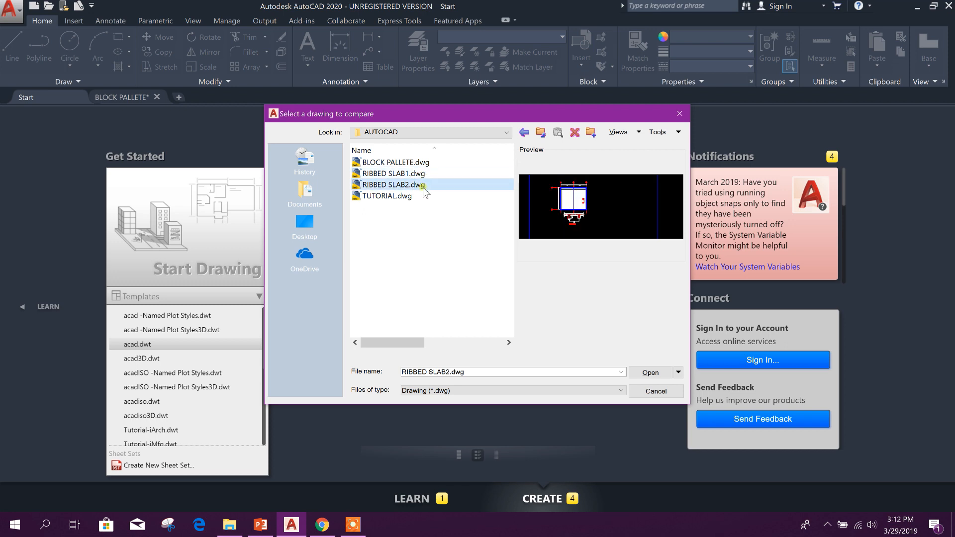
pyautogui.click(650, 372)
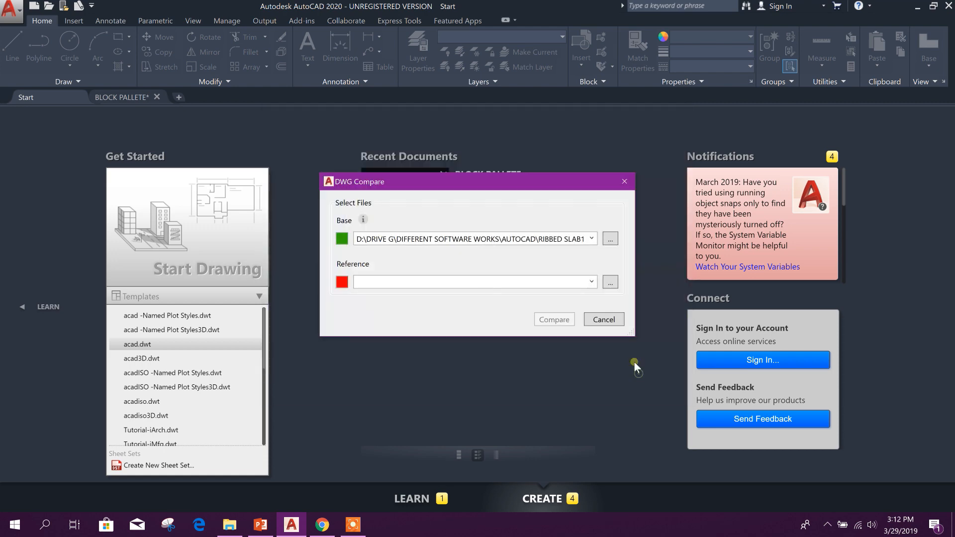
pyautogui.click(609, 281)
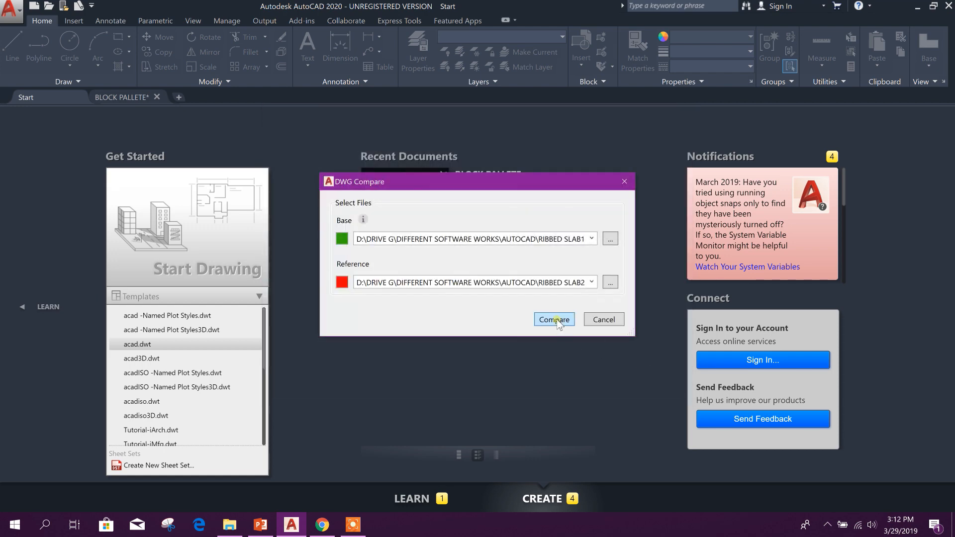
pyautogui.click(552, 319)
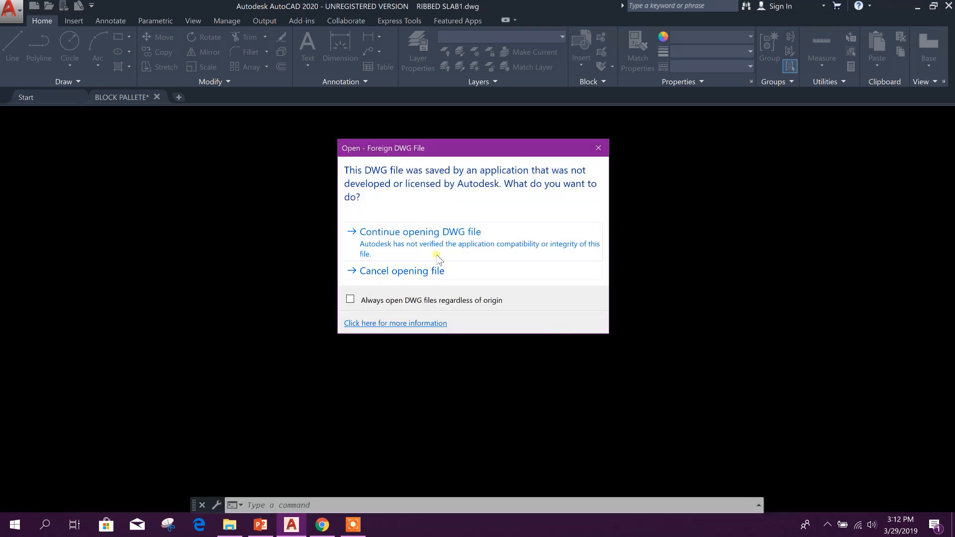
# Accept the foreign-DWG warning, review both slab tabs, and view the DWG Compare settings.
pyautogui.click(418, 233)
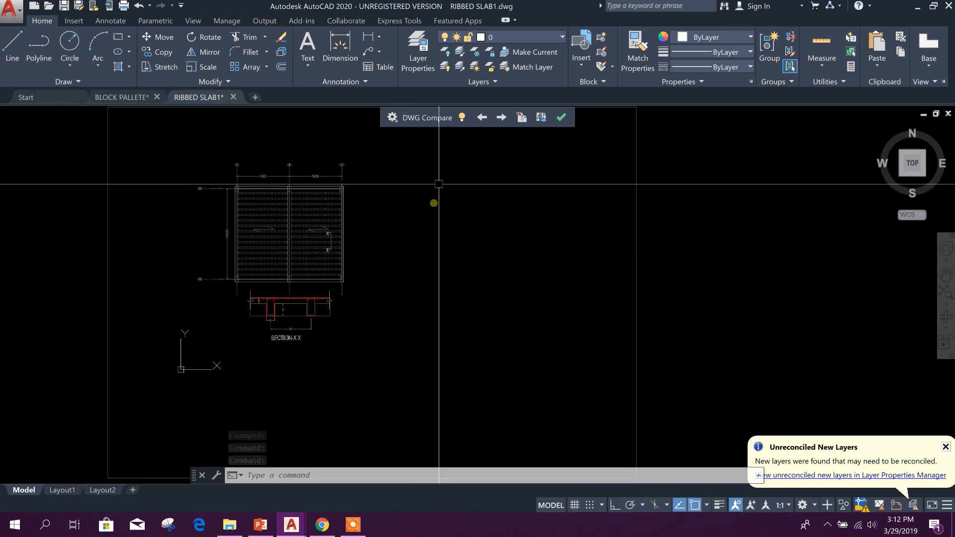
pyautogui.click(500, 117)
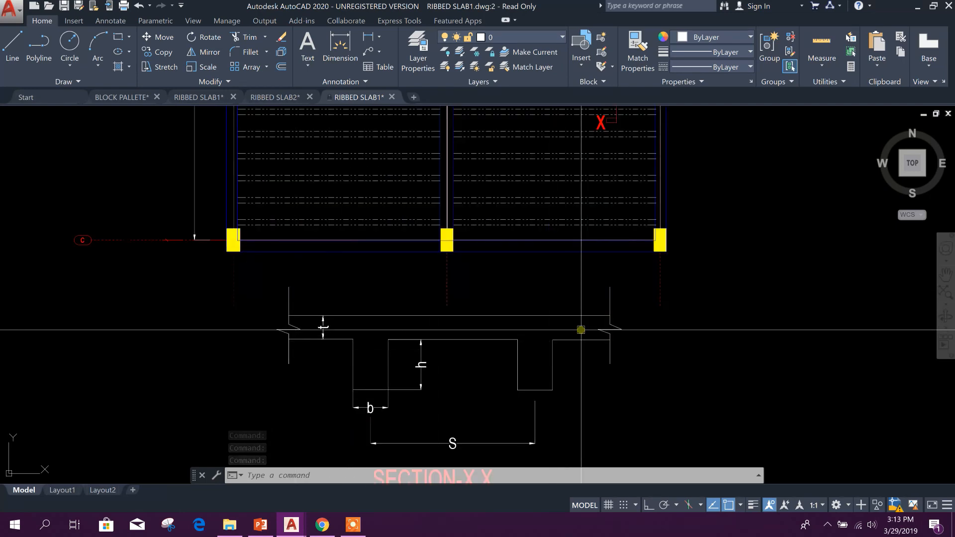
pyautogui.scroll(-3)
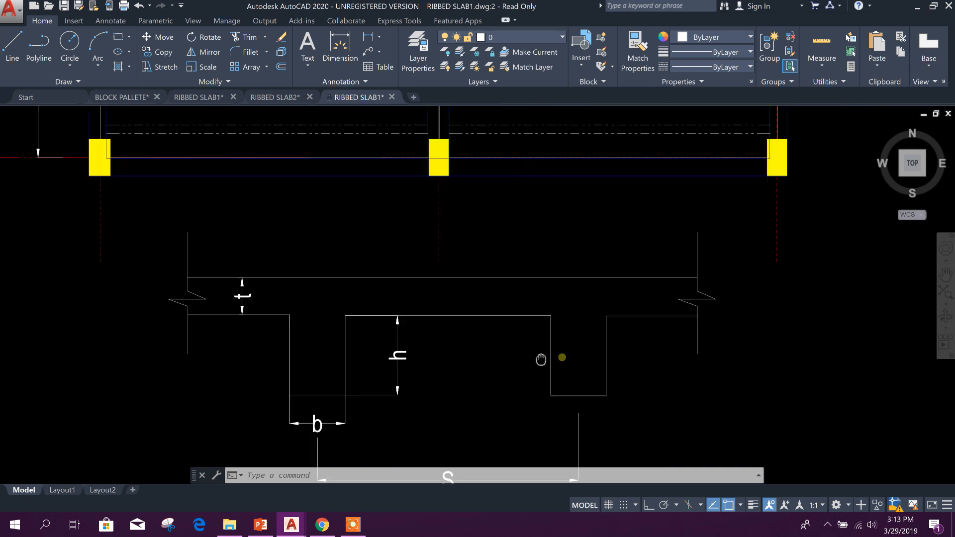
pyautogui.click(275, 97)
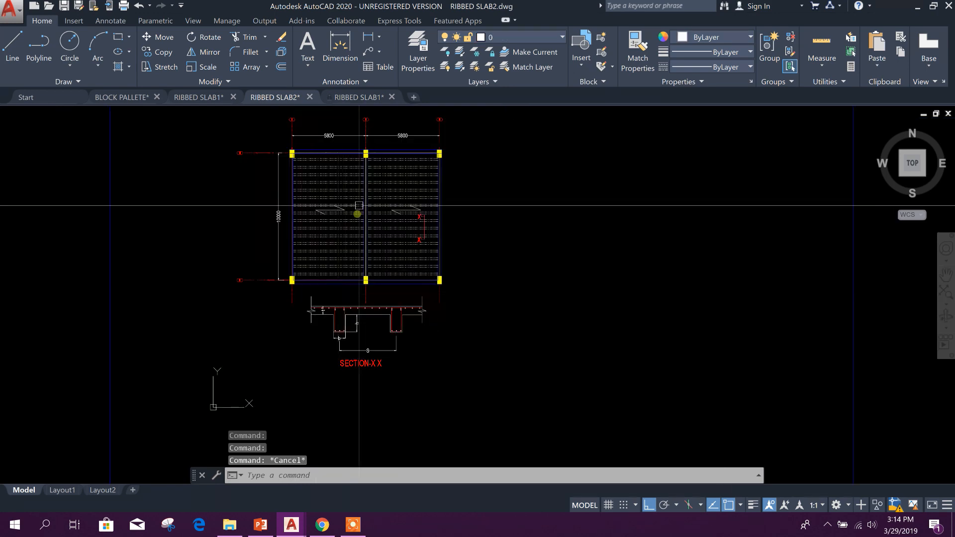
pyautogui.click(358, 97)
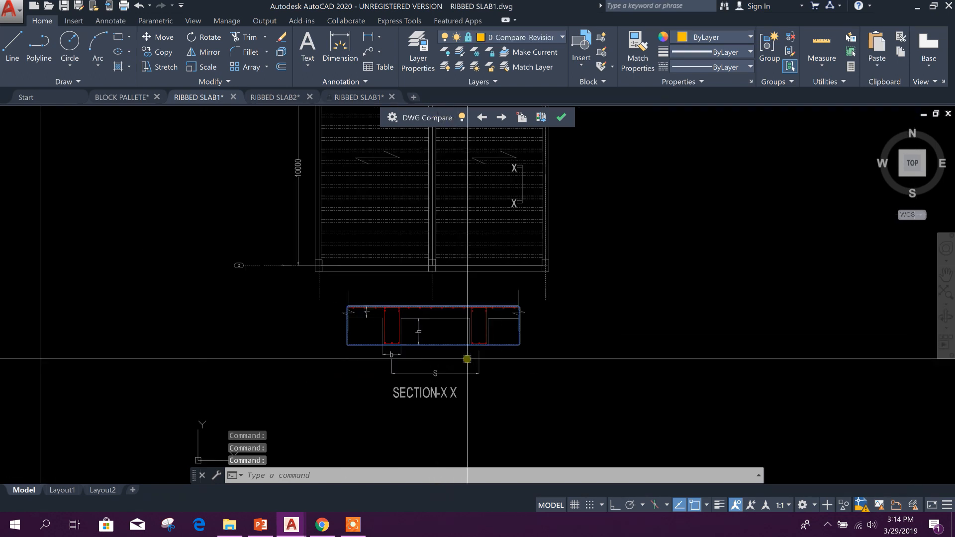
pyautogui.click(392, 117)
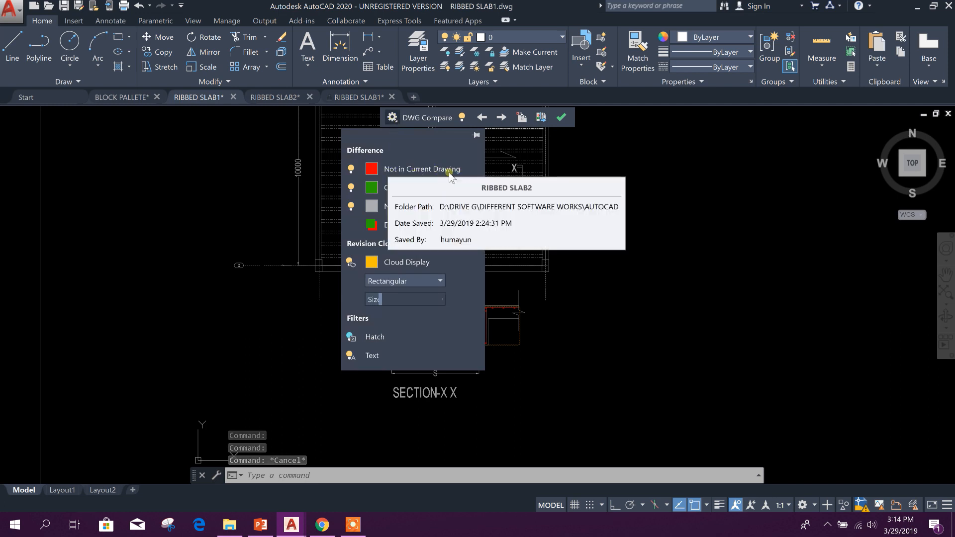
pyautogui.moveTo(461, 219)
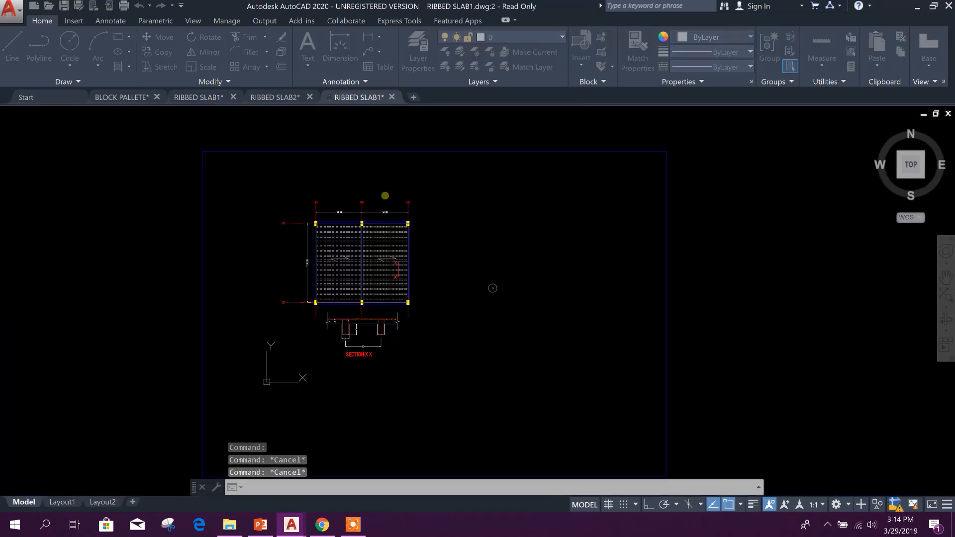
# Close RIBBED SLAB1 without saving, cancel RECTANG, and close RIBBED SLAB2.
pyautogui.click(388, 97)
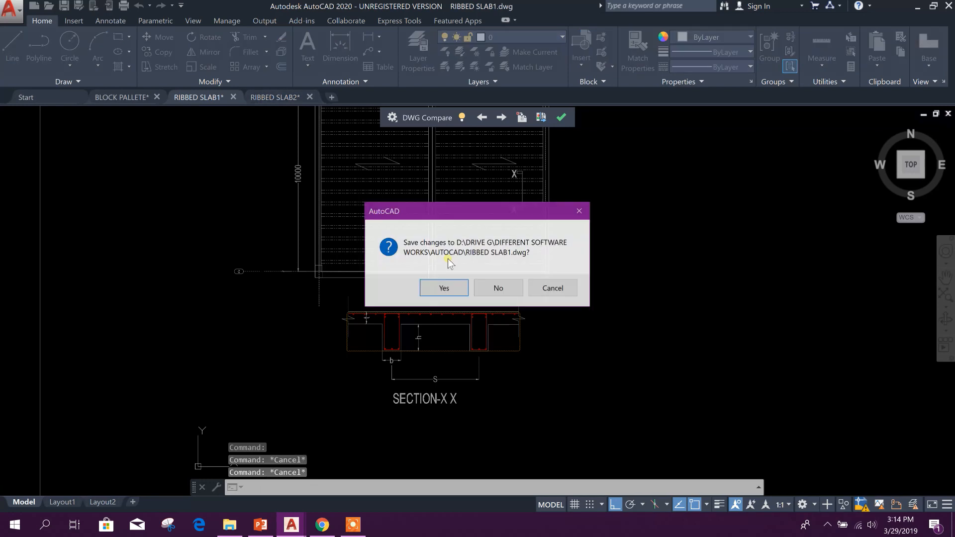
pyautogui.click(443, 288)
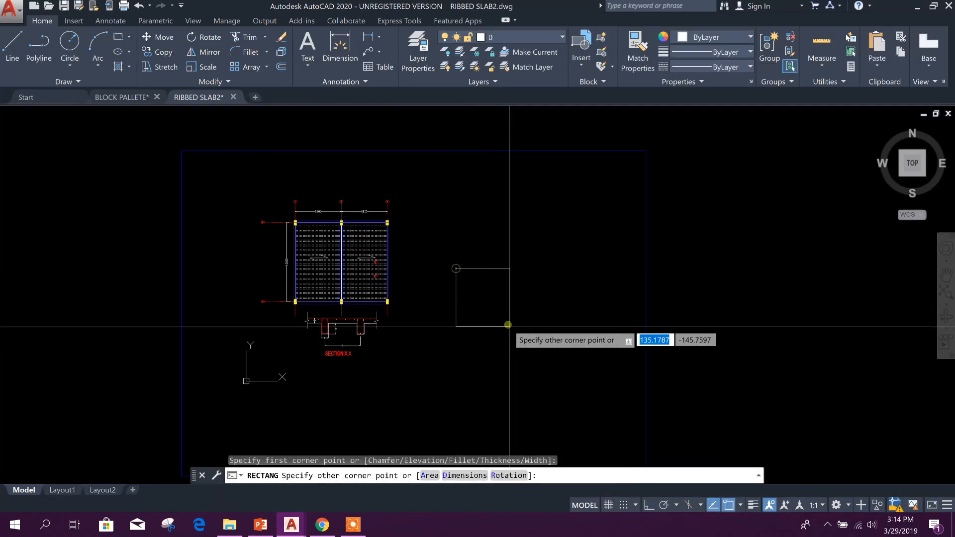
pyautogui.press('Escape')
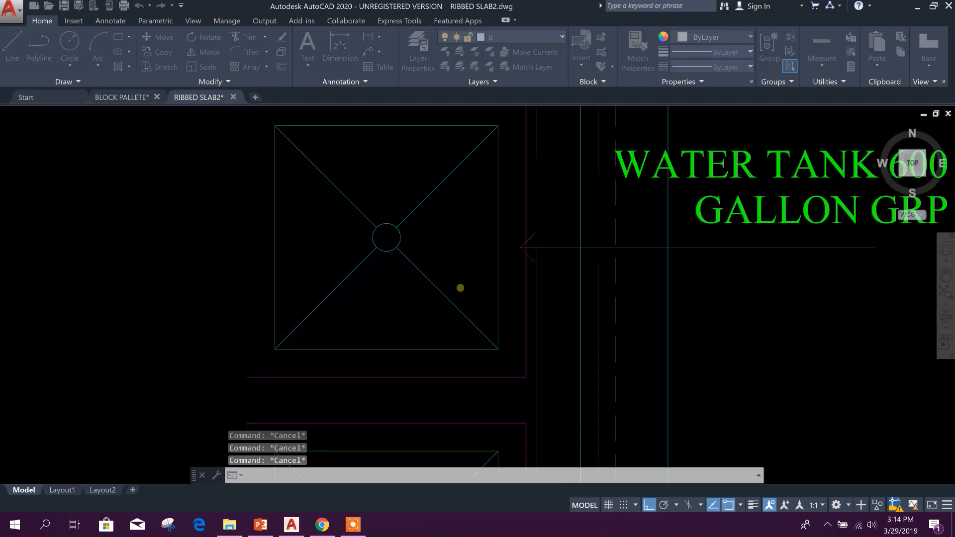
pyautogui.click(233, 97)
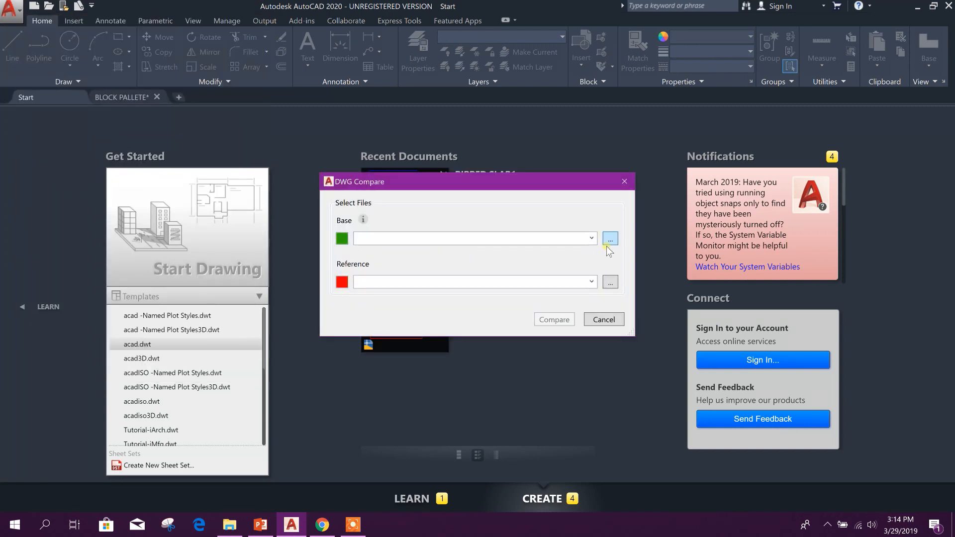
# Compare RIBBED SLAB1 as base against RIBBED SLAB2 as reference.
pyautogui.click(610, 238)
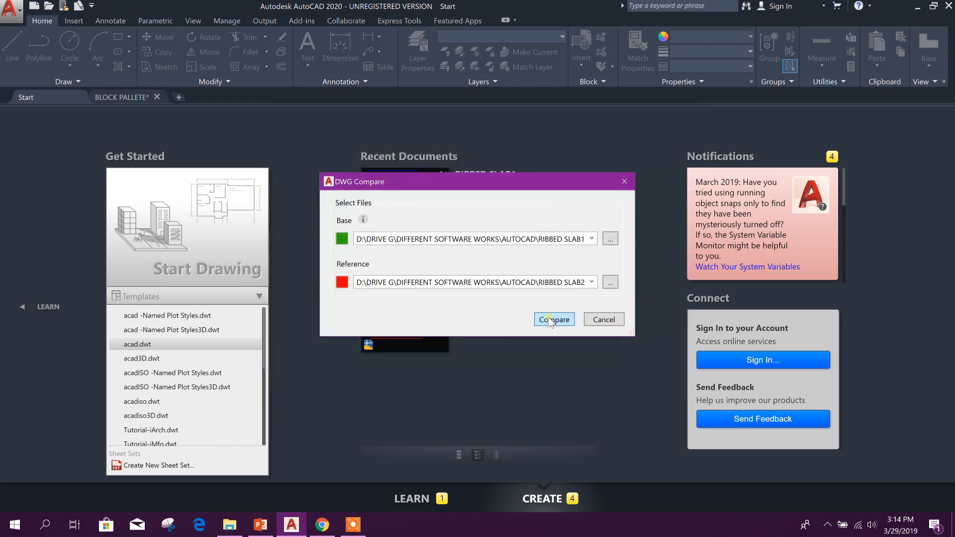
pyautogui.click(553, 320)
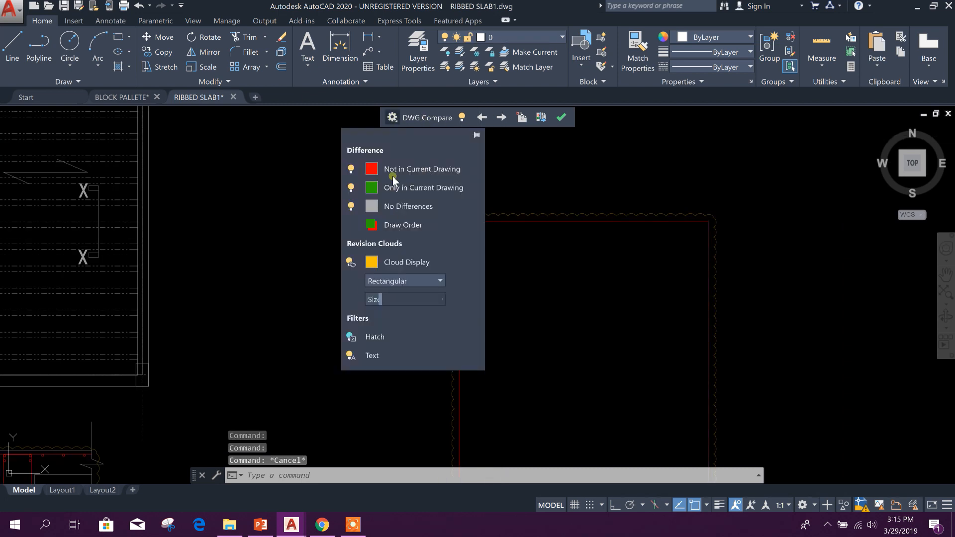
pyautogui.moveTo(435, 173)
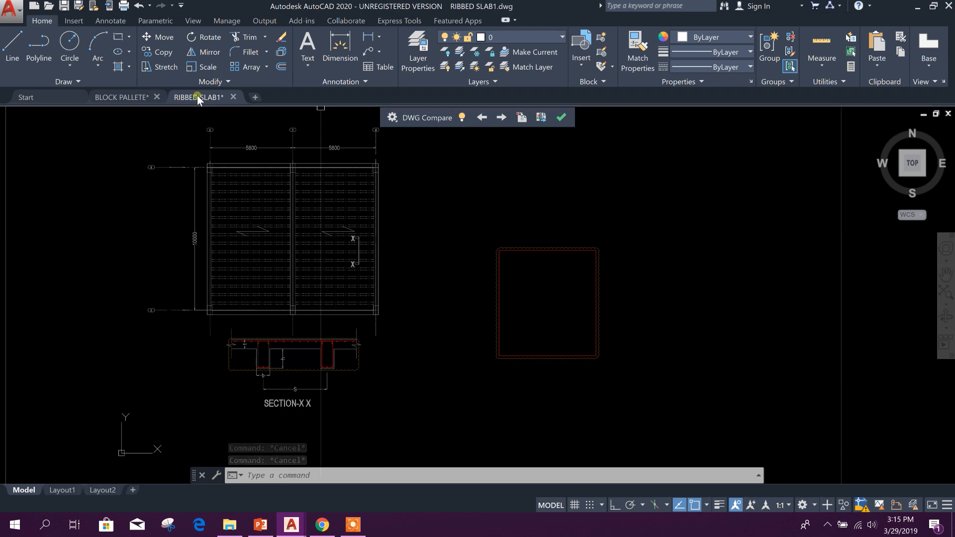
pyautogui.moveTo(197, 97)
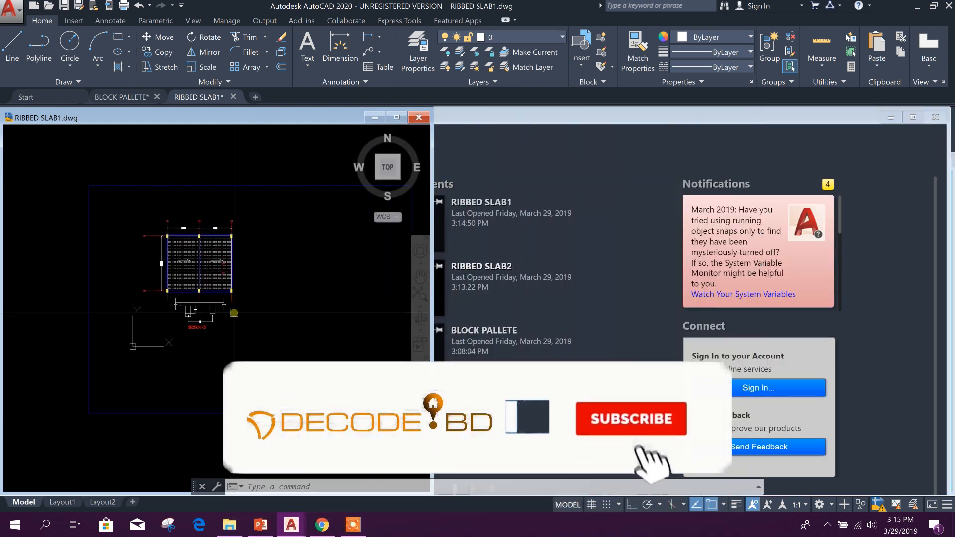
# Rerun DWG Compare on RIBBED SLAB1, accept the warning, and close External References.
pyautogui.click(11, 6)
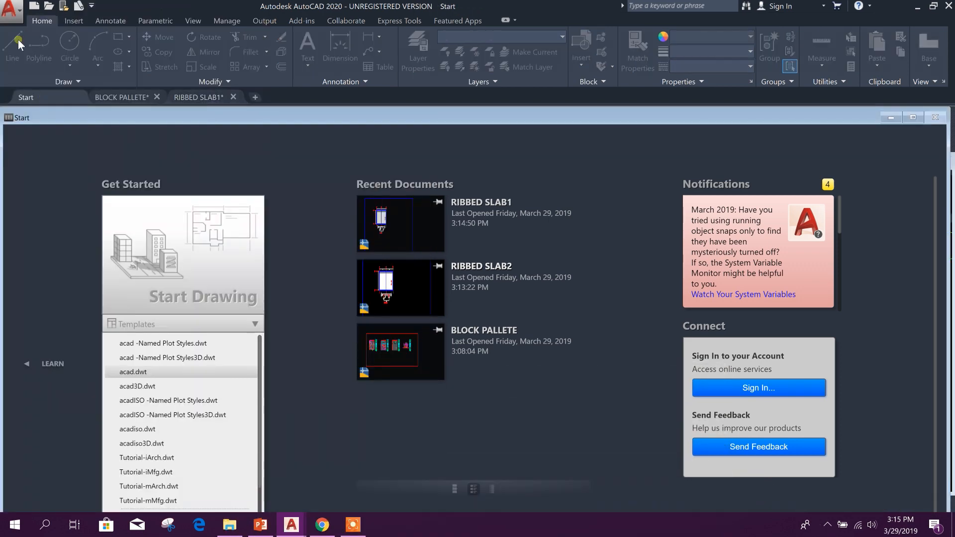
pyautogui.click(10, 7)
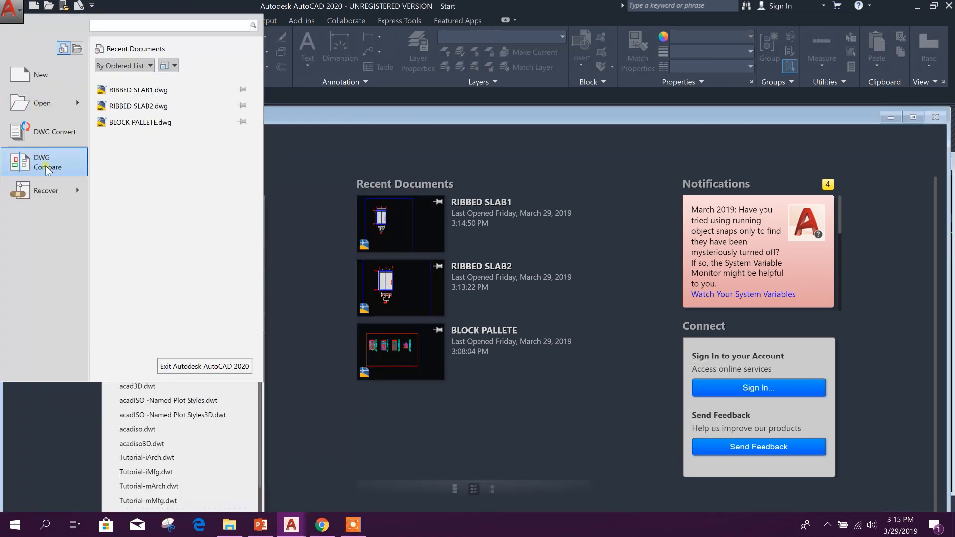
pyautogui.click(42, 161)
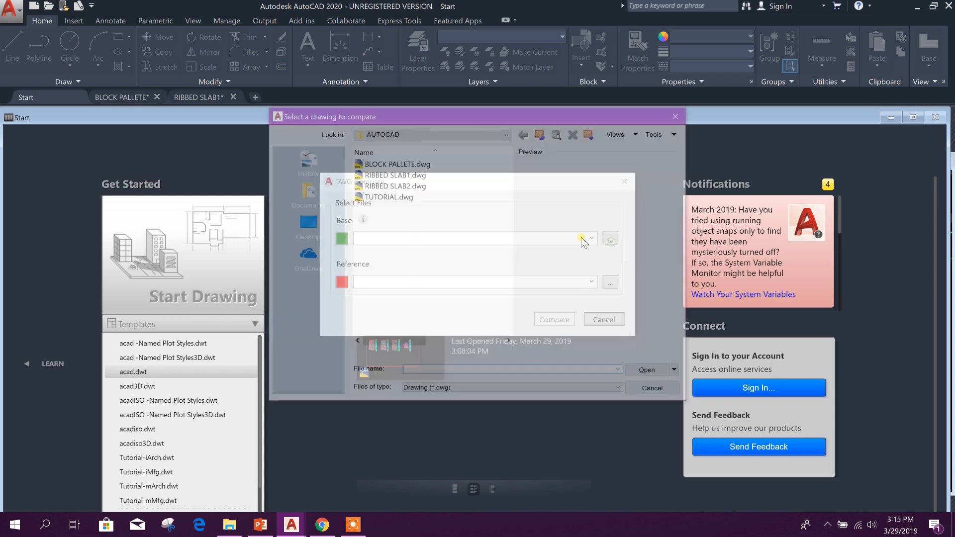
pyautogui.click(393, 184)
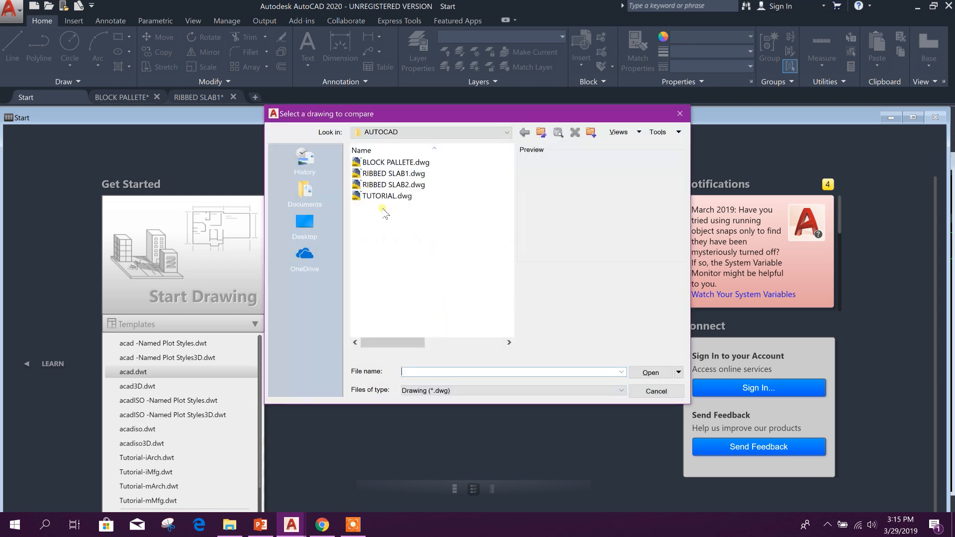
pyautogui.click(393, 174)
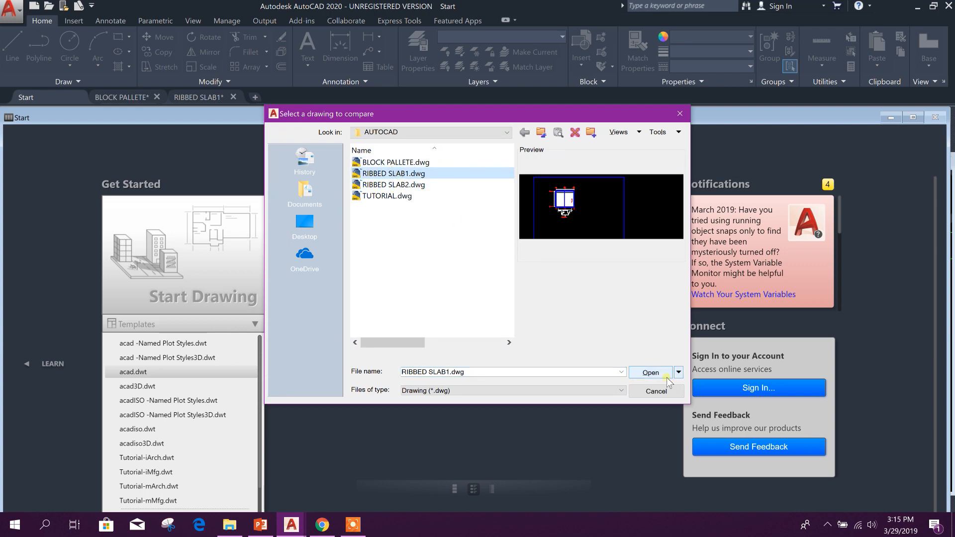
pyautogui.click(649, 372)
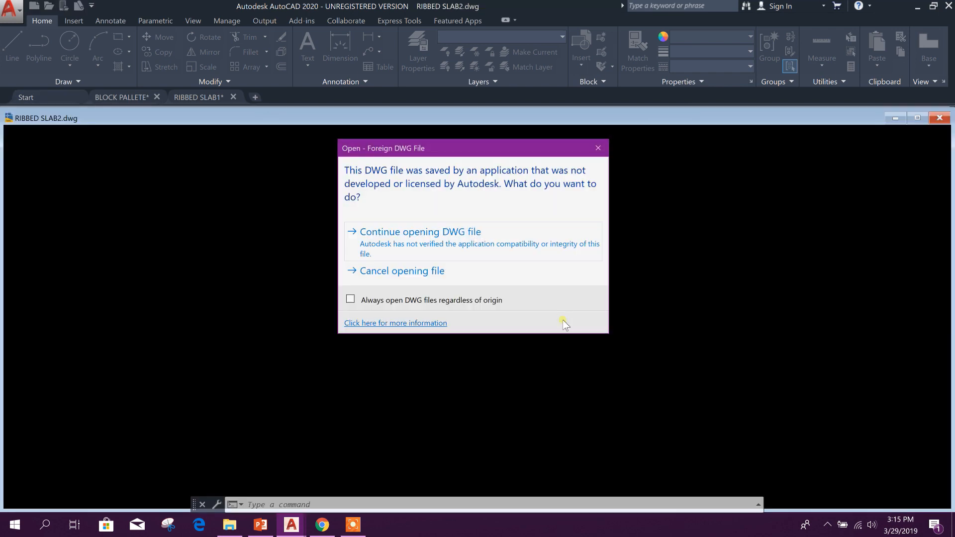
pyautogui.click(420, 233)
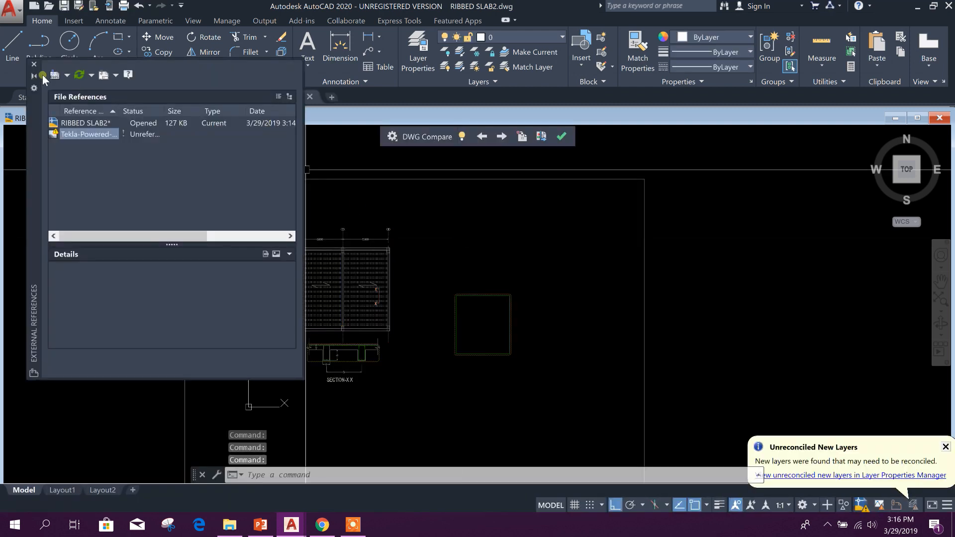
pyautogui.click(34, 64)
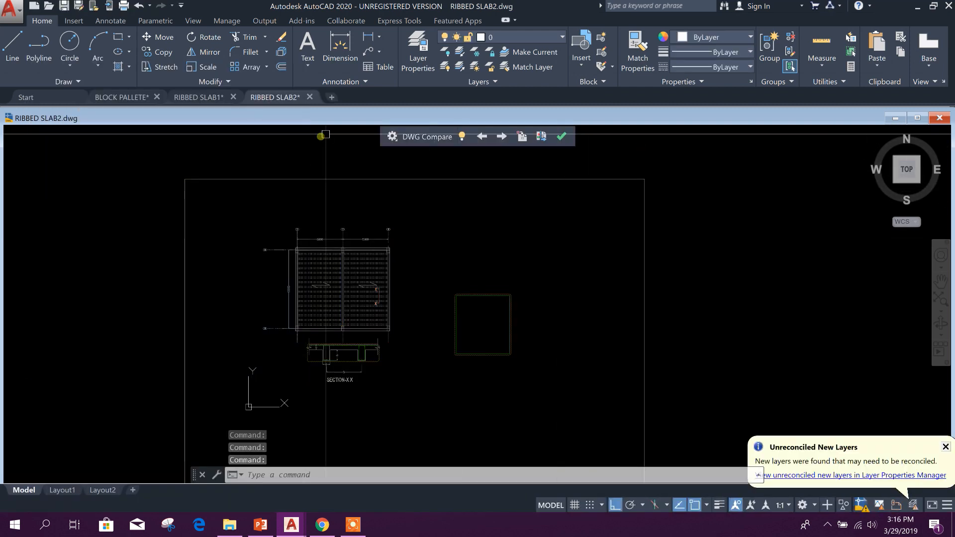
pyautogui.click(198, 97)
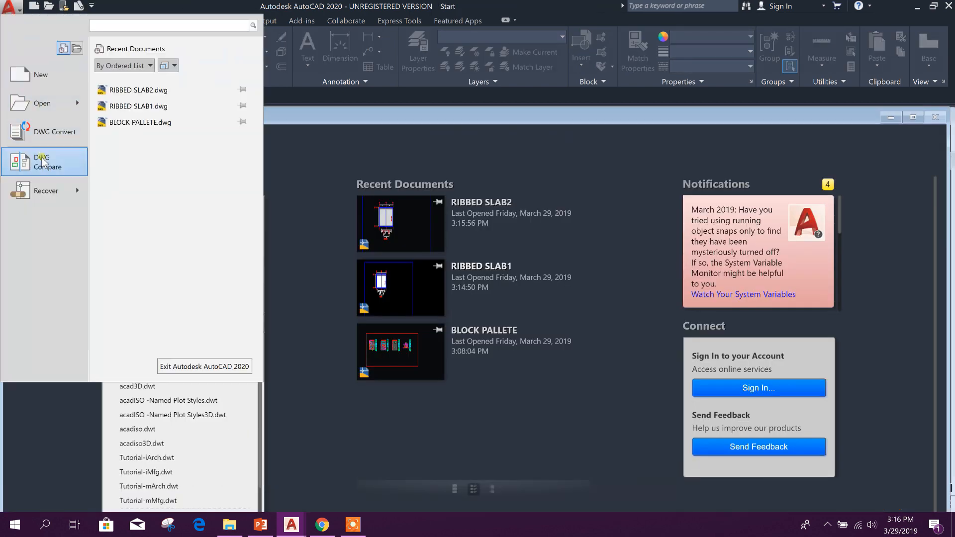
# Compare RIBBED SLAB1 with RIBBED SLAB2 as reference, then show the Start page.
pyautogui.click(48, 161)
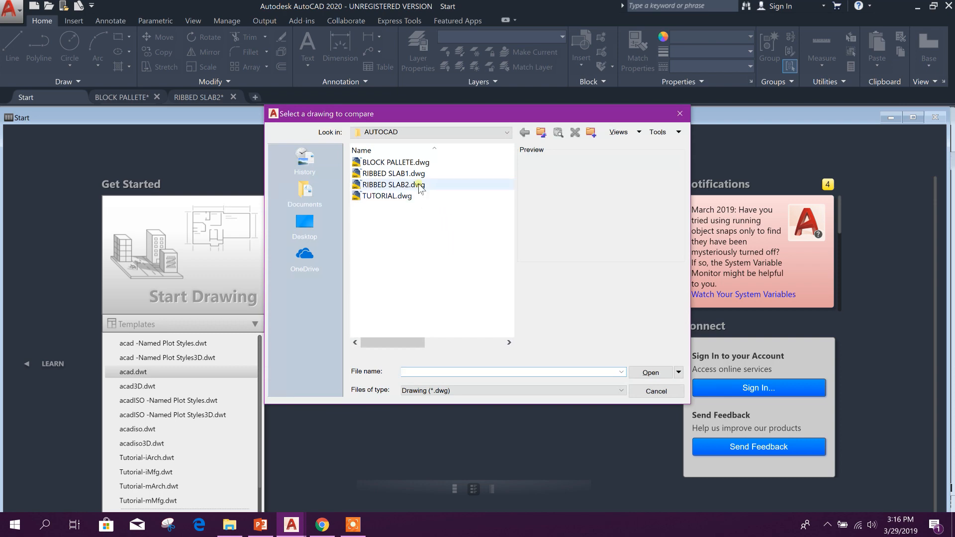
pyautogui.click(649, 371)
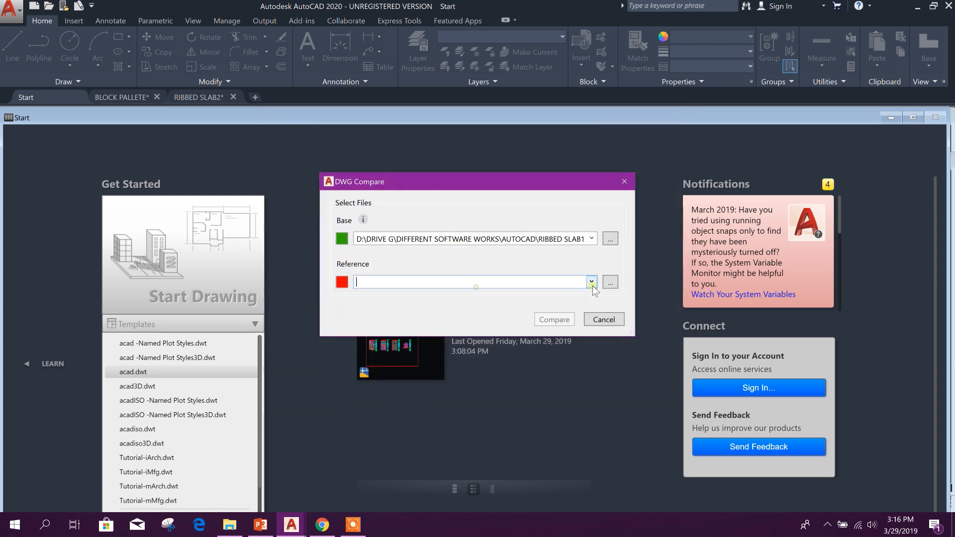
pyautogui.click(609, 282)
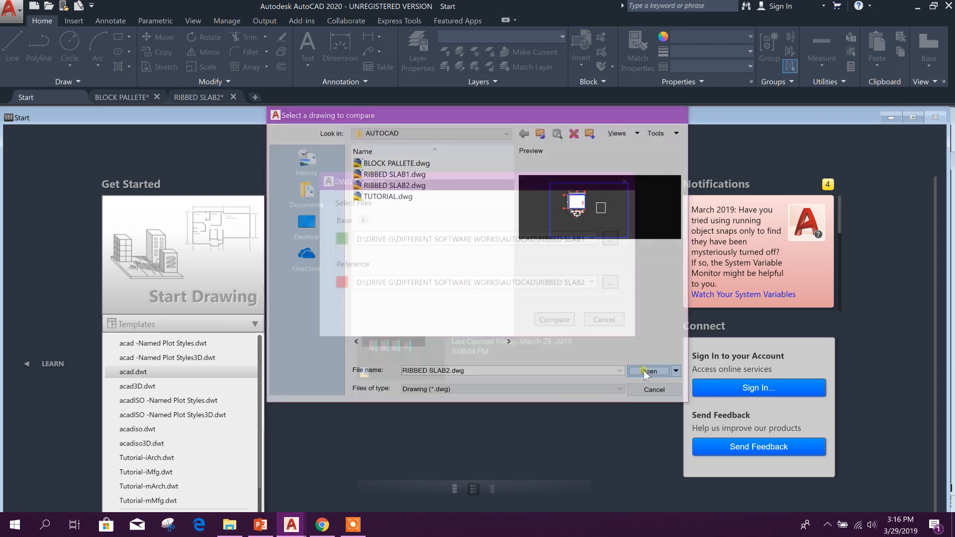
pyautogui.click(648, 370)
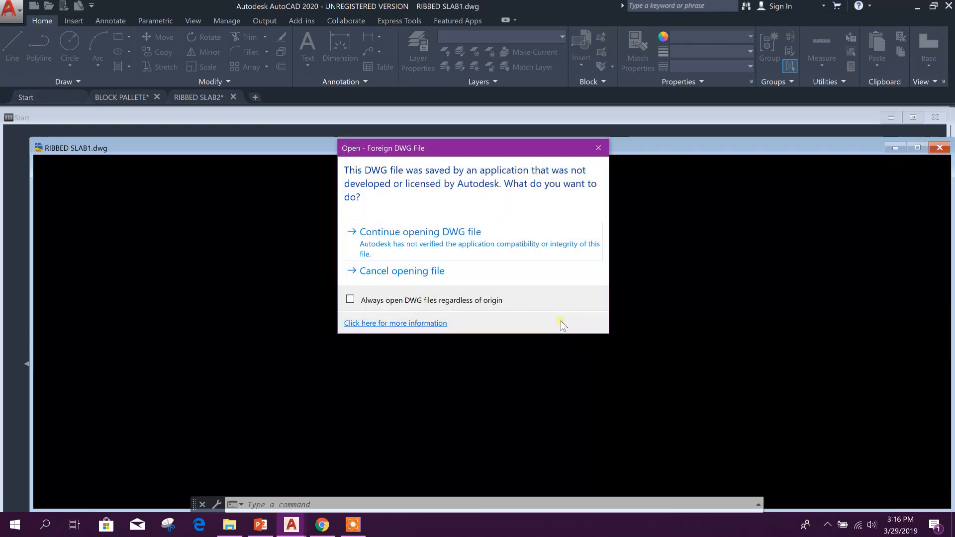
pyautogui.click(420, 231)
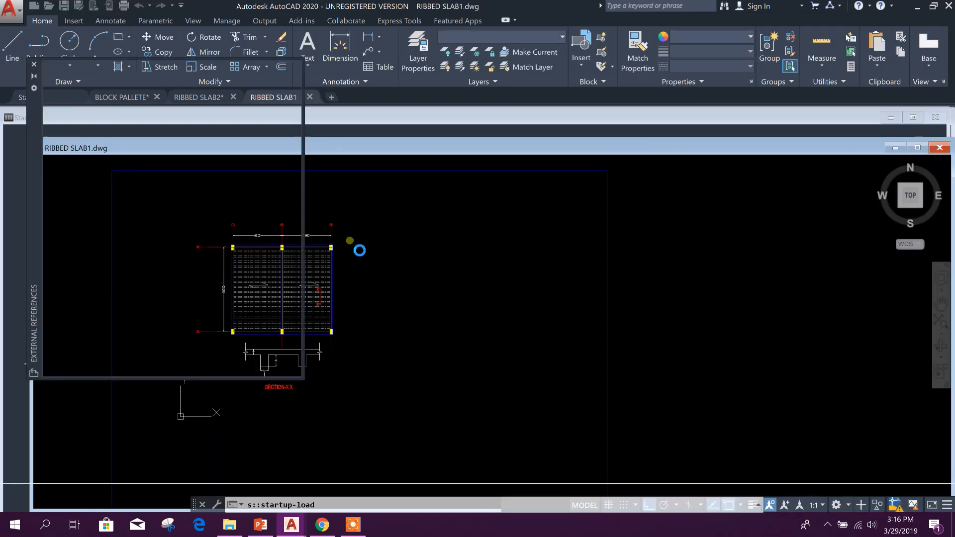
pyautogui.click(274, 97)
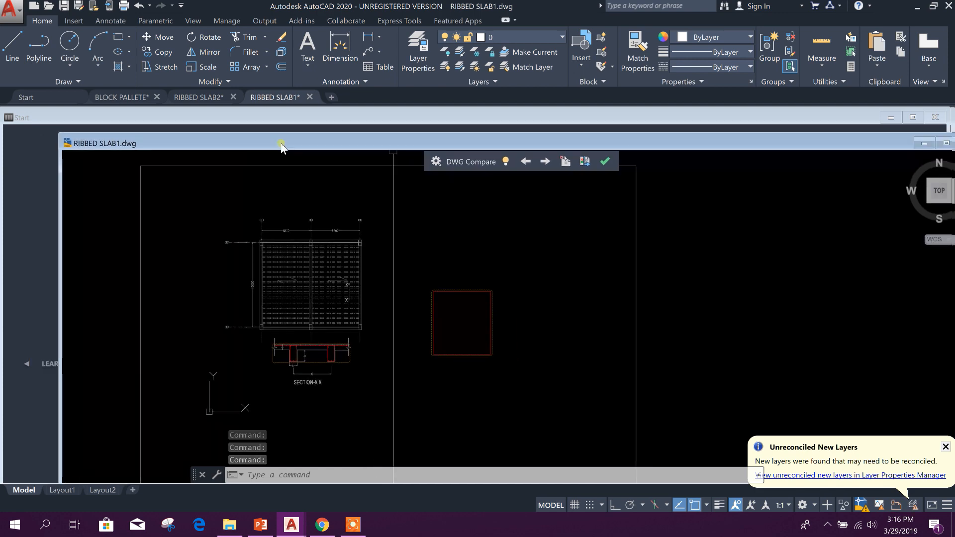
pyautogui.click(27, 97)
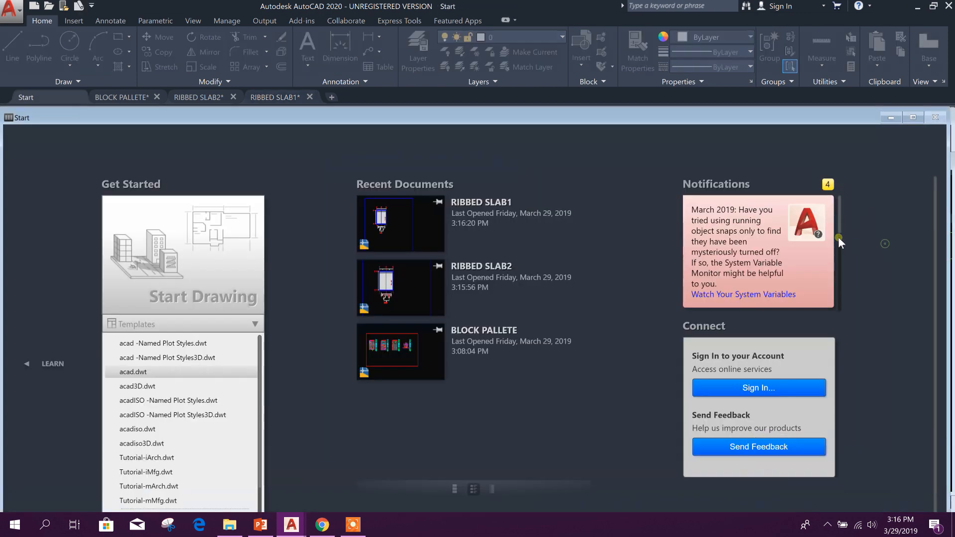
# Restore the drawing windows and tile RIBBED SLAB1 left and RIBBED SLAB2 right.
pyautogui.click(274, 97)
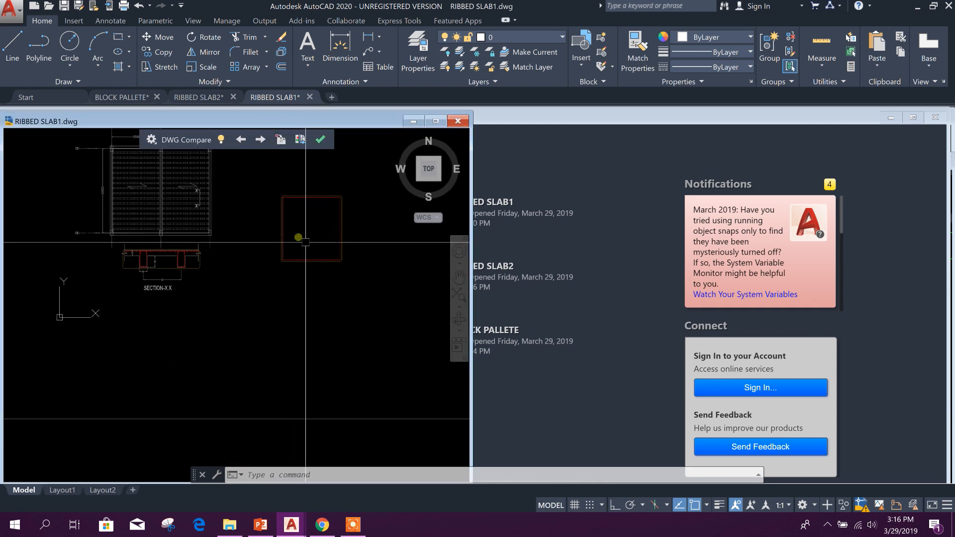
pyautogui.click(198, 96)
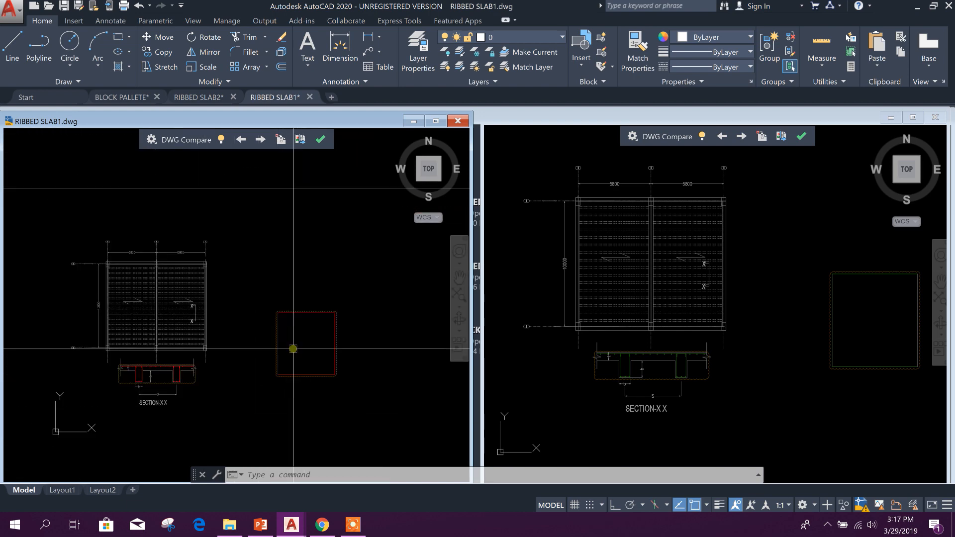
pyautogui.click(536, 119)
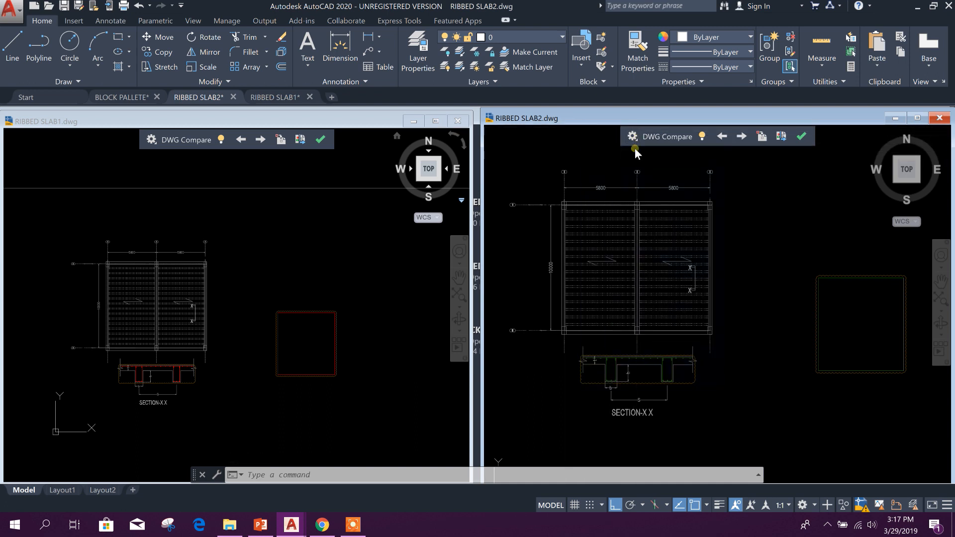
pyautogui.click(632, 136)
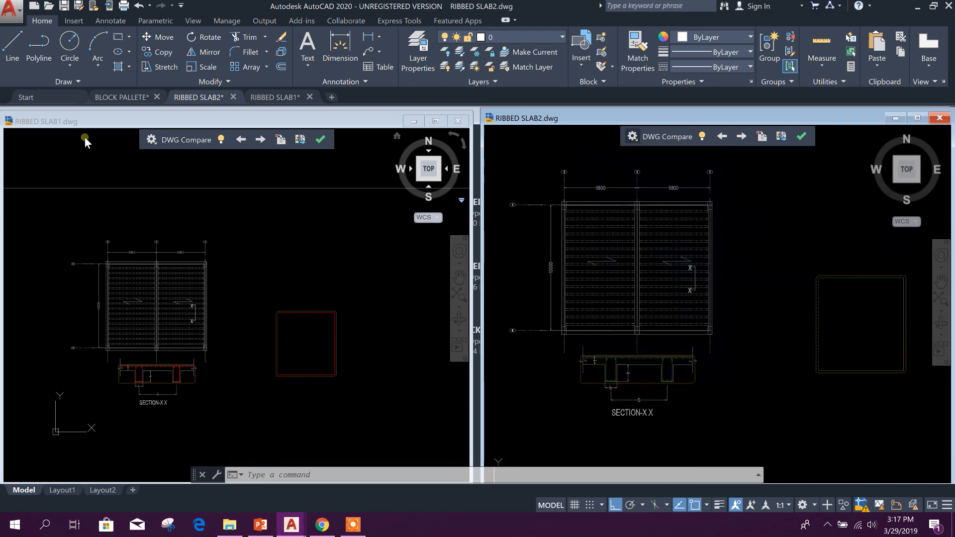
pyautogui.moveTo(775, 335)
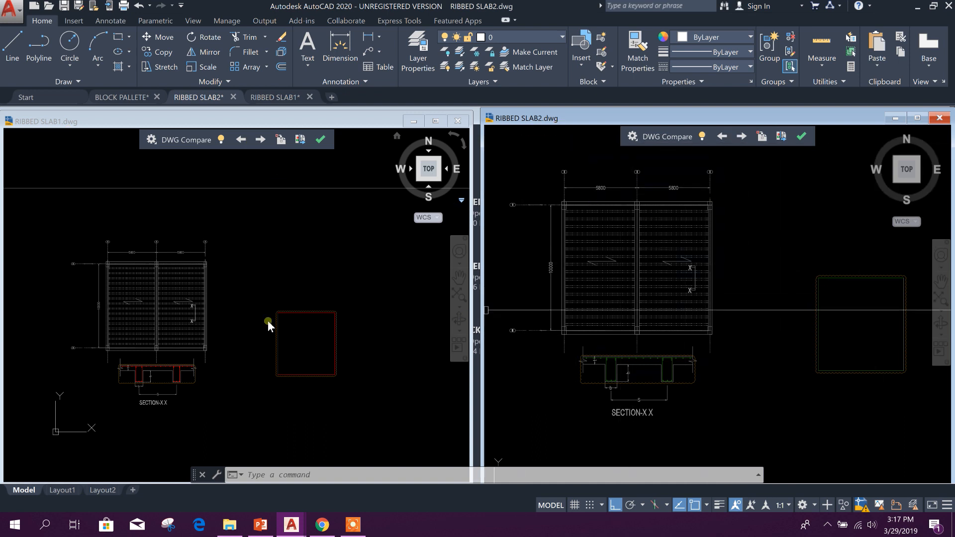
pyautogui.moveTo(740, 353)
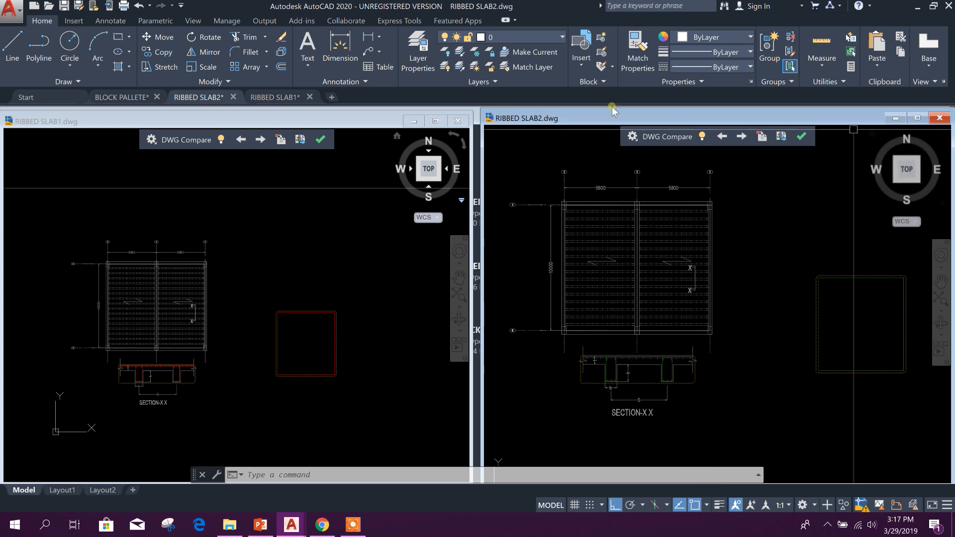
# Close both RIBBED SLAB drawings without saving and maximize the BLOCK PALLETE window.
pyautogui.click(456, 120)
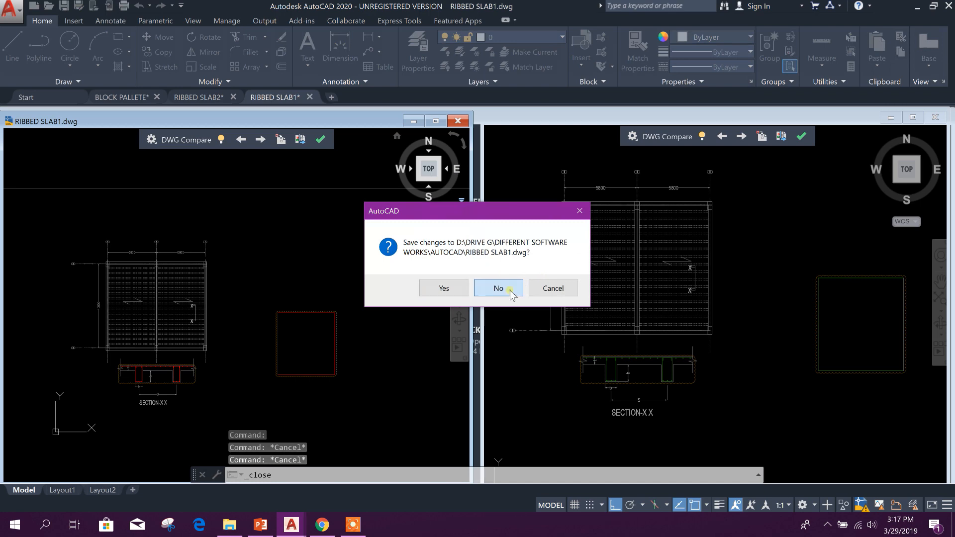
pyautogui.click(497, 288)
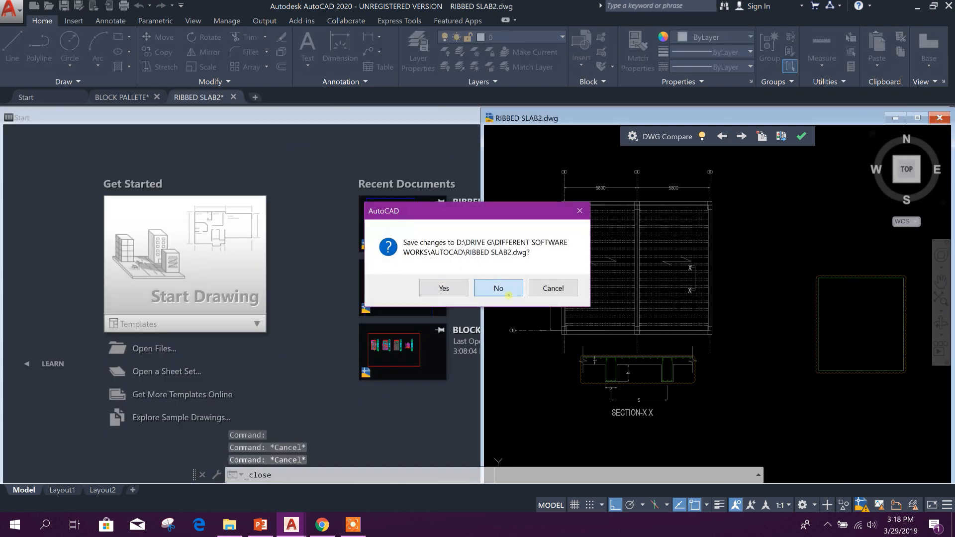
pyautogui.click(497, 288)
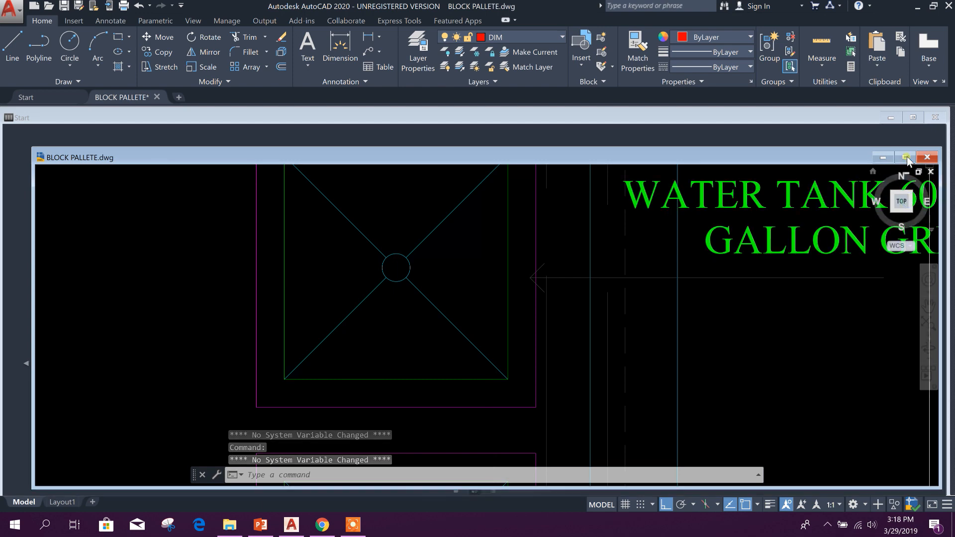
pyautogui.click(917, 157)
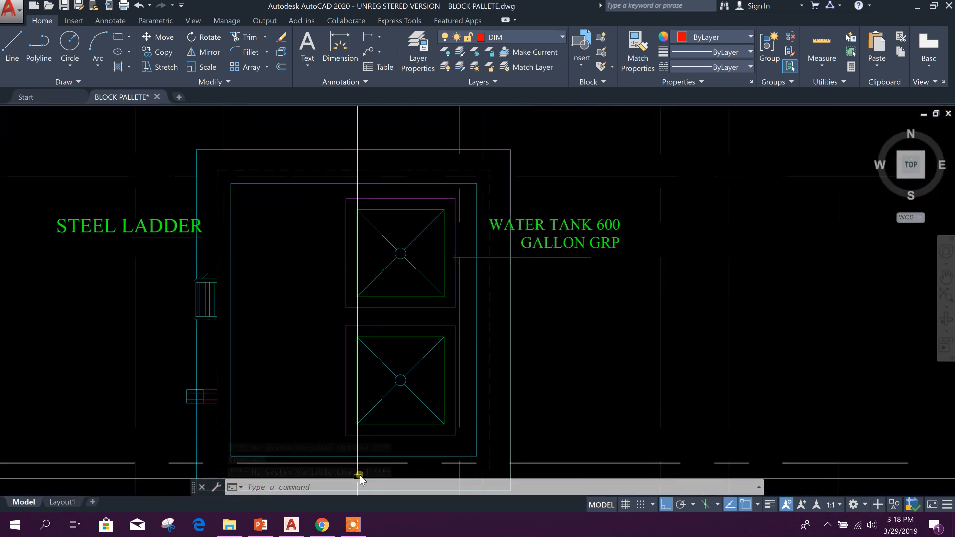
pyautogui.click(259, 524)
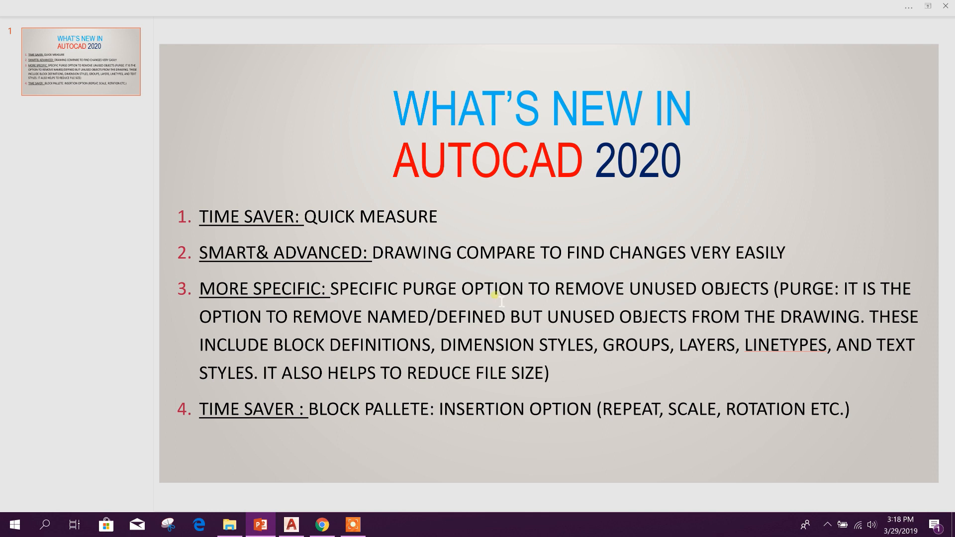
pyautogui.moveTo(792, 295)
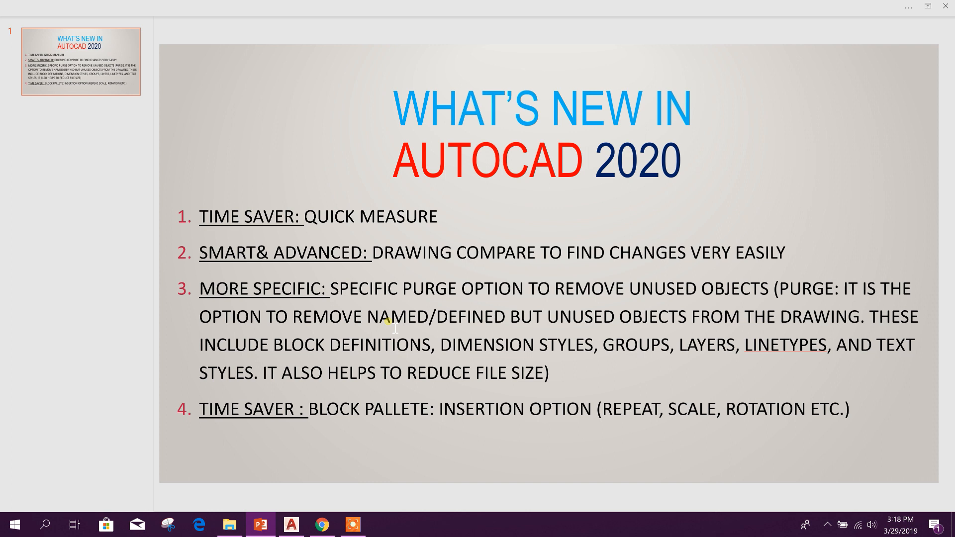
pyautogui.moveTo(905, 325)
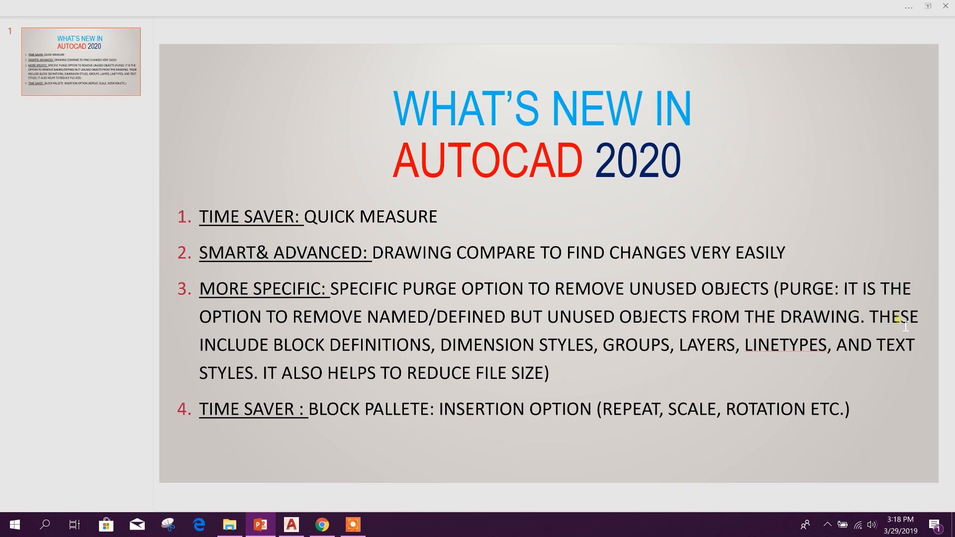
# Open the Windows search panel over the What's New in AutoCAD 2020 slide.
pyautogui.click(46, 524)
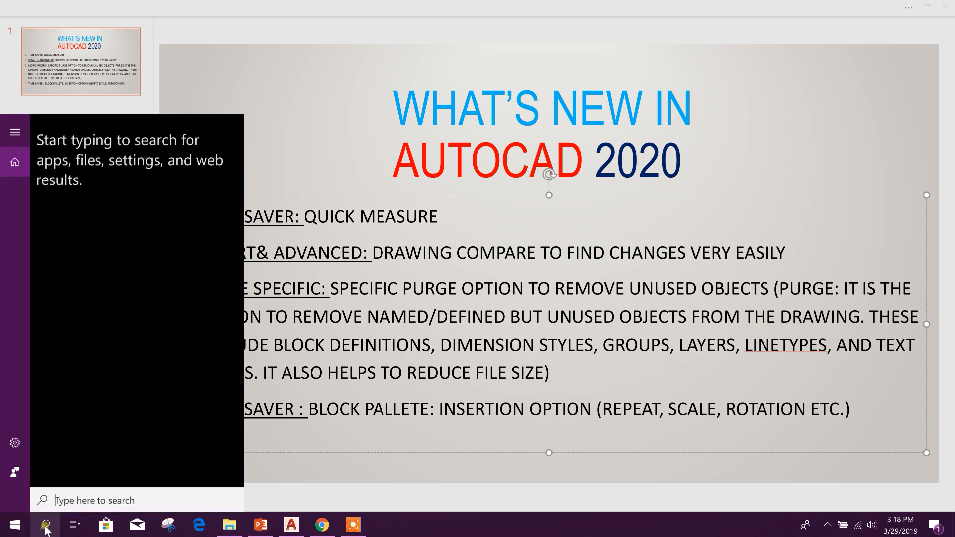
# In AutoCAD 2019, open the old Purge dialog (PU) on RIBBED SLAB1, then dismiss it.
pyautogui.click(383, 525)
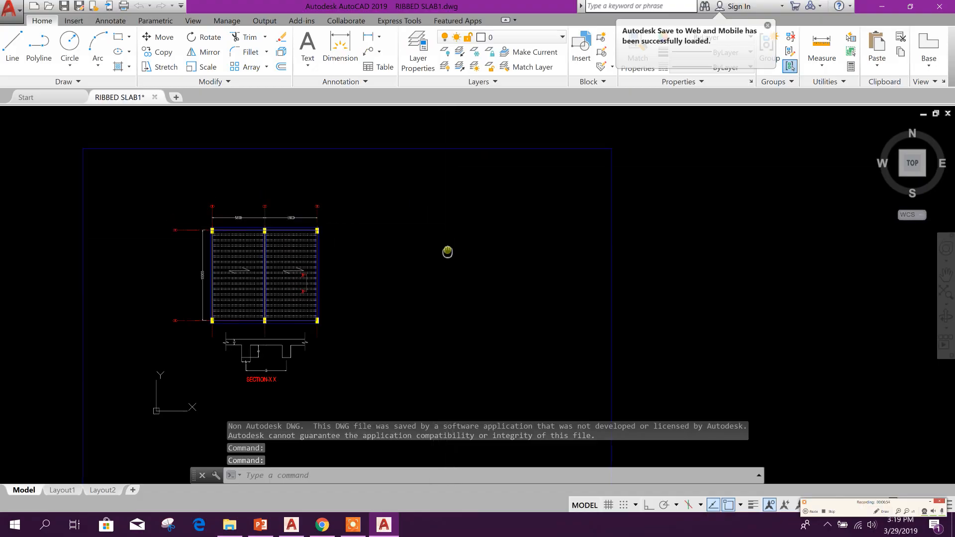
pyautogui.write('pu')
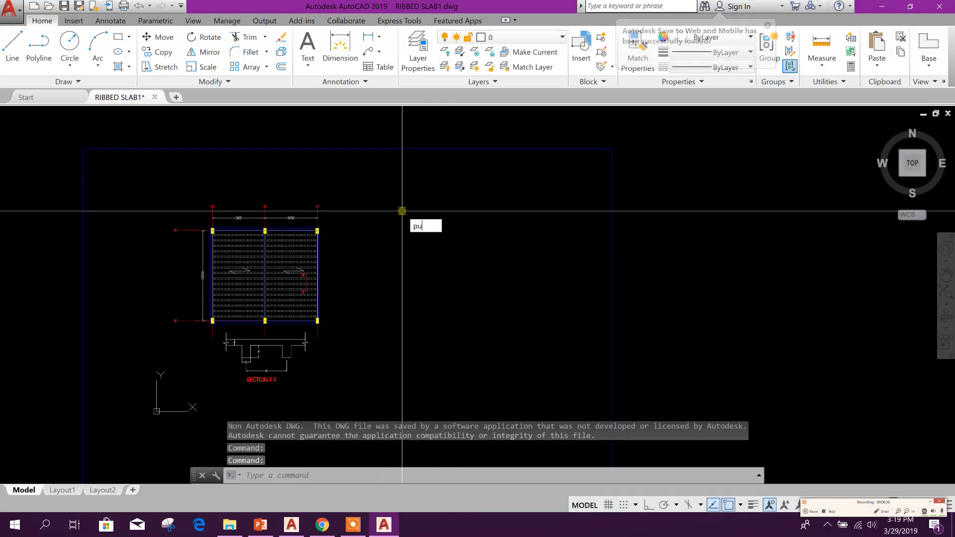
pyautogui.press('Enter')
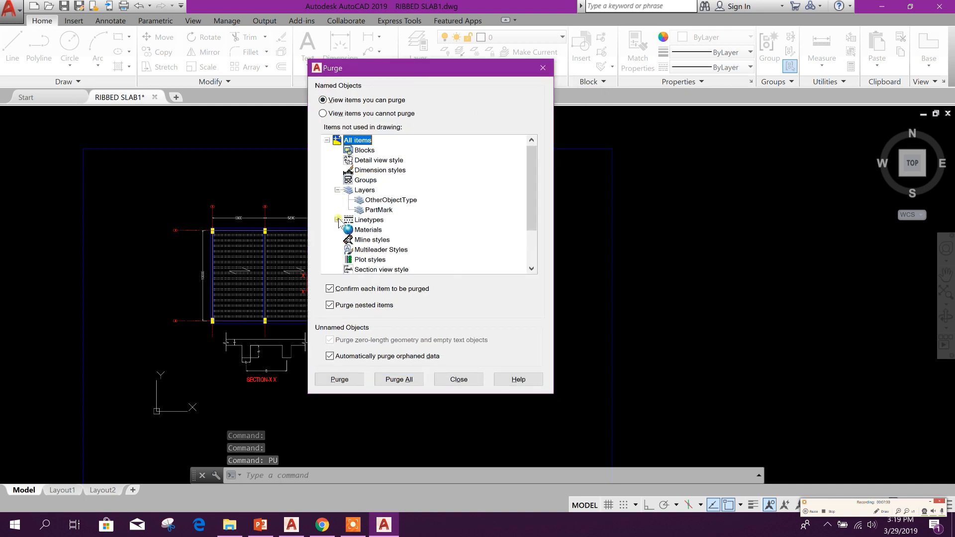
pyautogui.click(340, 220)
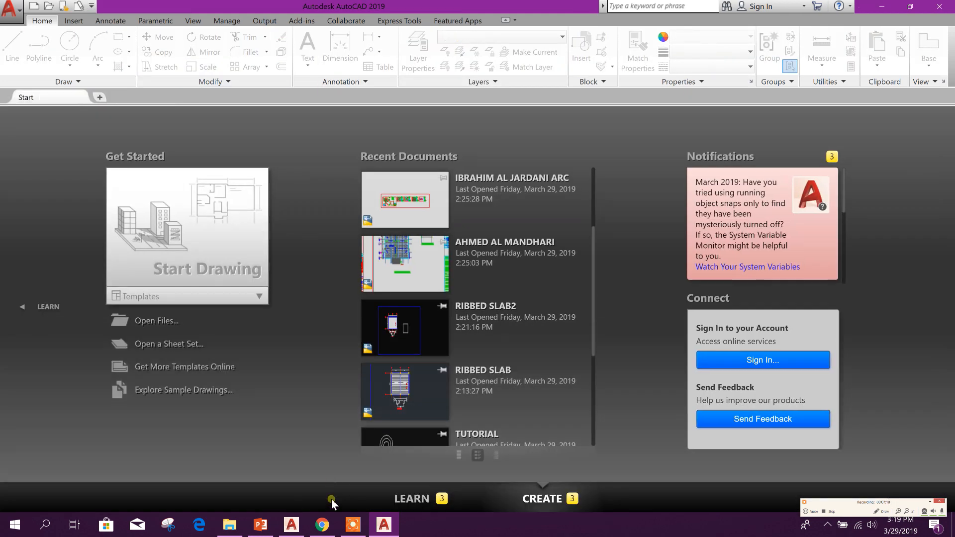
pyautogui.moveTo(828, 38)
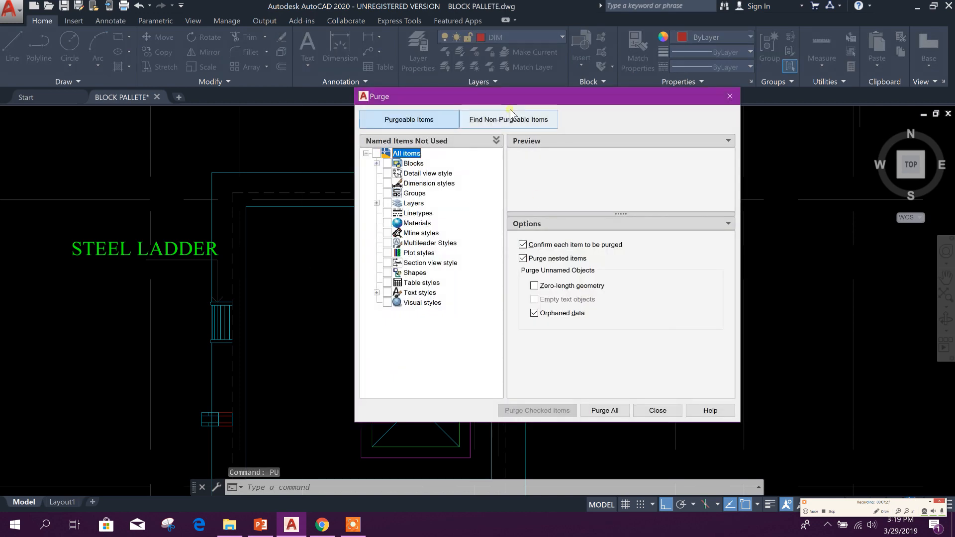
# Expand the unused Blocks and Layers in the Purge dialog and check all unused layers.
pyautogui.moveTo(548, 95); pyautogui.dragTo(467, 93)
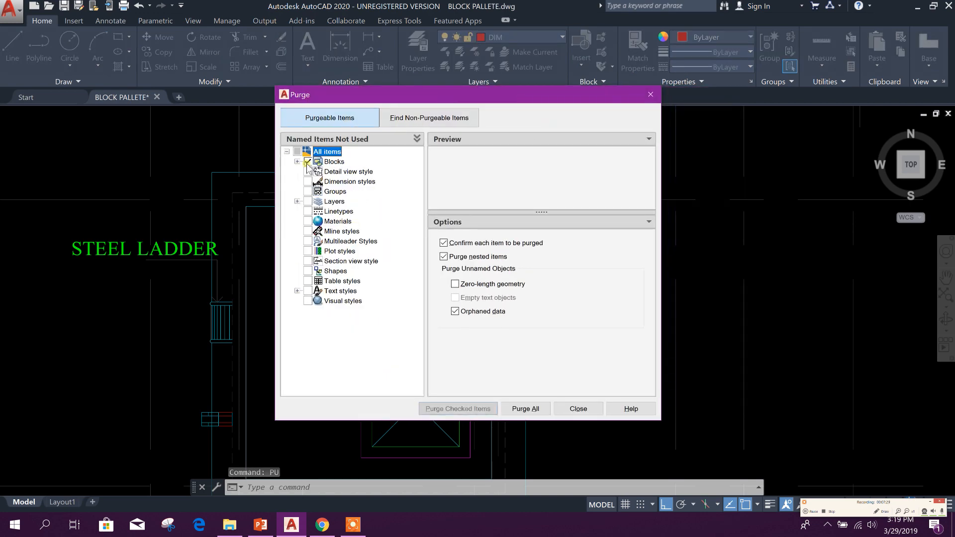
pyautogui.click(297, 161)
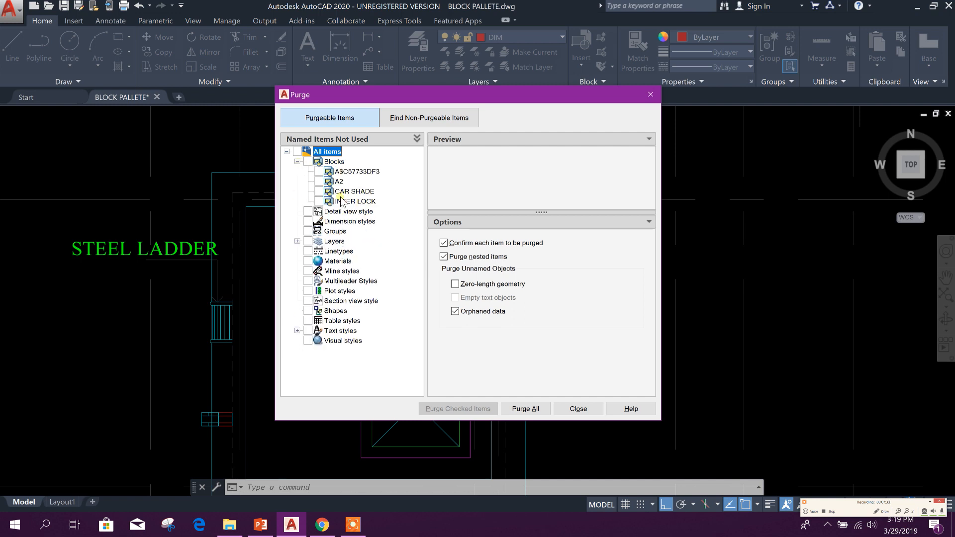
pyautogui.click(298, 240)
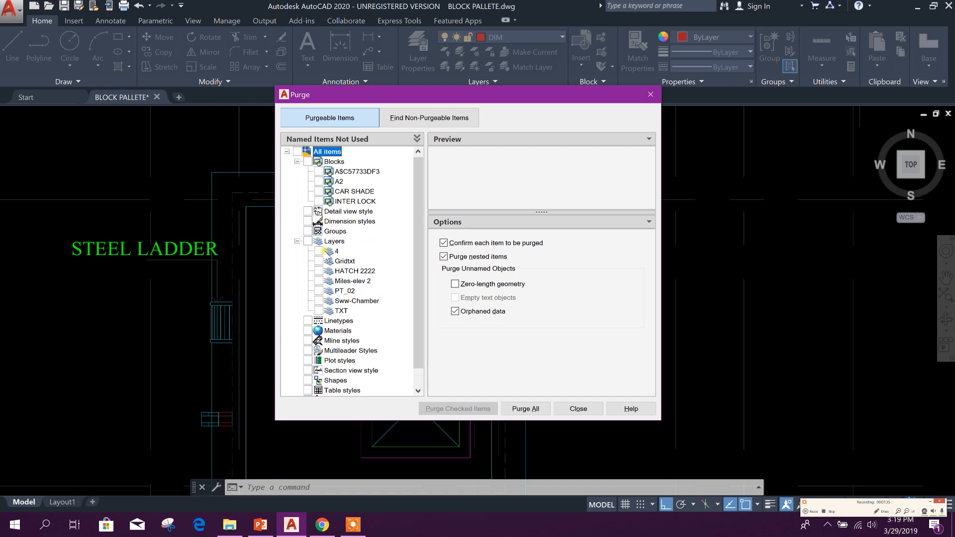
pyautogui.click(307, 241)
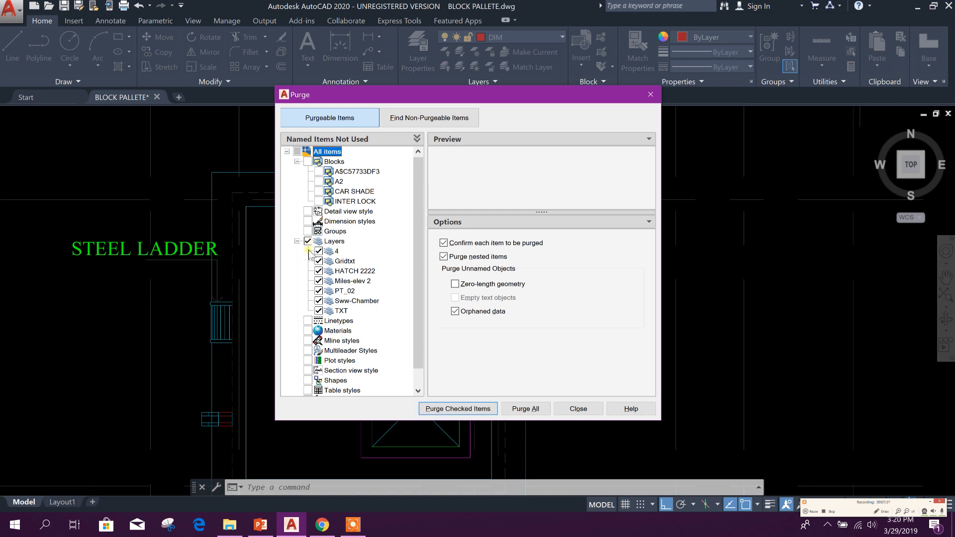
pyautogui.moveTo(359, 239)
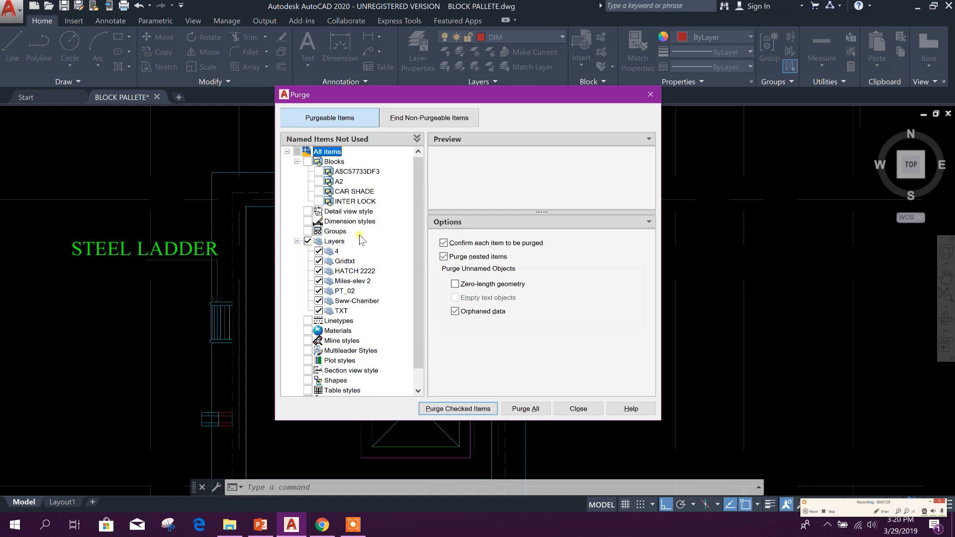
pyautogui.scroll(-3)
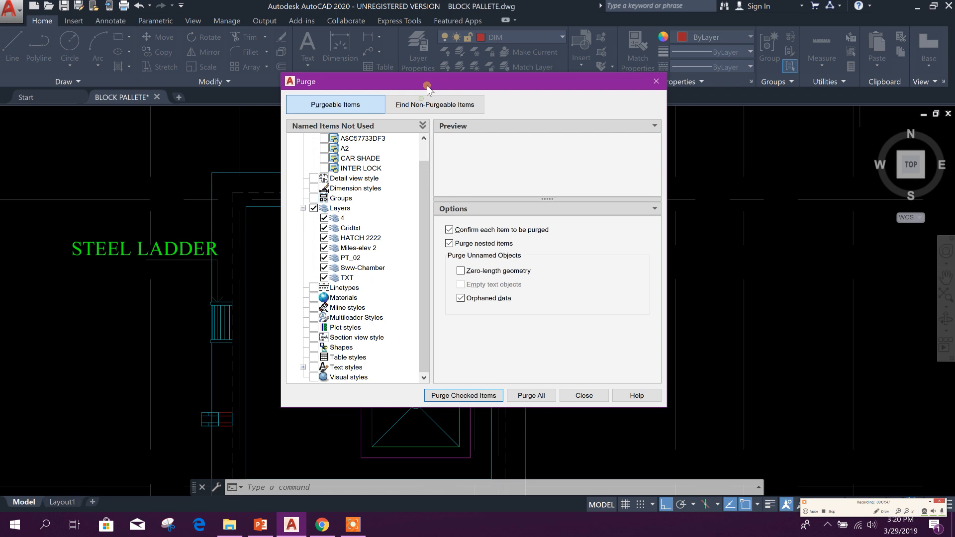
pyautogui.click(434, 104)
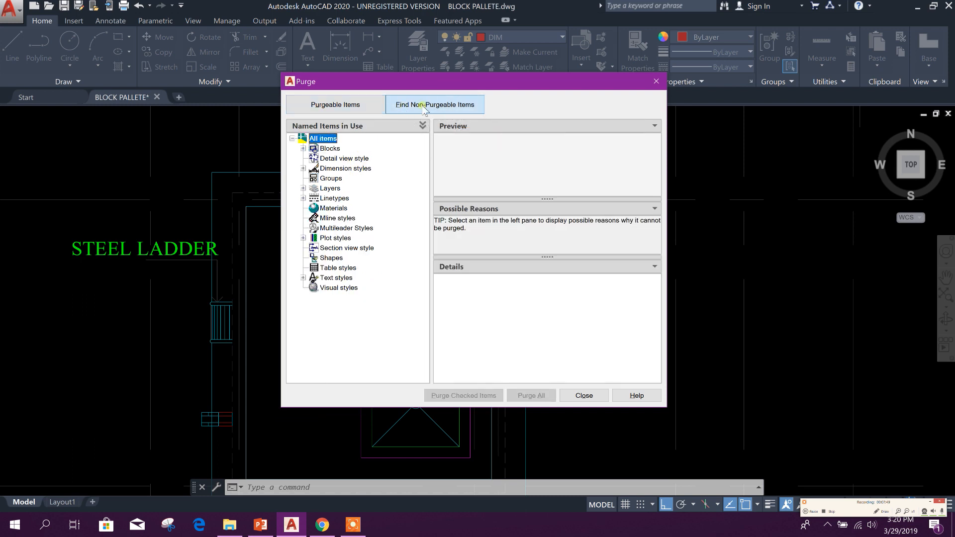
pyautogui.click(303, 169)
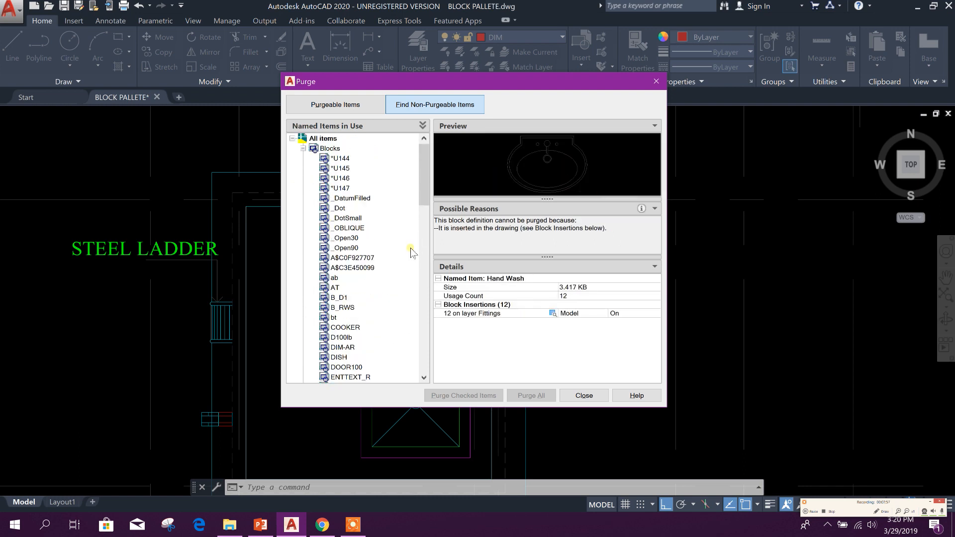
pyautogui.click(352, 198)
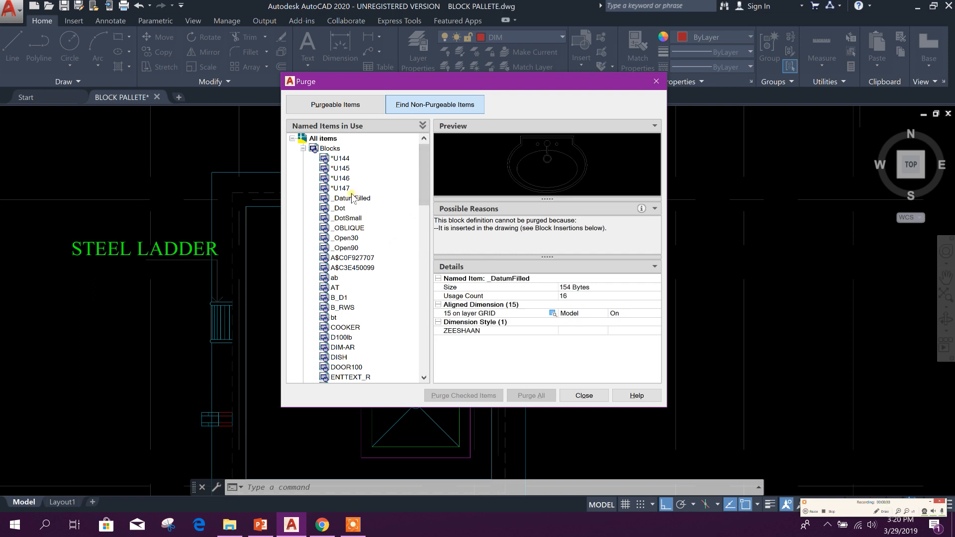
pyautogui.click(341, 178)
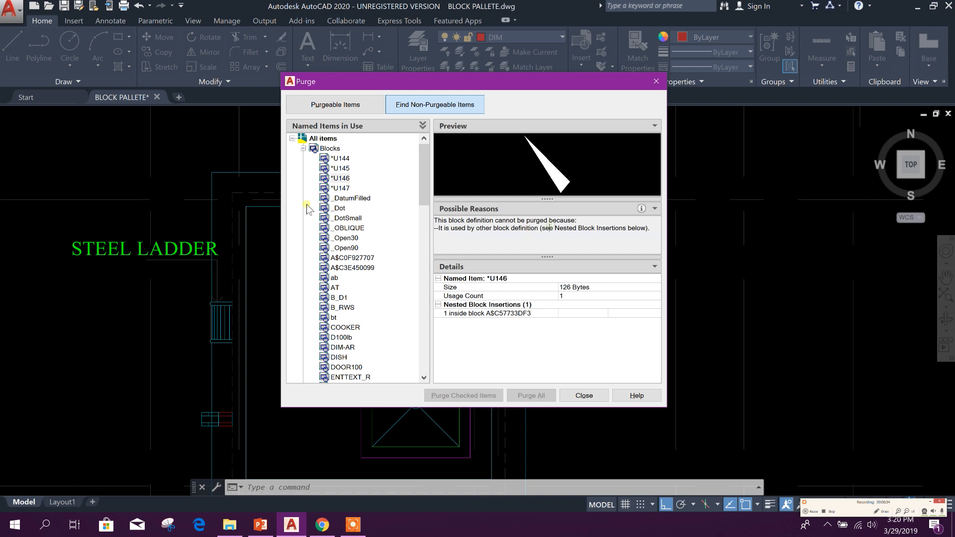
pyautogui.click(334, 104)
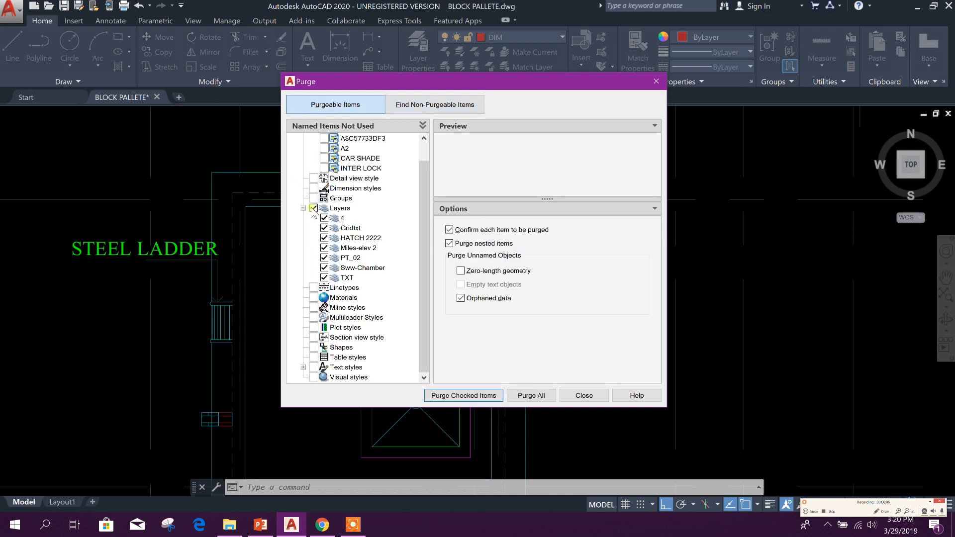
# Purge and confirm the checked unused layers, close the Purge dialog, and return to BLOCK PALLETE.
pyautogui.click(314, 208)
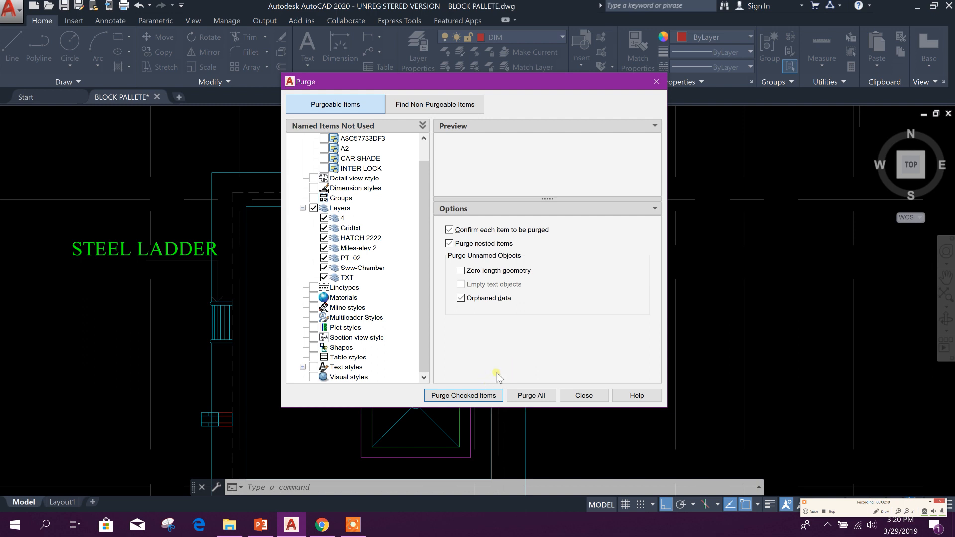
pyautogui.moveTo(463, 396)
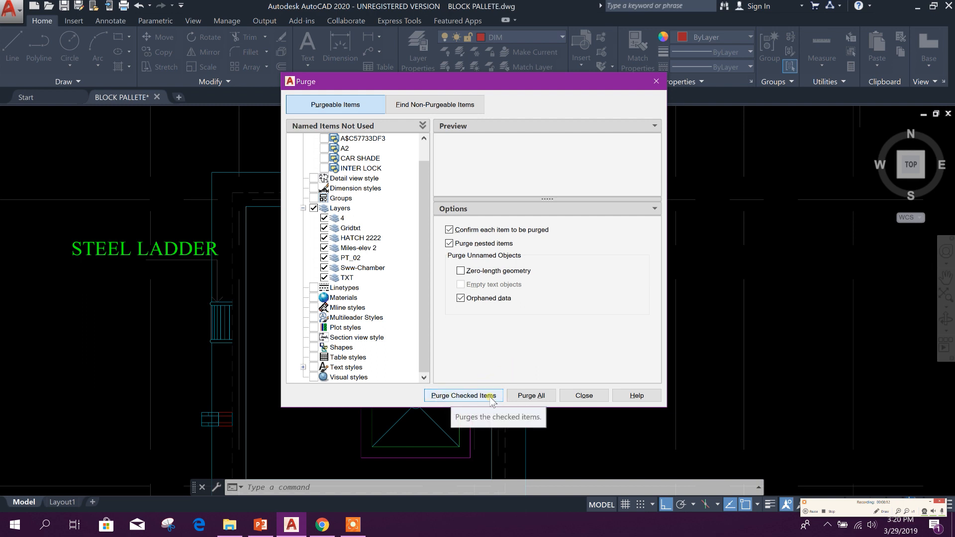
pyautogui.click(314, 208)
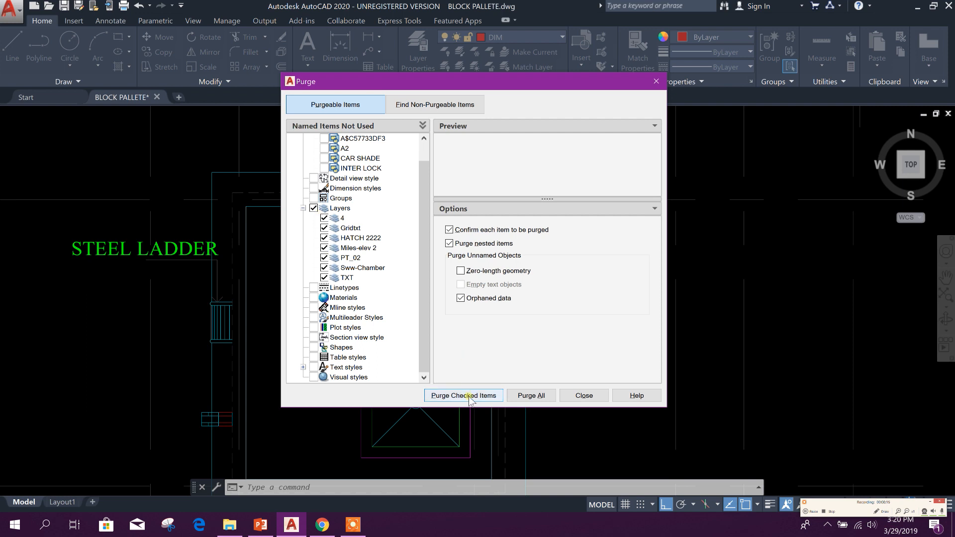
pyautogui.click(462, 396)
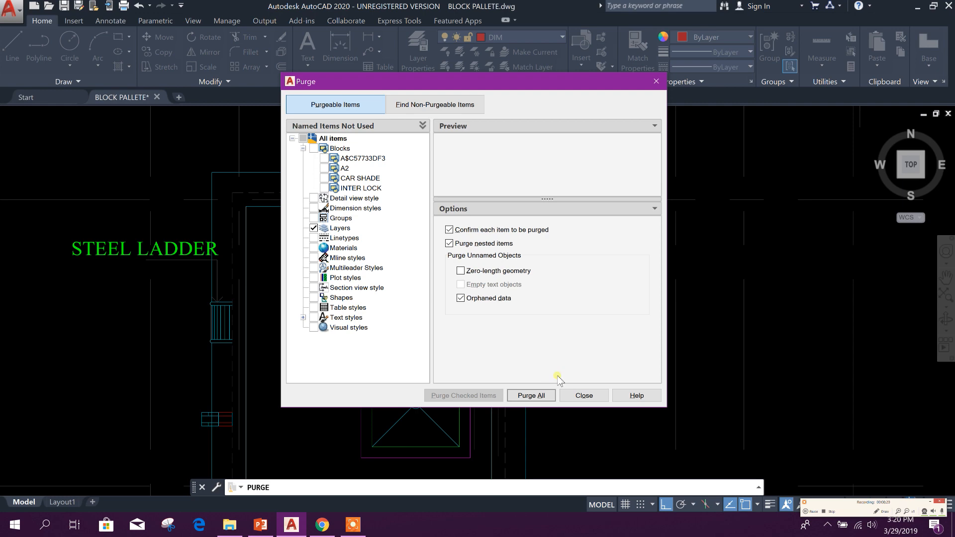
pyautogui.click(582, 396)
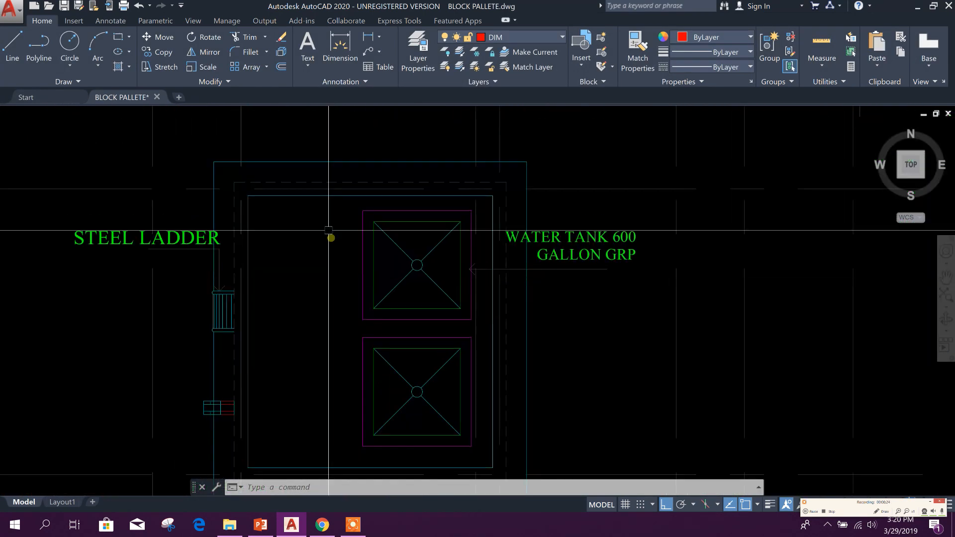
pyautogui.scroll(-3)
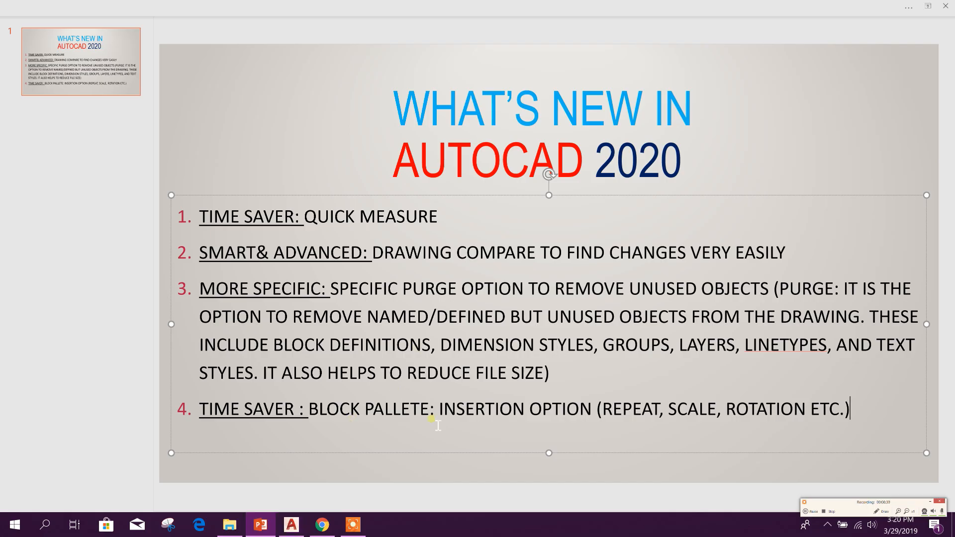
pyautogui.click(290, 524)
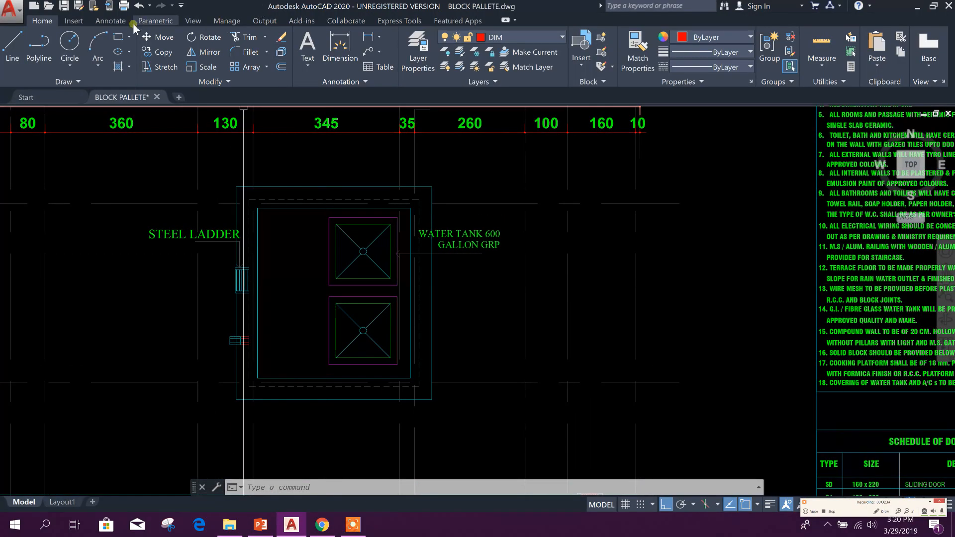
# Open the Blocks palette, dock it on the left, and show its Recent tab.
pyautogui.click(192, 20)
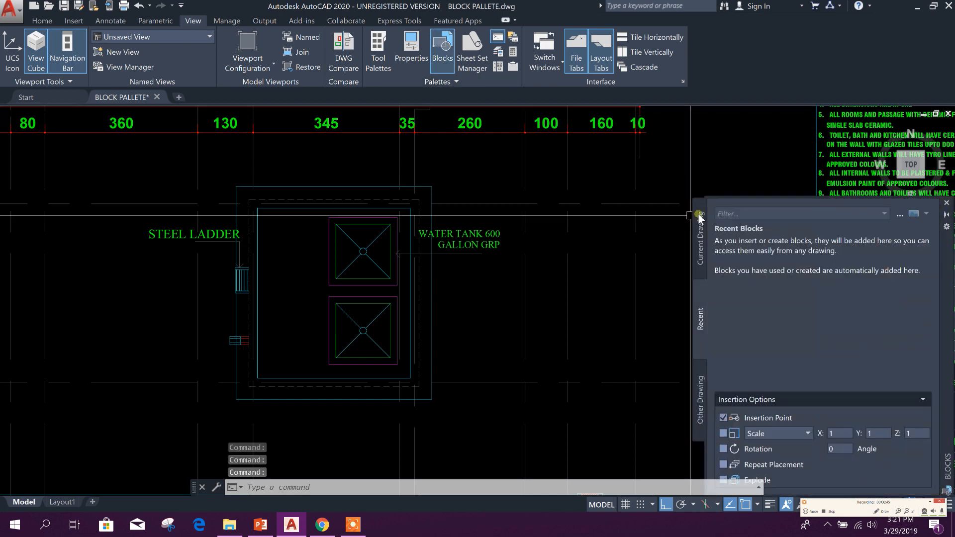
pyautogui.moveTo(700, 215); pyautogui.dragTo(127, 137)
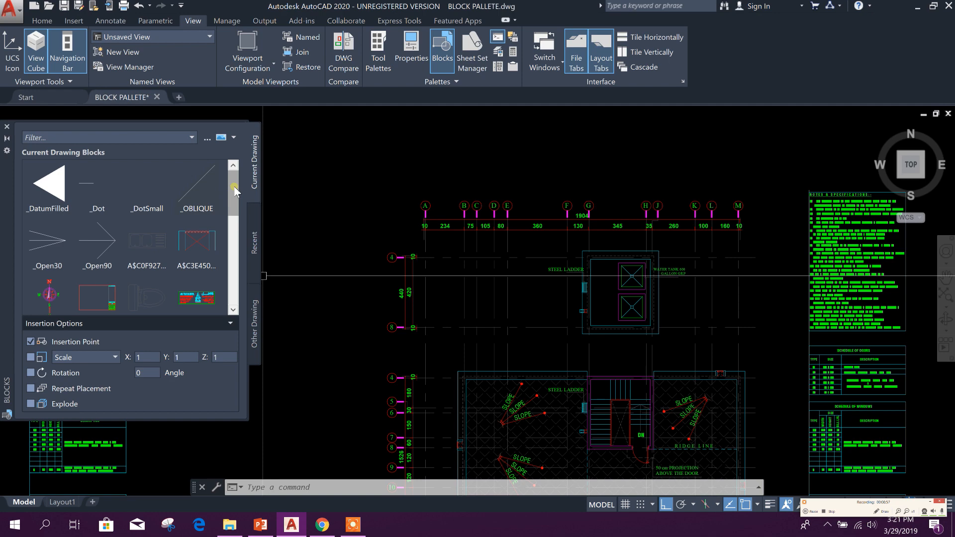
pyautogui.scroll(-3)
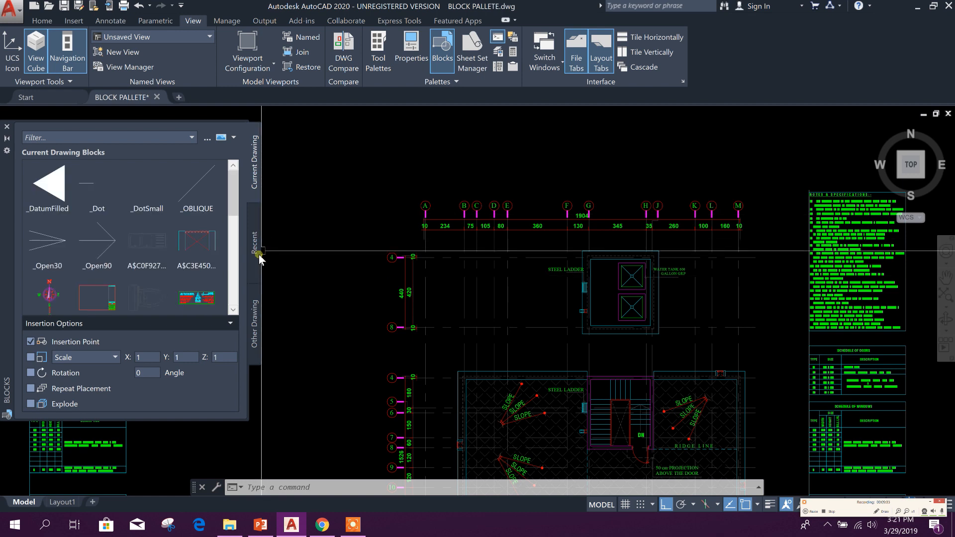
pyautogui.click(254, 241)
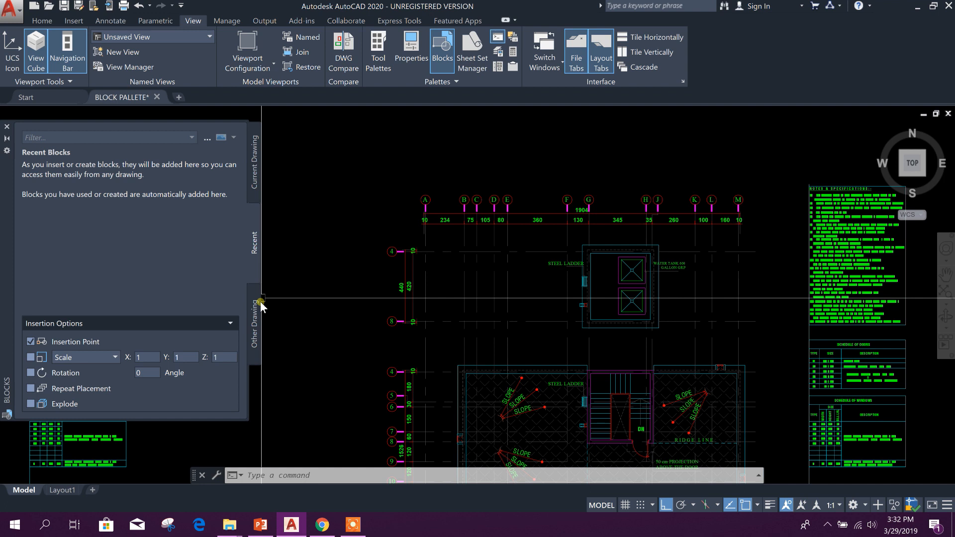
# Show the Other Drawing tab, briefly explore sample Dynamic Blocks in DesignCenter, then close it.
pyautogui.click(254, 327)
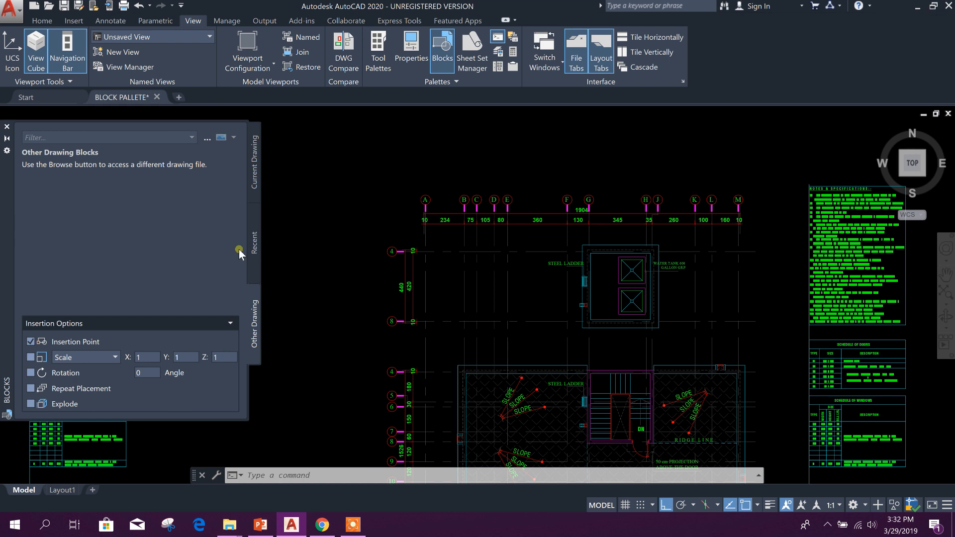
pyautogui.moveTo(110, 238)
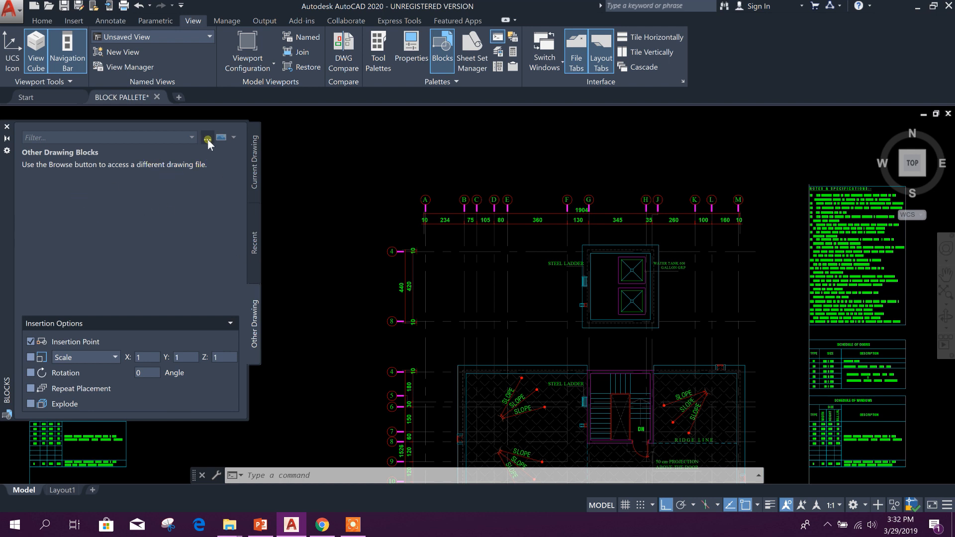
pyautogui.click(208, 139)
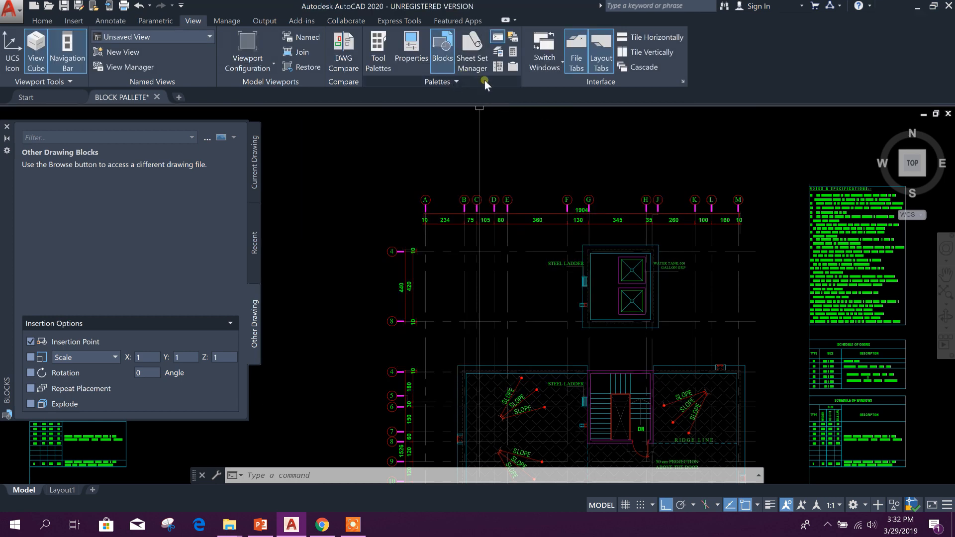
pyautogui.click(496, 51)
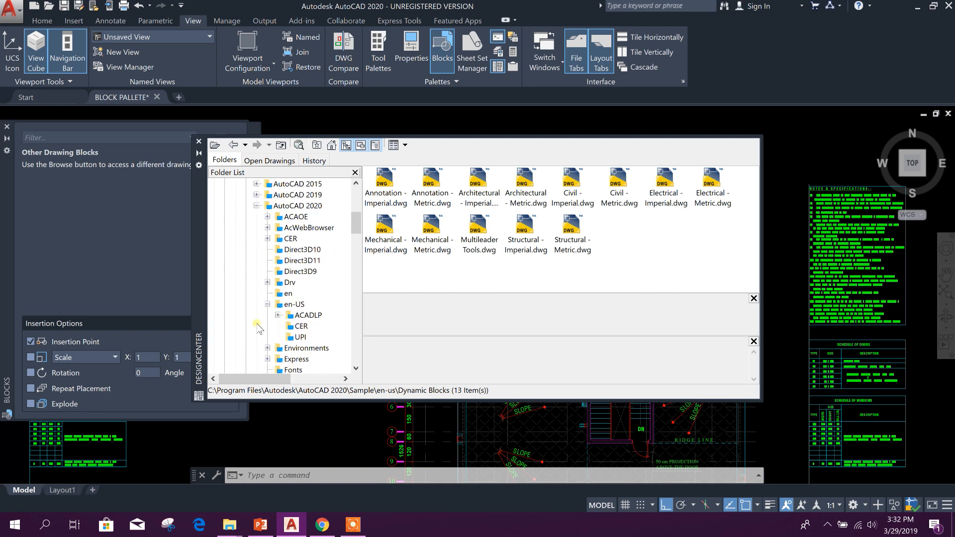
pyautogui.scroll(3)
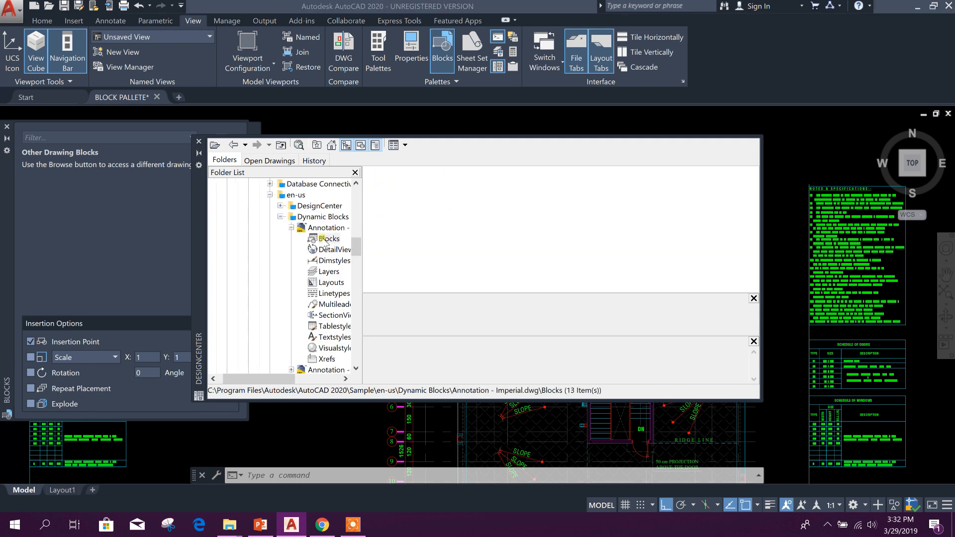
pyautogui.click(328, 238)
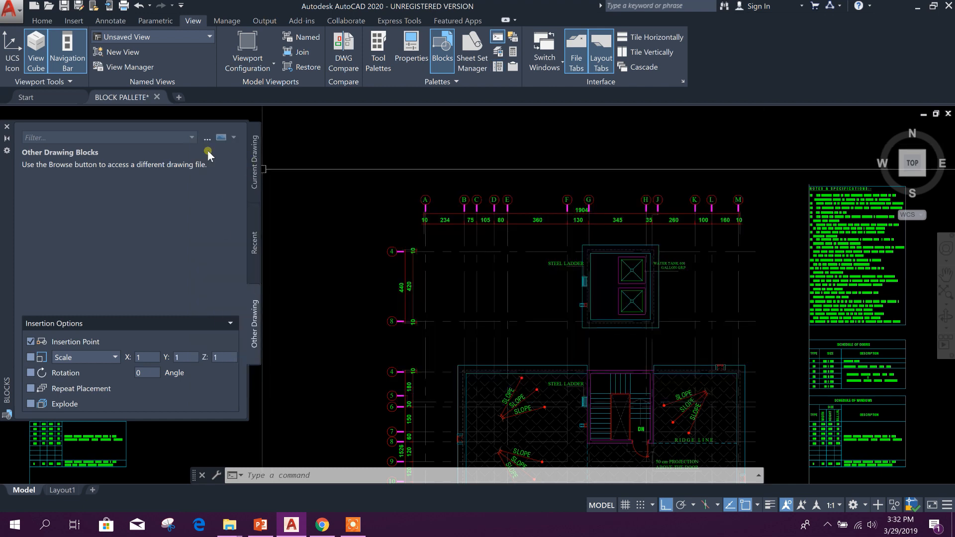
# Load Architectural - Metric.dwg from AutoCAD 2020\Sample\en-us\Dynamic Blocks into the palette.
pyautogui.click(207, 152)
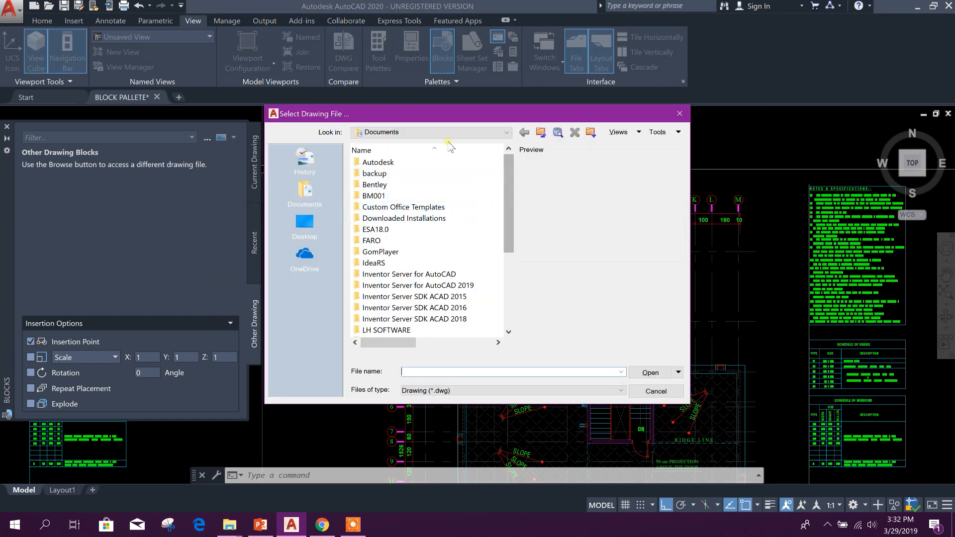
pyautogui.click(305, 252)
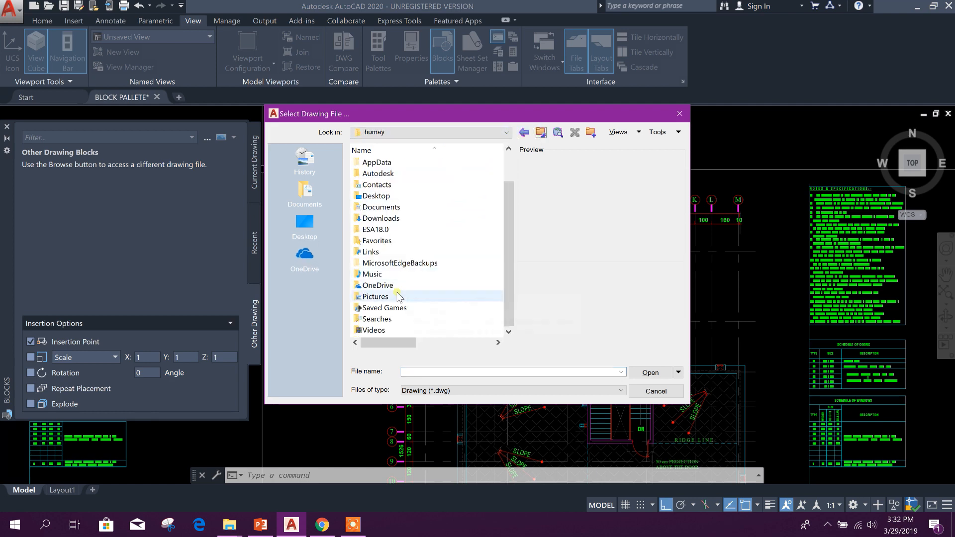
pyautogui.click(540, 133)
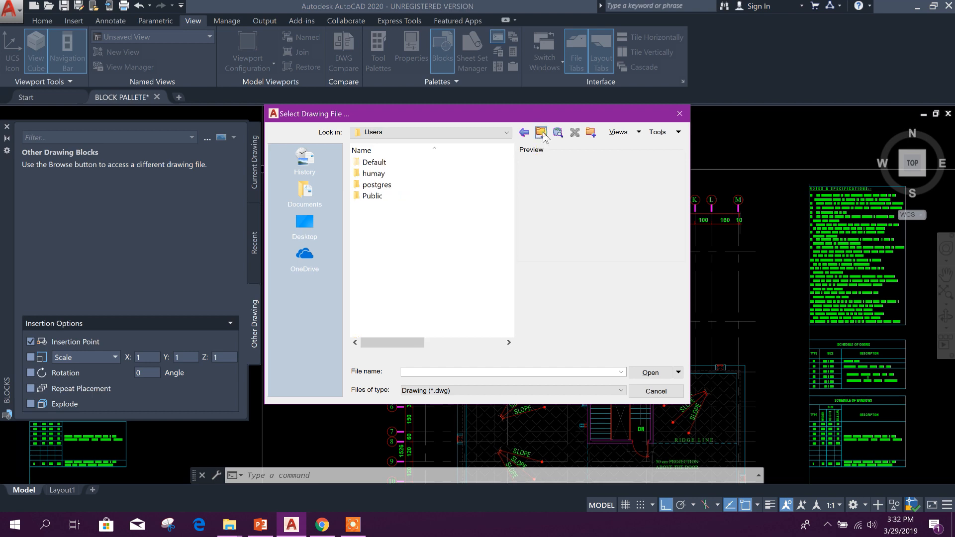
pyautogui.click(540, 131)
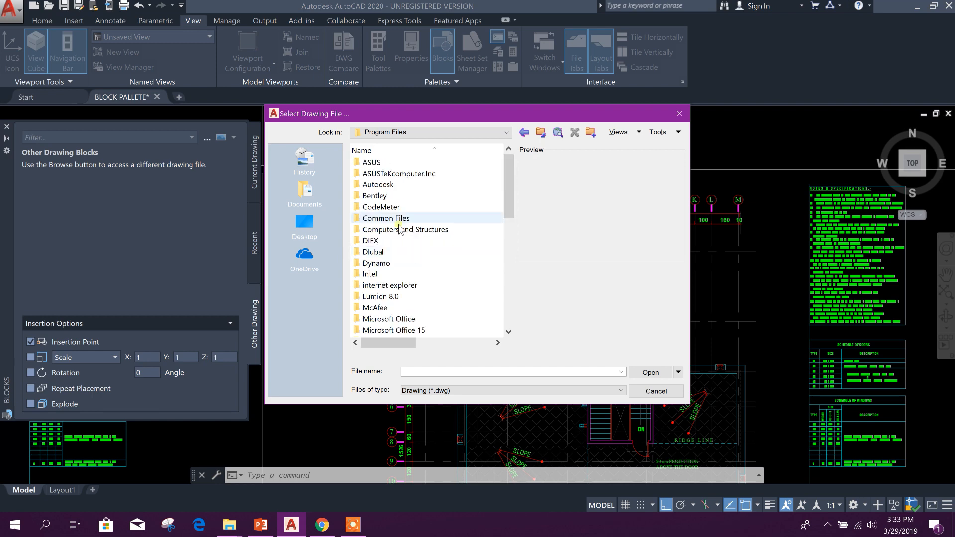
pyautogui.doubleClick(385, 218)
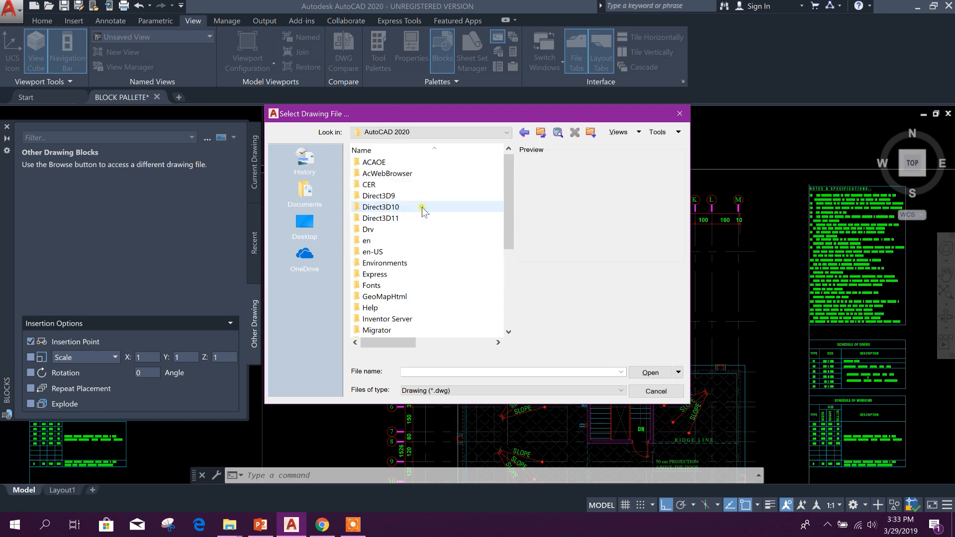
pyautogui.scroll(-3)
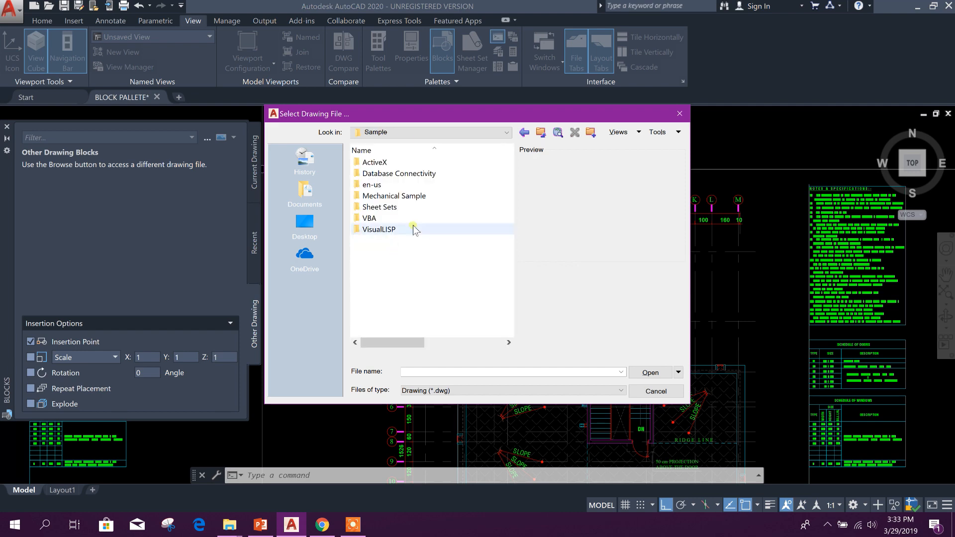
pyautogui.doubleClick(371, 185)
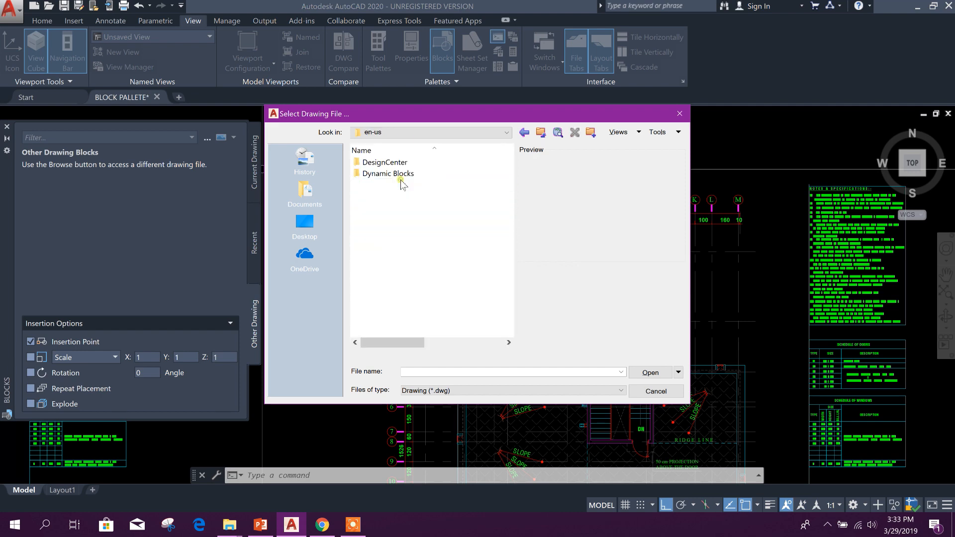
pyautogui.doubleClick(387, 173)
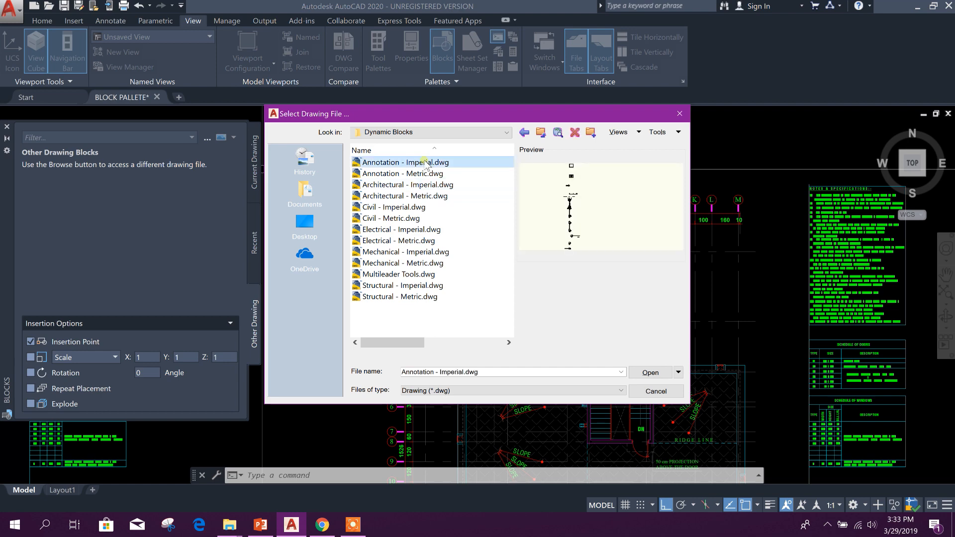
pyautogui.click(394, 207)
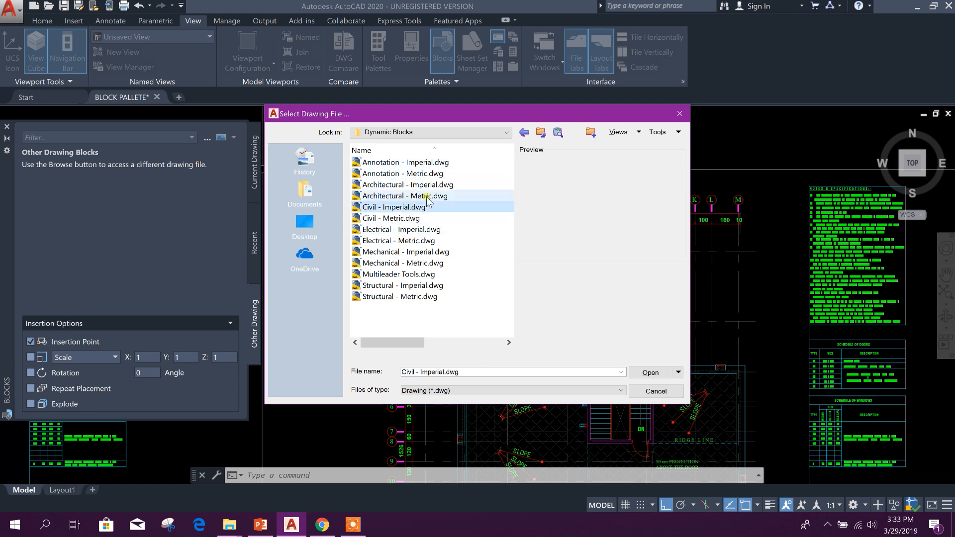
pyautogui.click(404, 195)
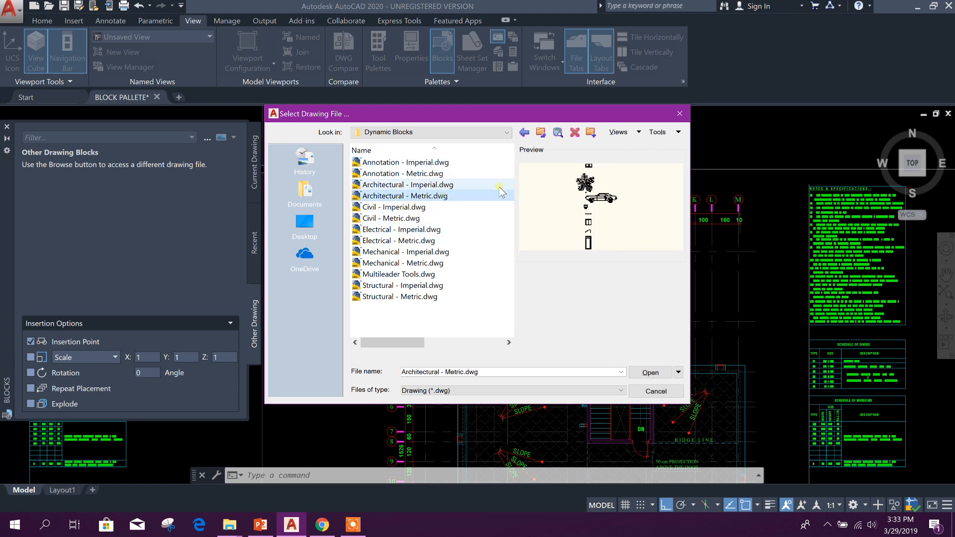
pyautogui.click(650, 372)
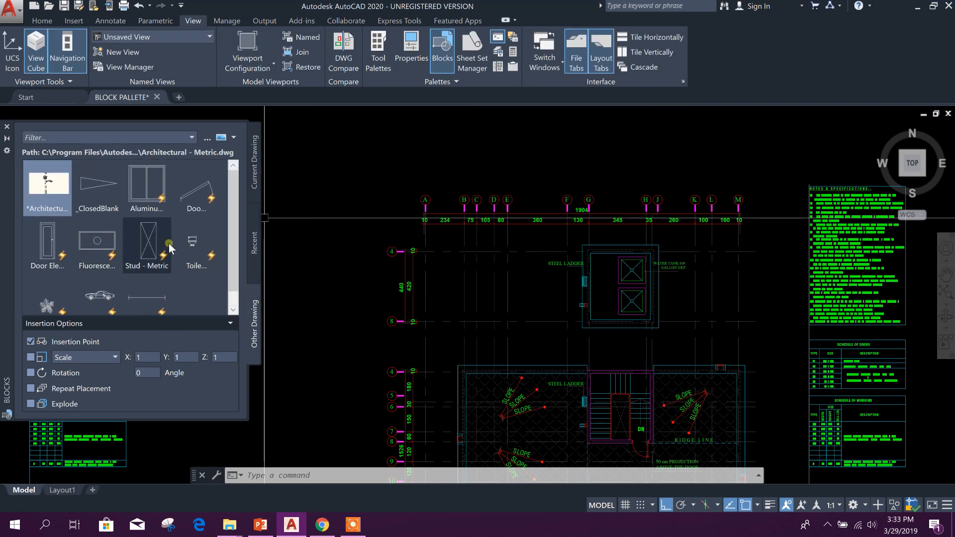
# Enable Repeat Placement and insert the Vehicles block from the palette.
pyautogui.scroll(-3)
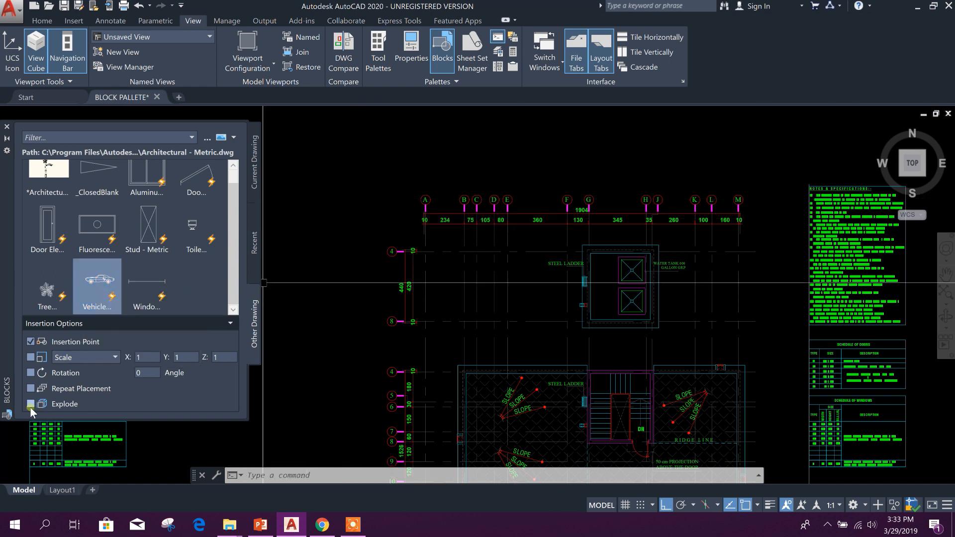
pyautogui.click(30, 389)
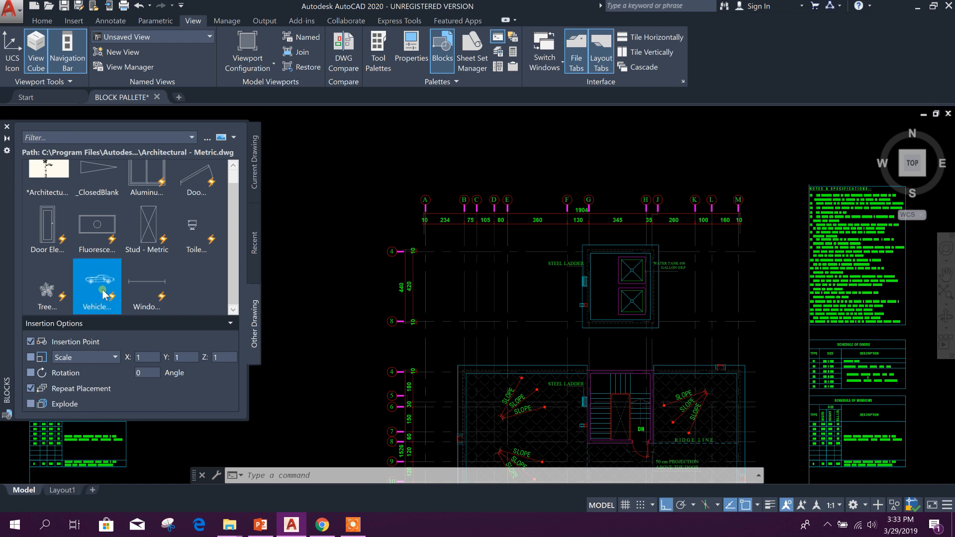
pyautogui.rightClick(97, 286)
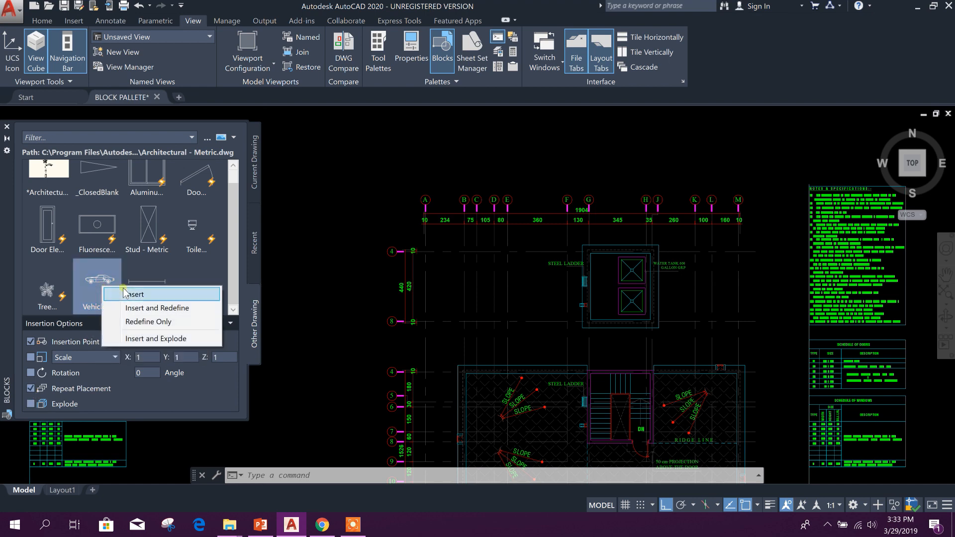
pyautogui.click(133, 294)
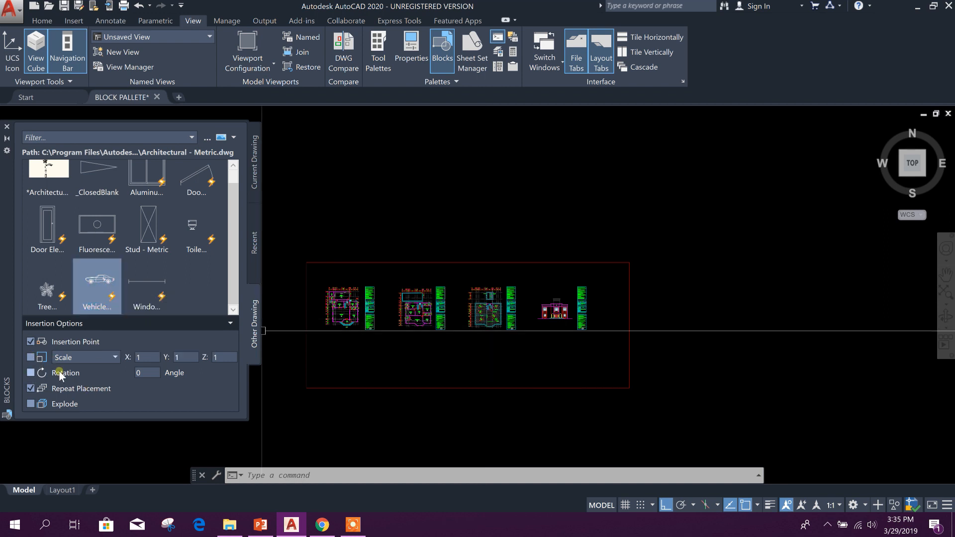
# Enable uniform scaling at 0.001 and place a tiny Vehicles block below the floor plans.
pyautogui.click(114, 357)
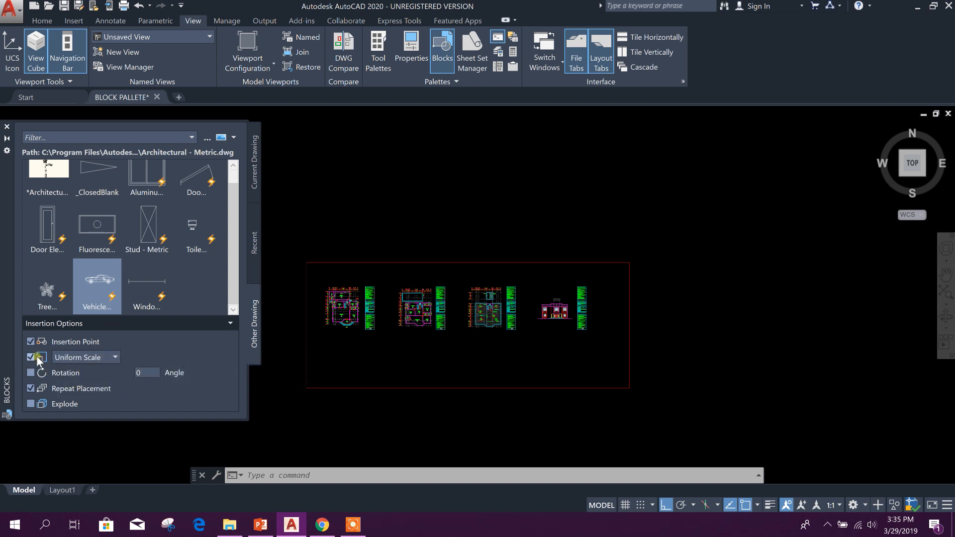
pyautogui.click(30, 357)
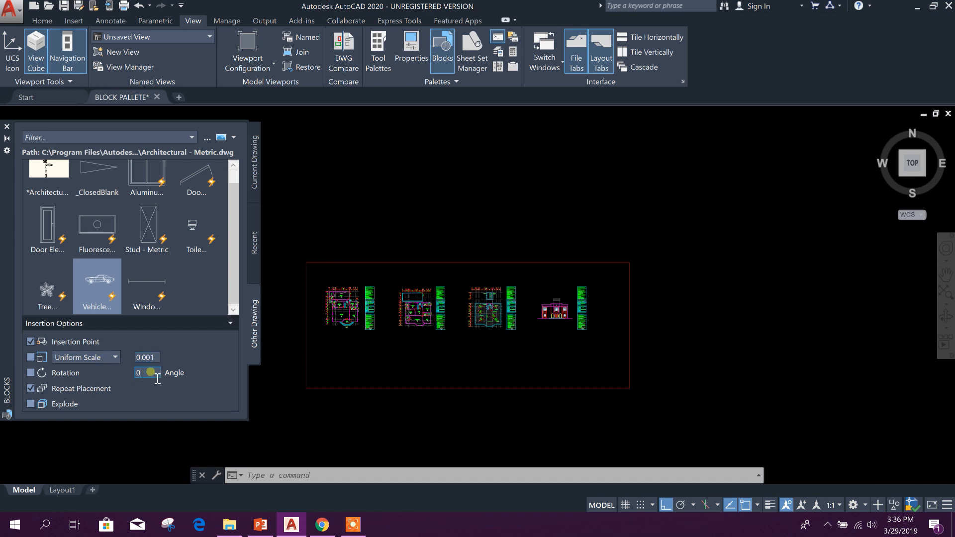
pyautogui.rightClick(97, 279)
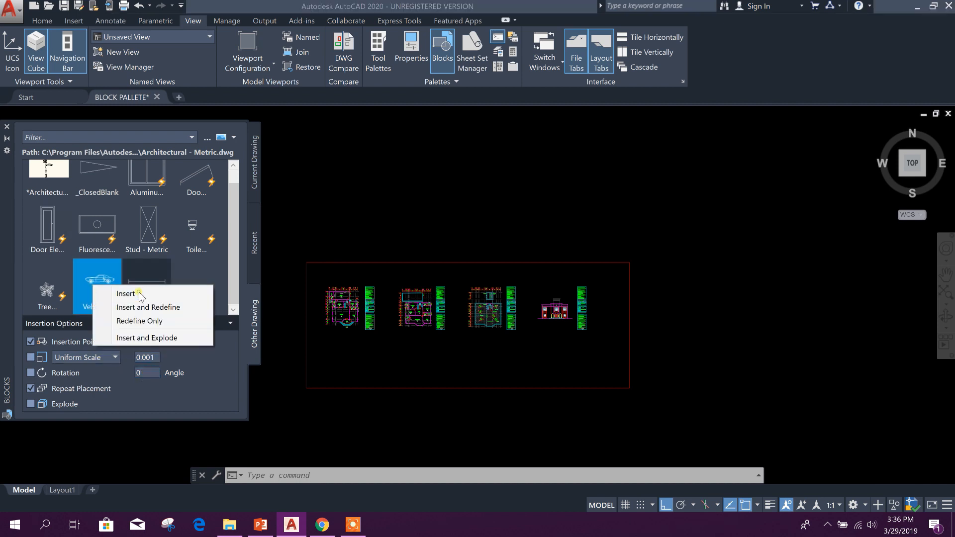
pyautogui.click(126, 293)
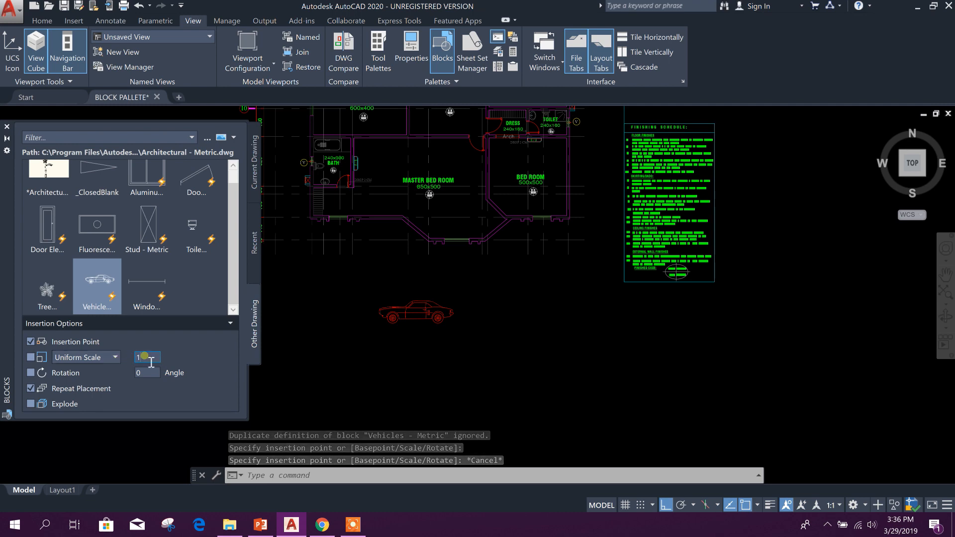
# Reset the uniform scale to 1, cancel the oversized insert, and set rotation to 90.
pyautogui.rightClick(97, 280)
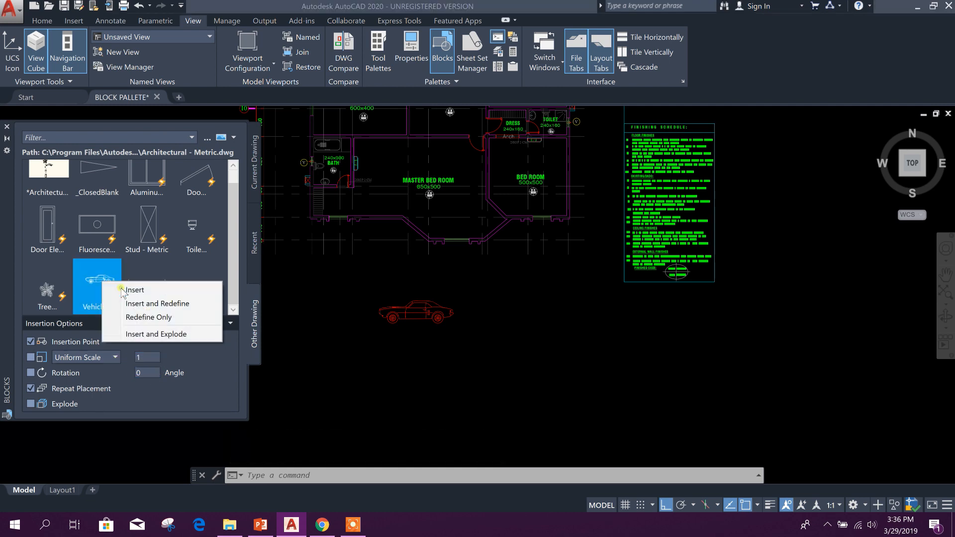
pyautogui.click(133, 290)
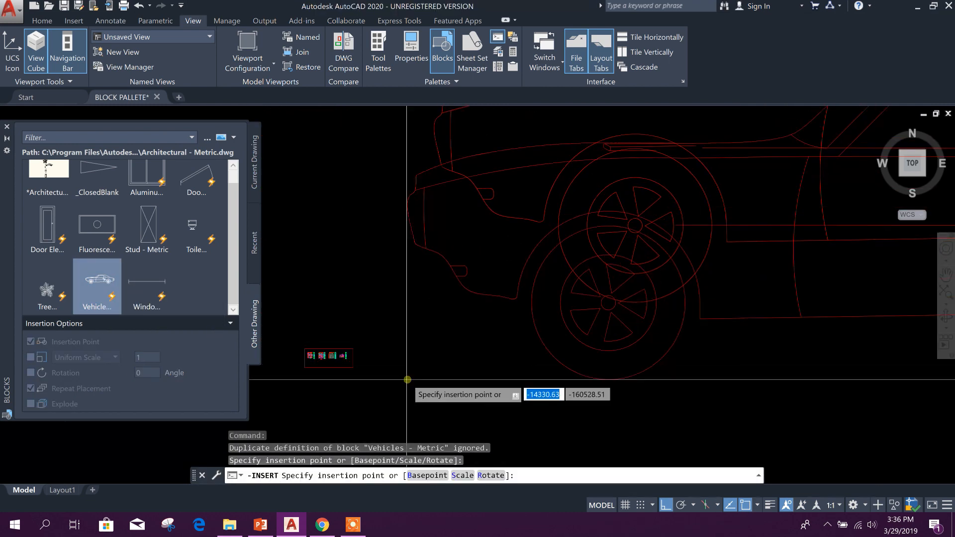
pyautogui.press('Escape')
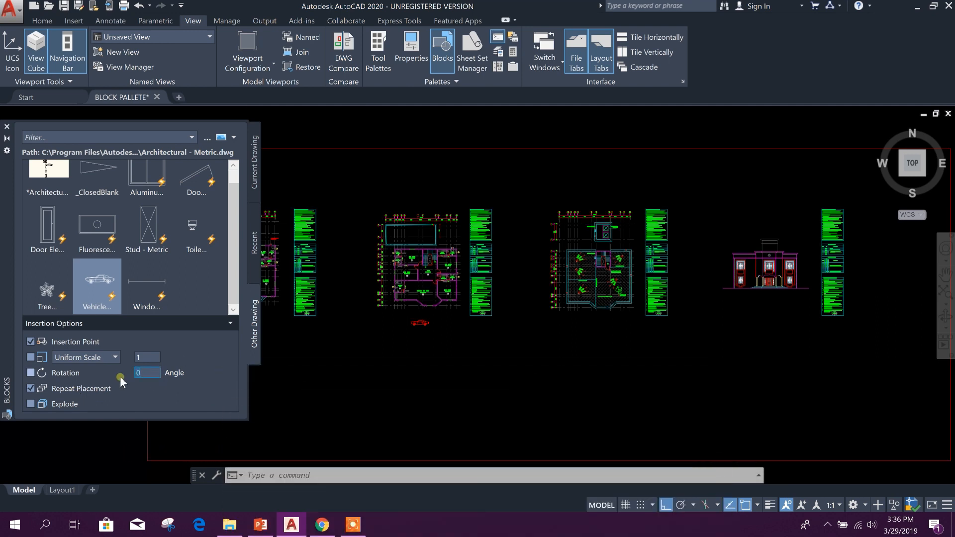
pyautogui.write('90')
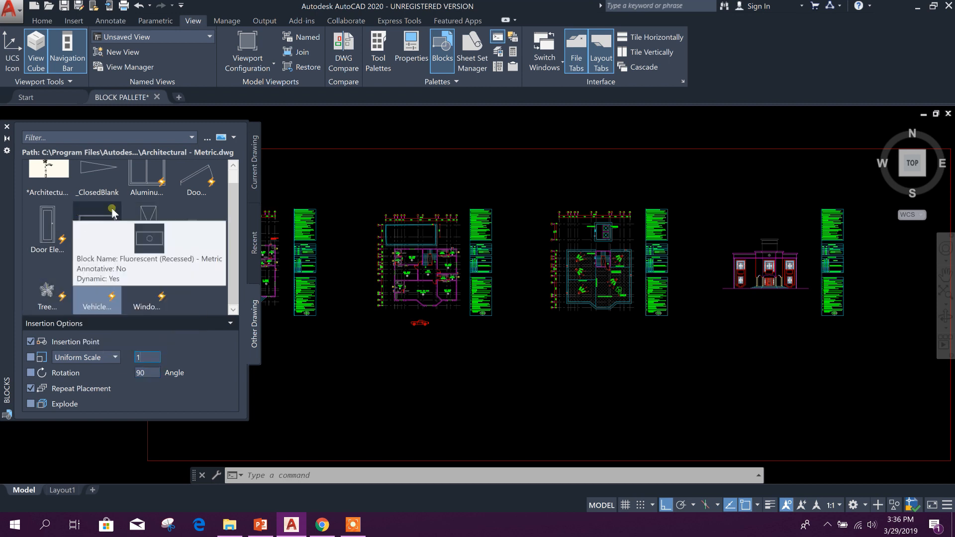
pyautogui.moveTo(88, 236)
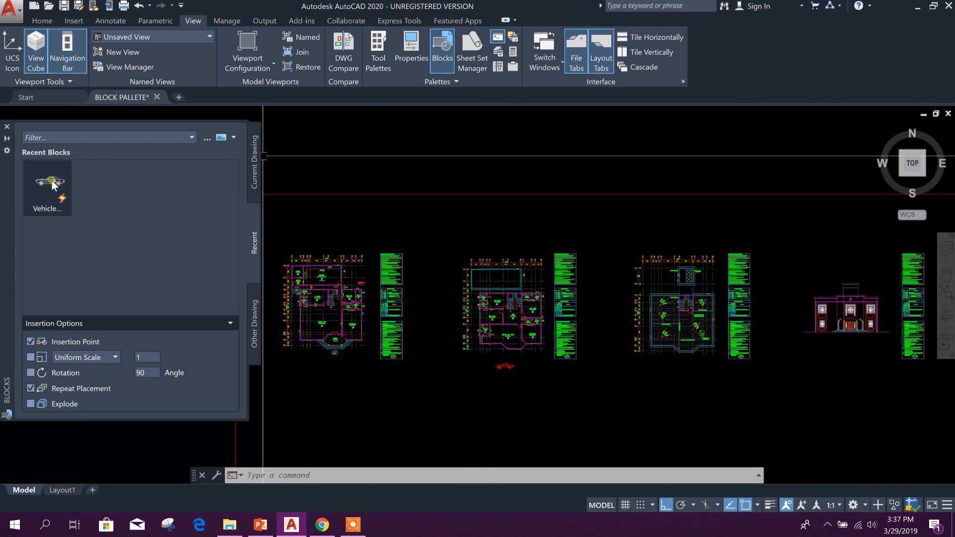
pyautogui.moveTo(51, 183)
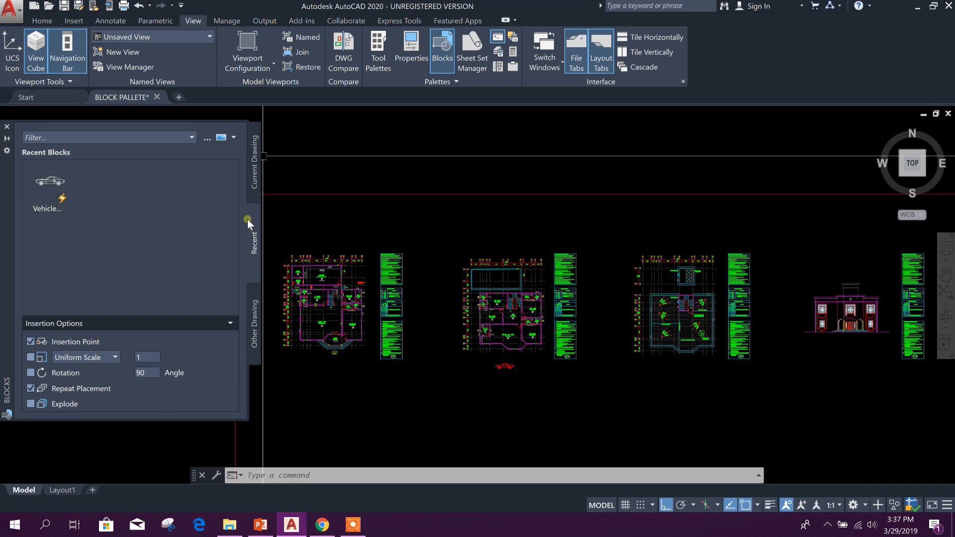
# Switch the Blocks palette to the Current Drawing tab to list this drawing's blocks.
pyautogui.click(255, 162)
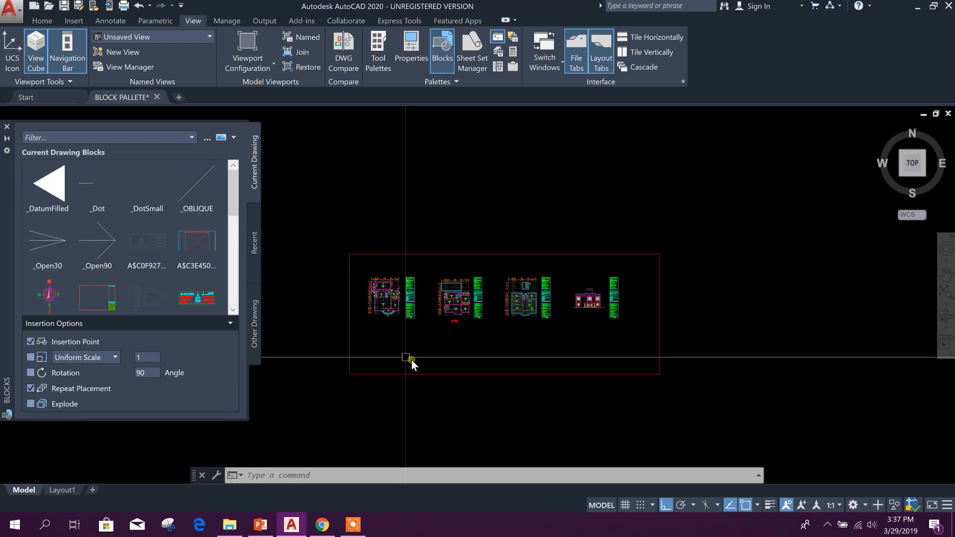
pyautogui.scroll(-3)
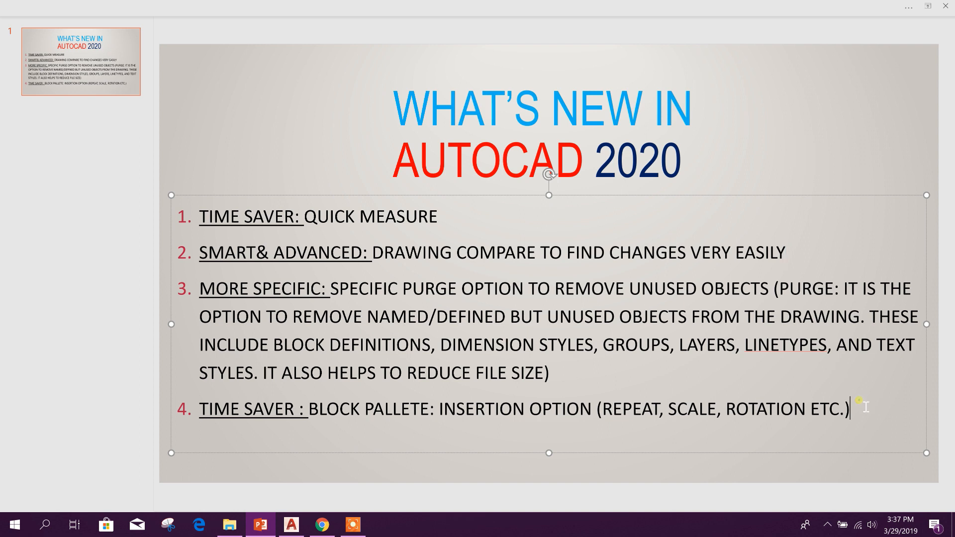
pyautogui.moveTo(730, 171)
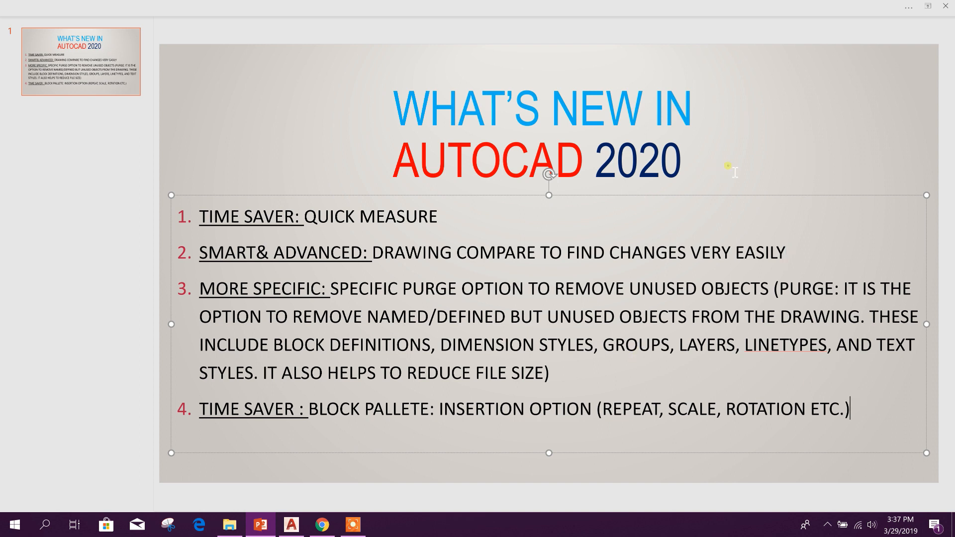